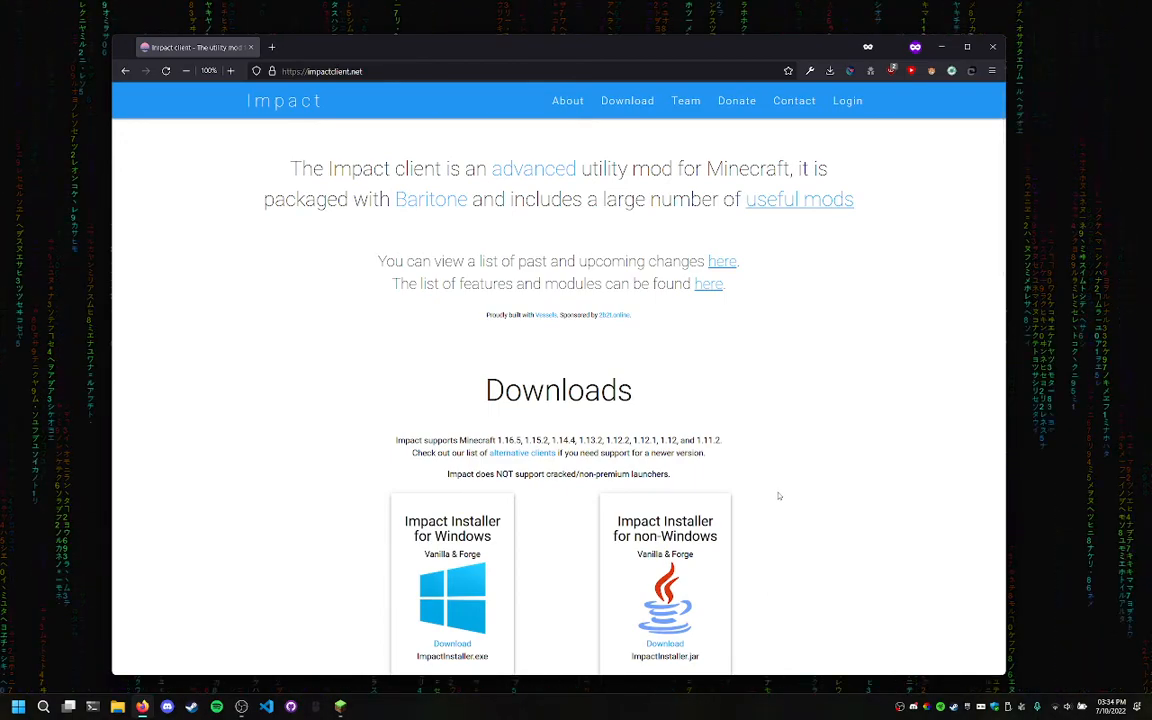
mouse_move(792, 504)
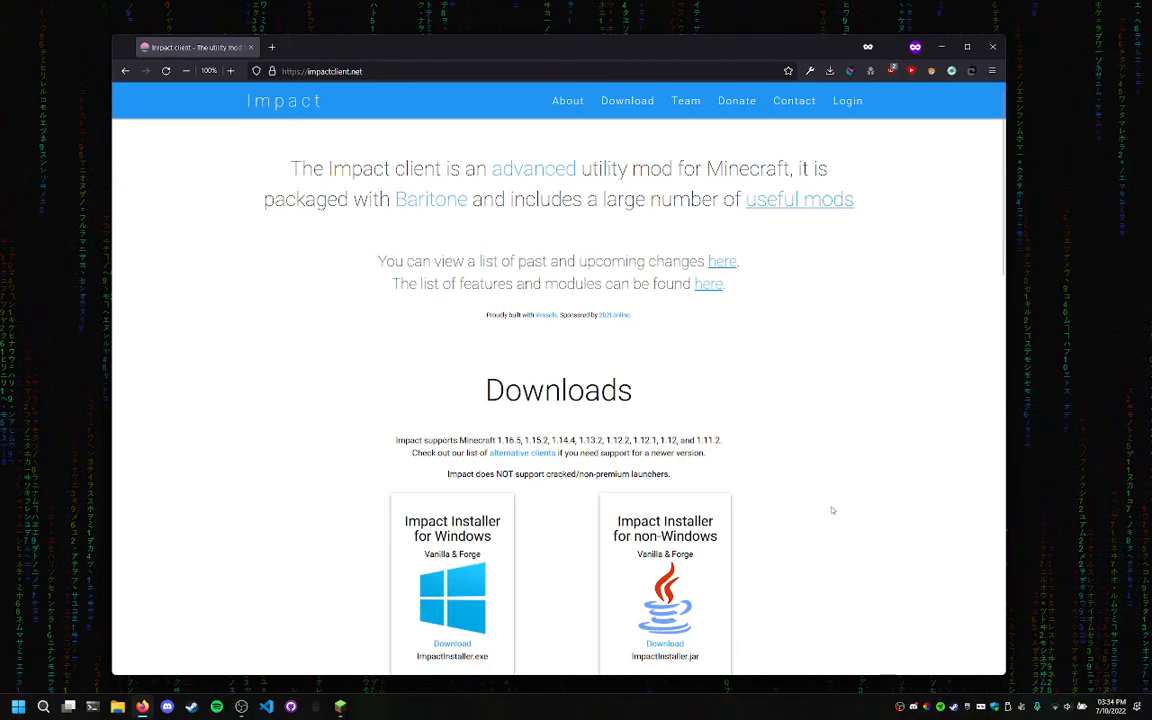
mouse_move(832, 512)
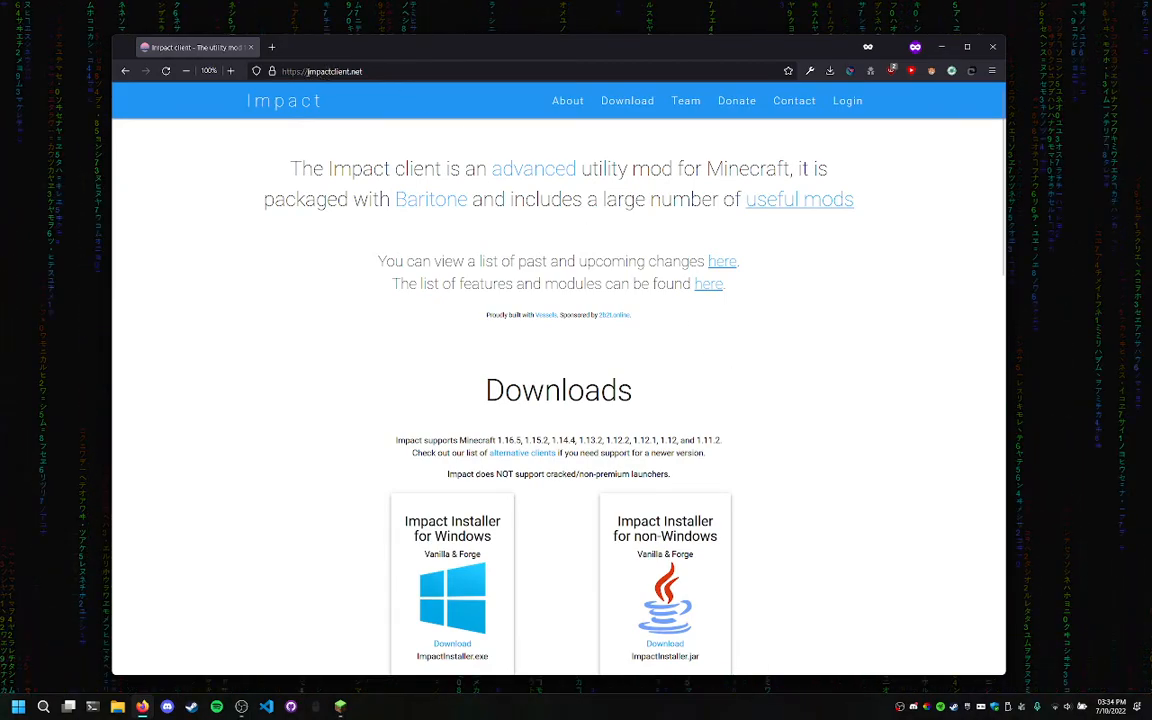
mouse_move(386, 92)
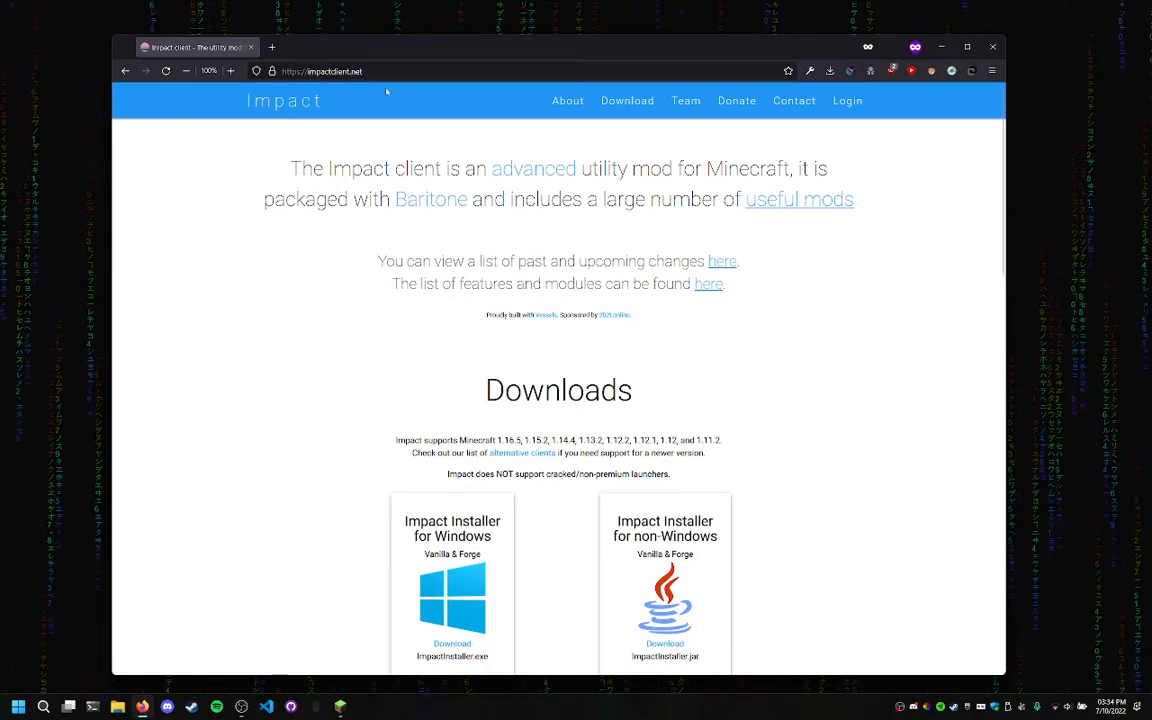
mouse_move(372, 244)
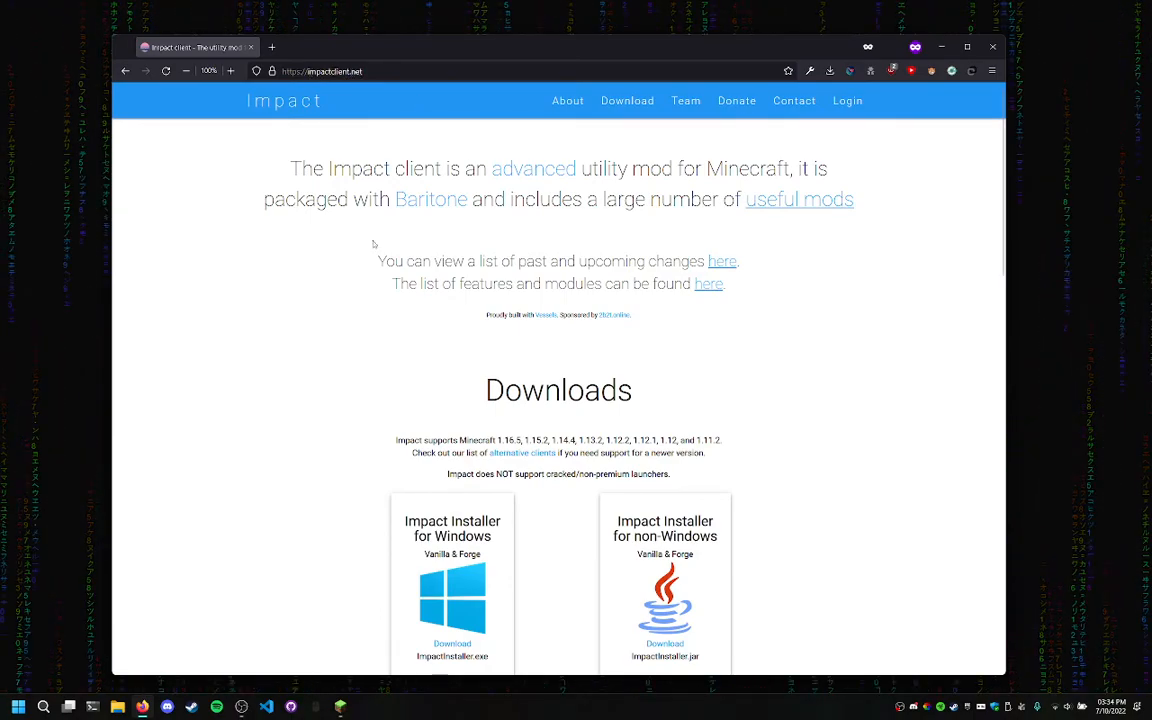
Scroll the Impact website down to its Downloads section with the Windows installer
scroll(down, 3)
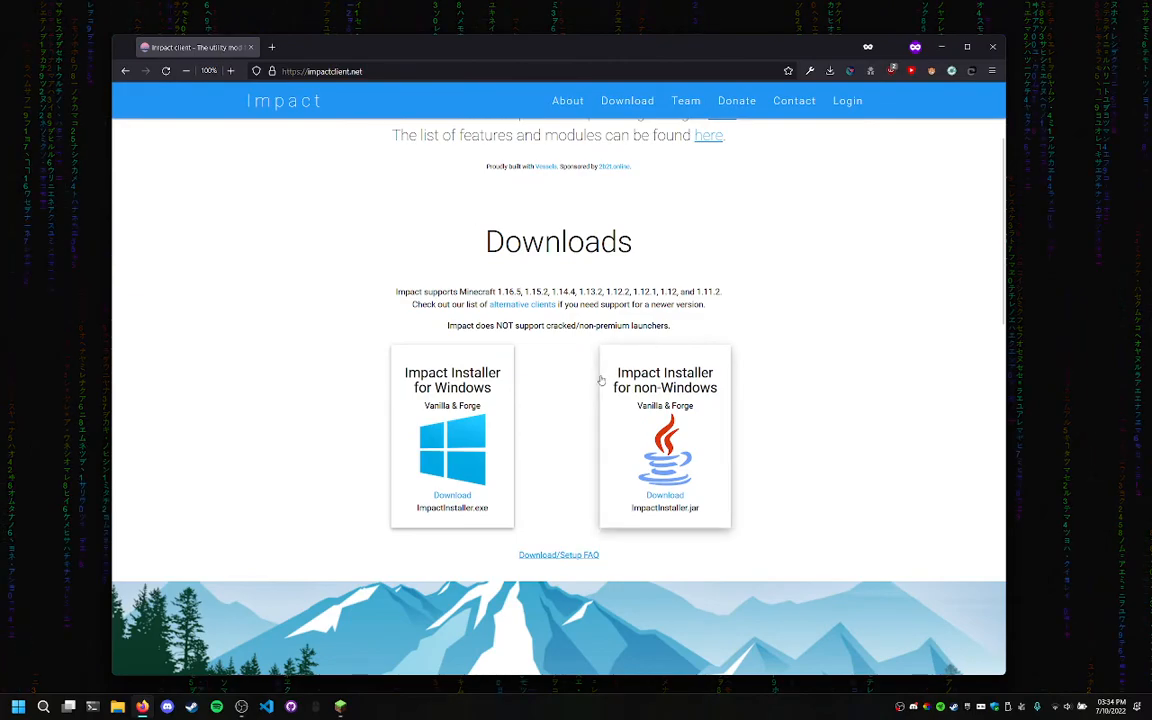
mouse_move(452, 444)
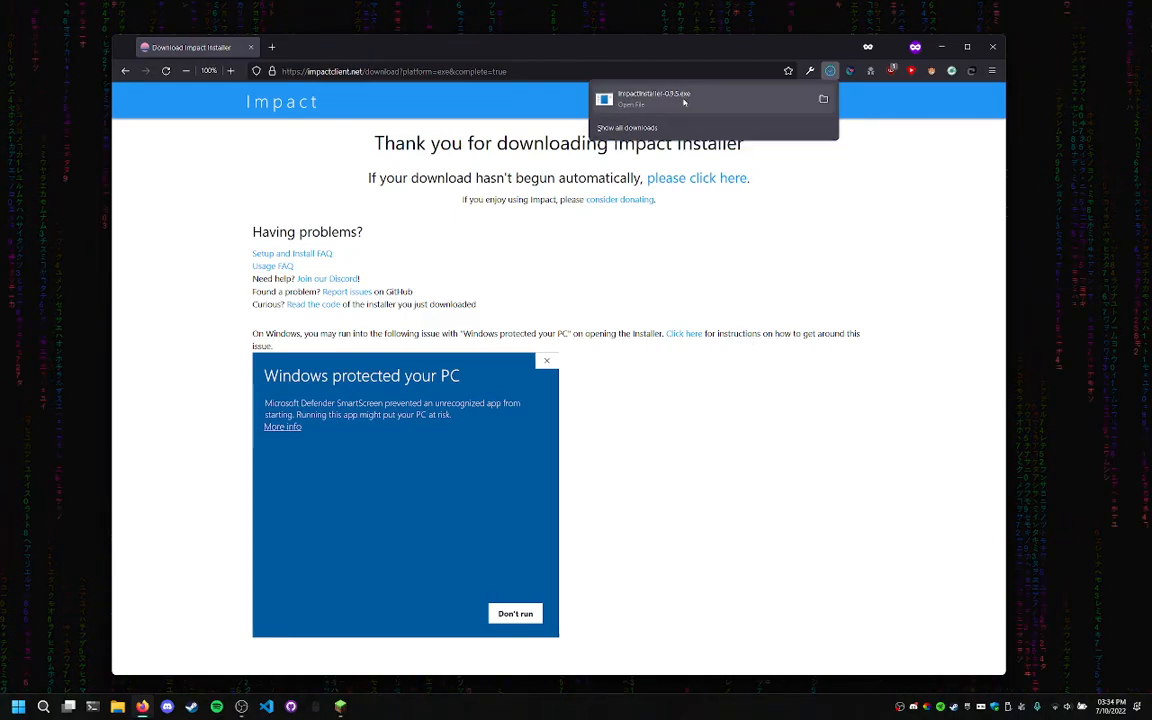
Run the downloaded Impact Installer .exe, choosing More info then Run anyway in SmartScreen
click(632, 104)
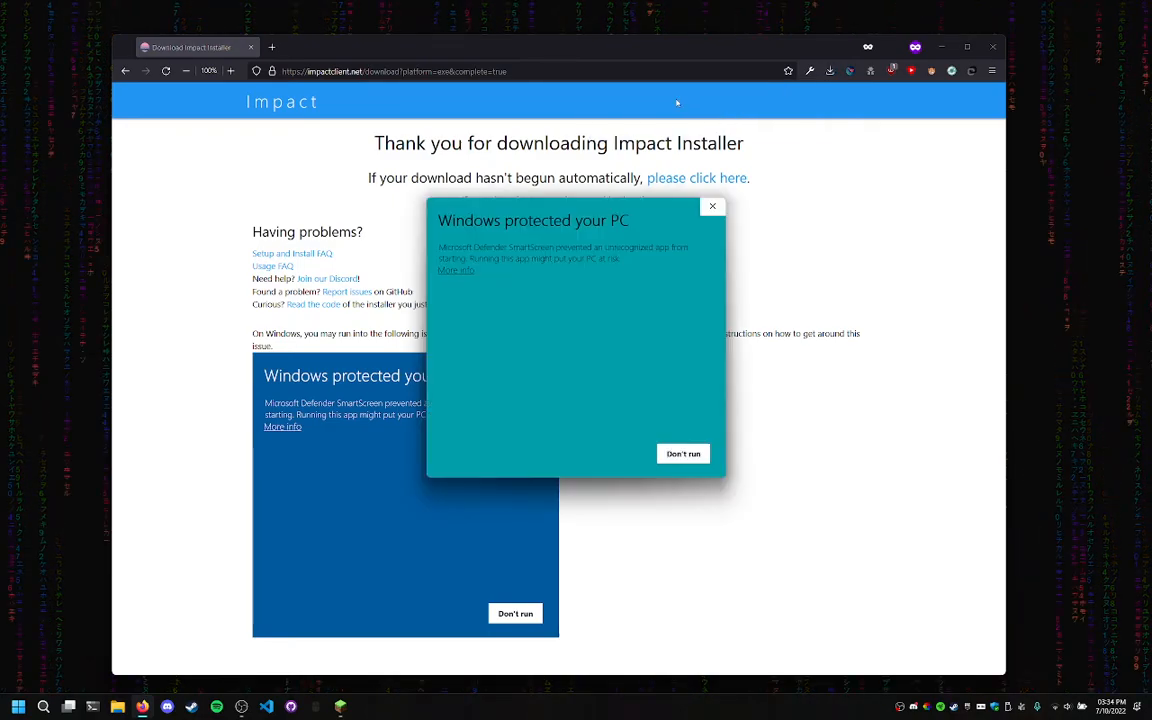
mouse_move(1030, 404)
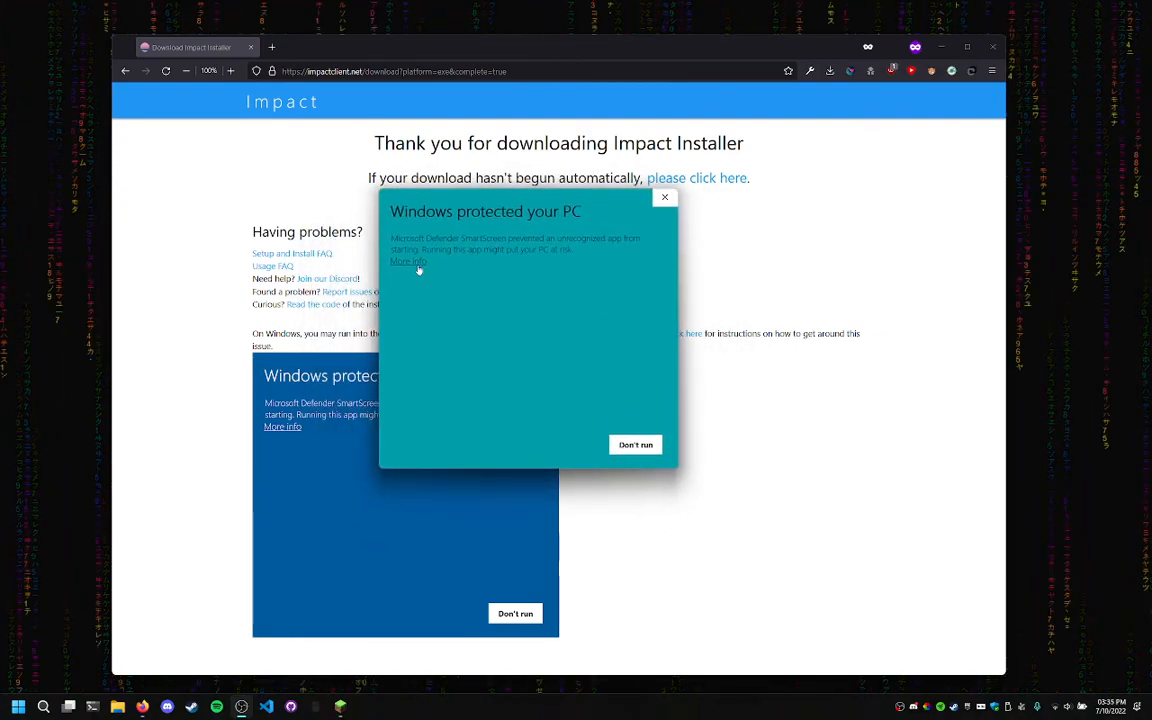
click(408, 260)
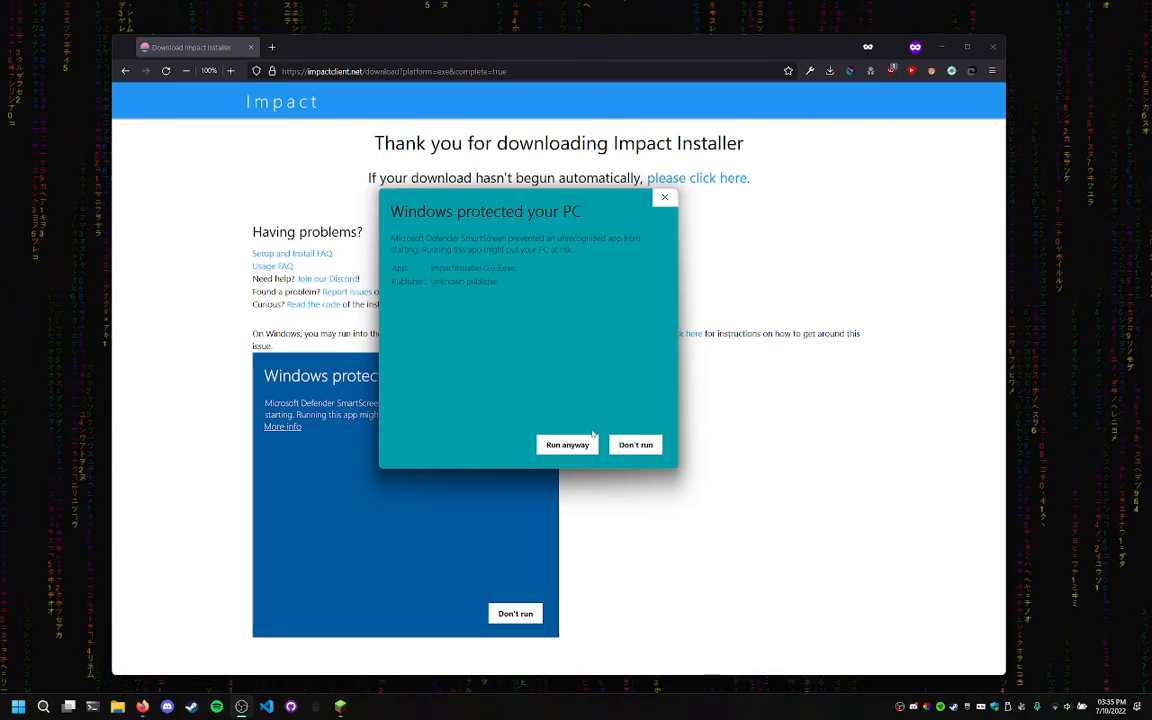
click(664, 196)
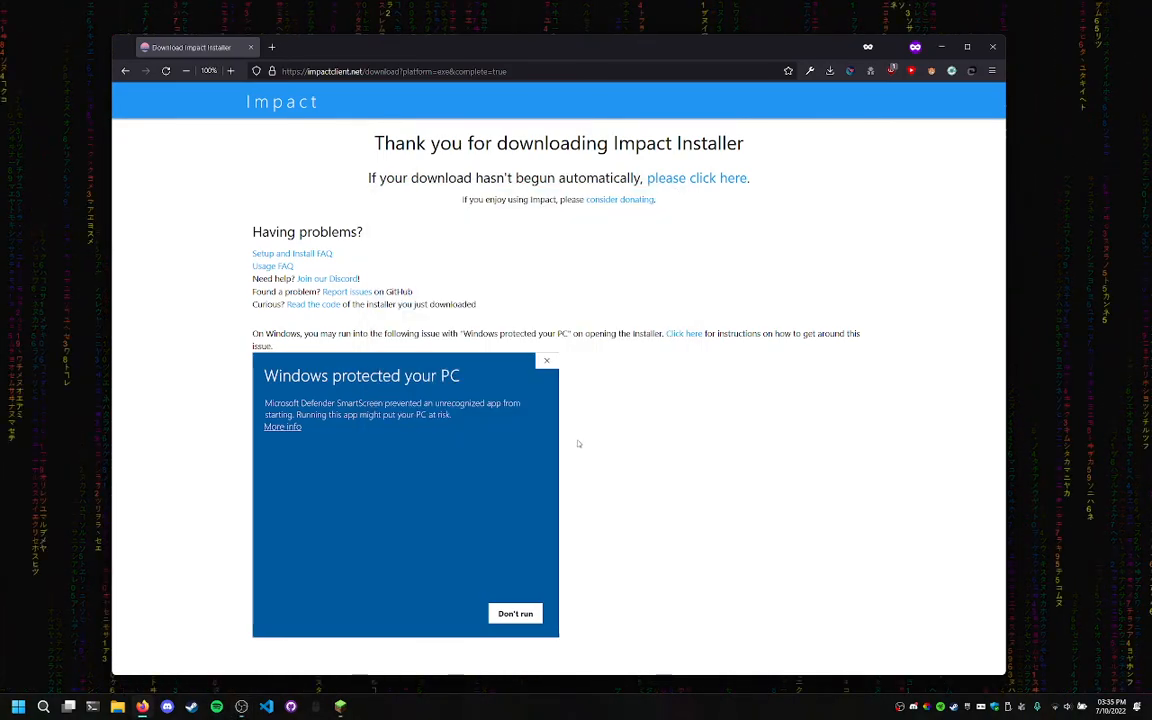
mouse_move(584, 434)
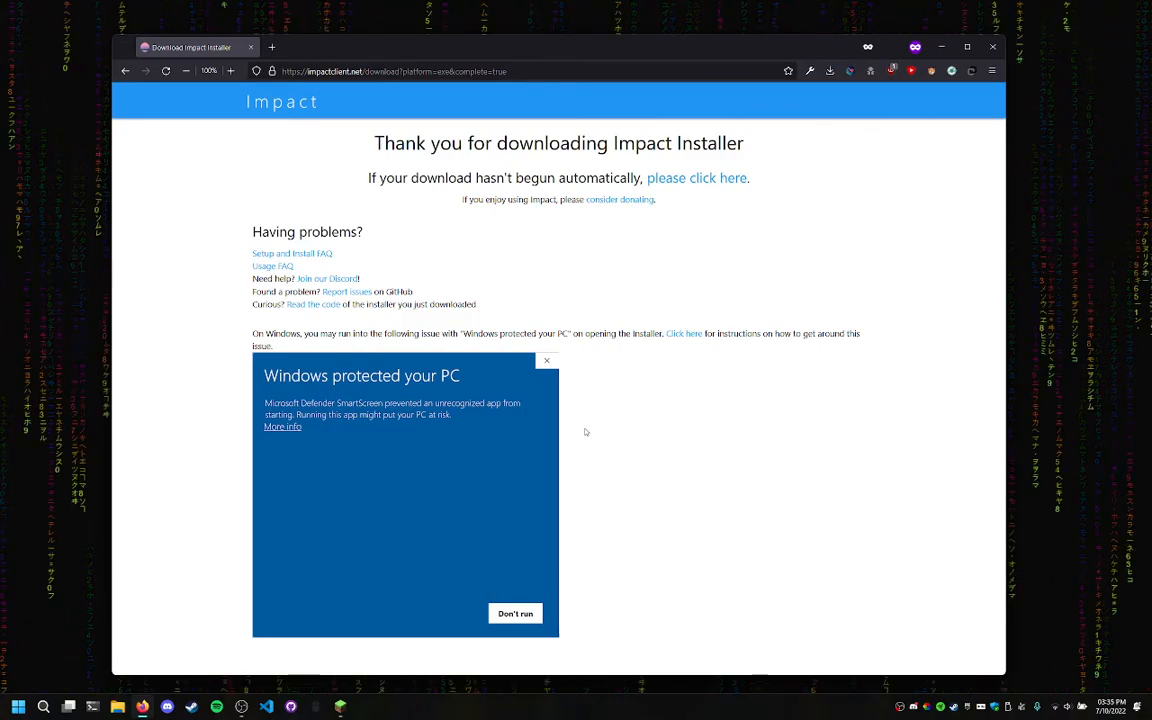
mouse_move(572, 576)
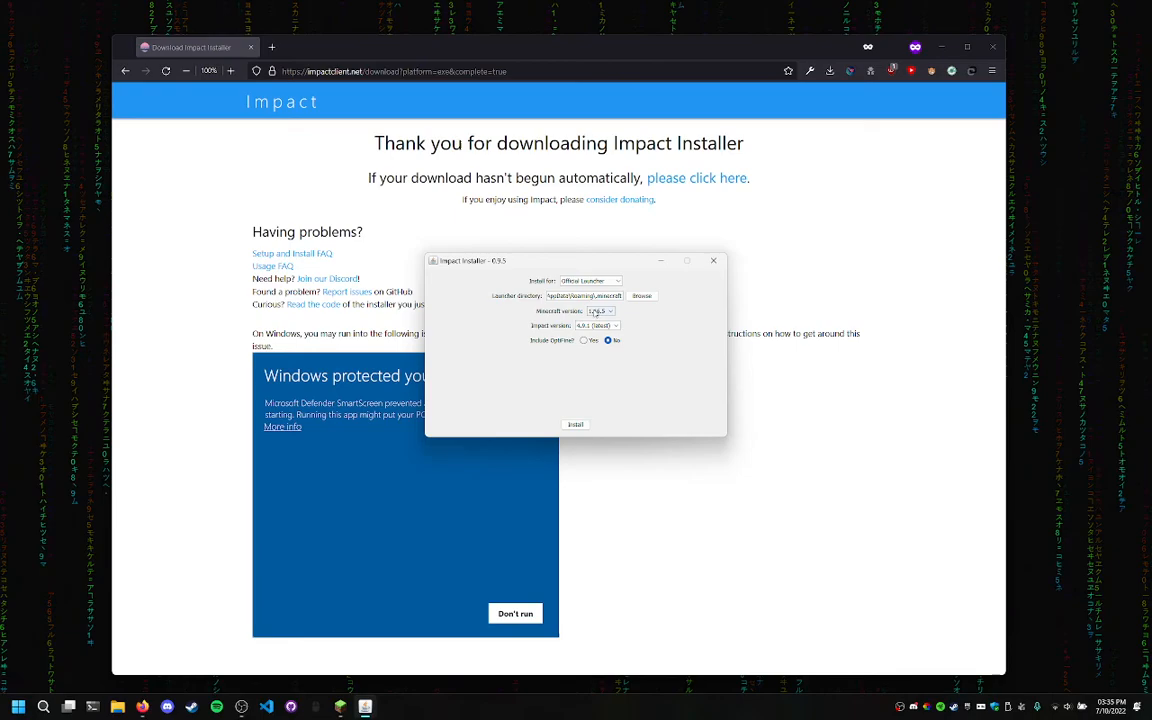
Choose Minecraft 1.16.5 as the version Impact will be installed for
click(612, 312)
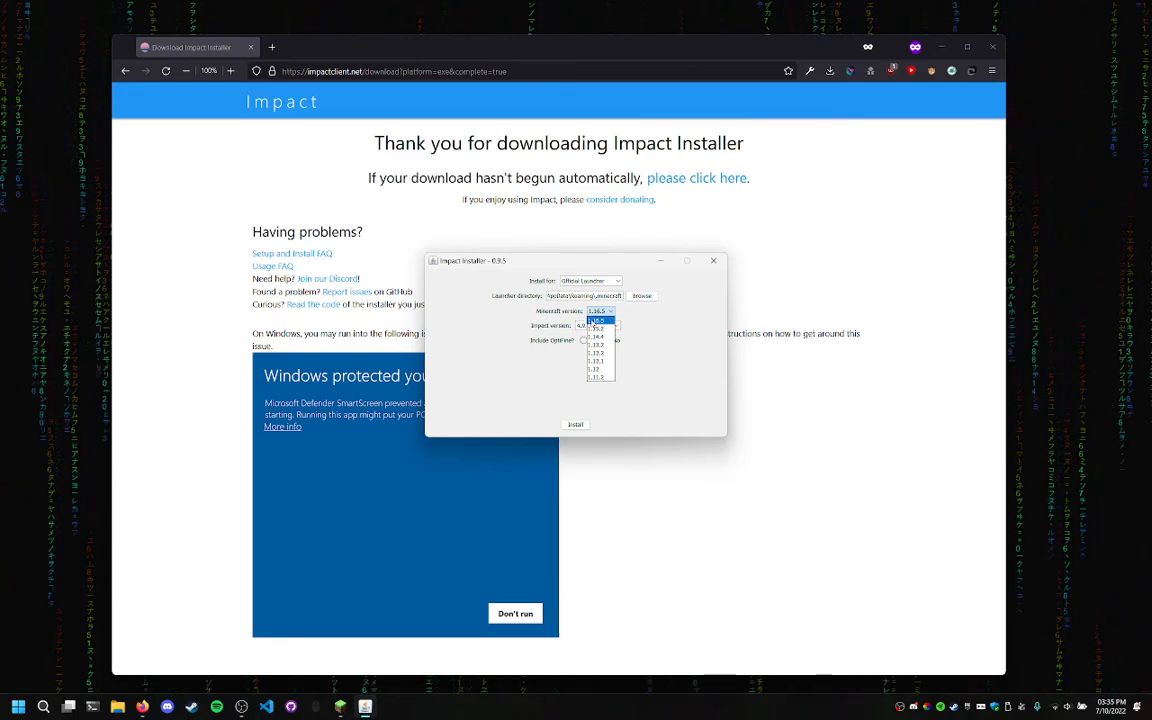
click(598, 318)
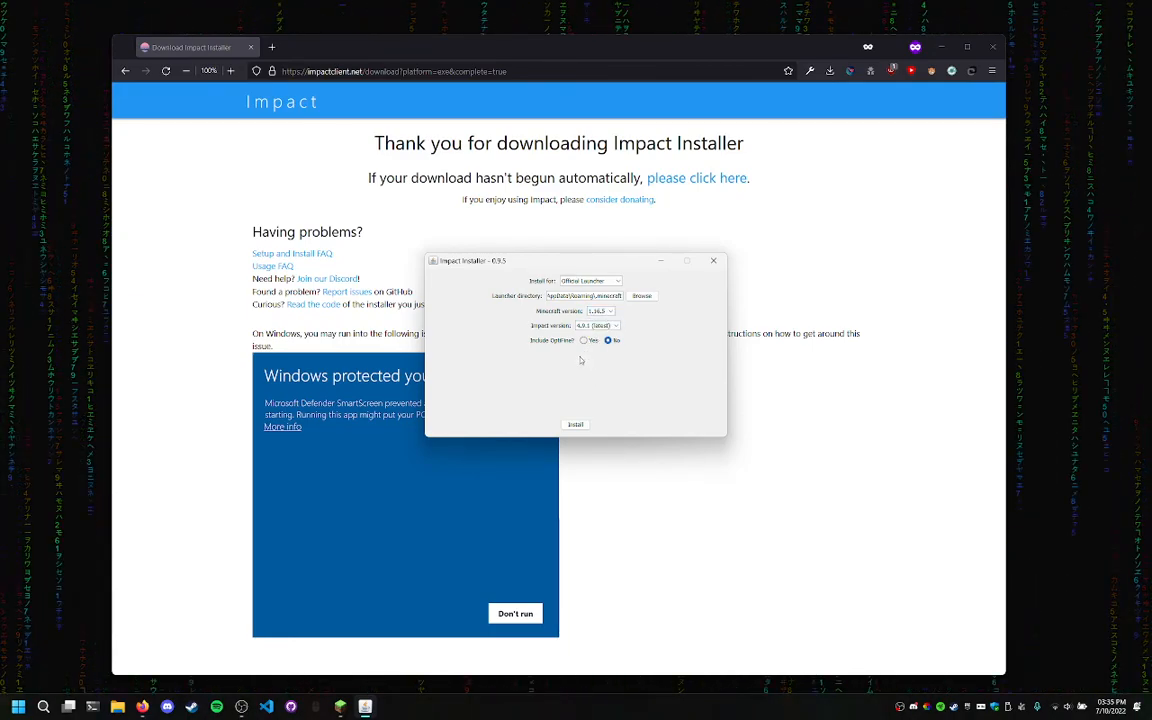
mouse_move(564, 358)
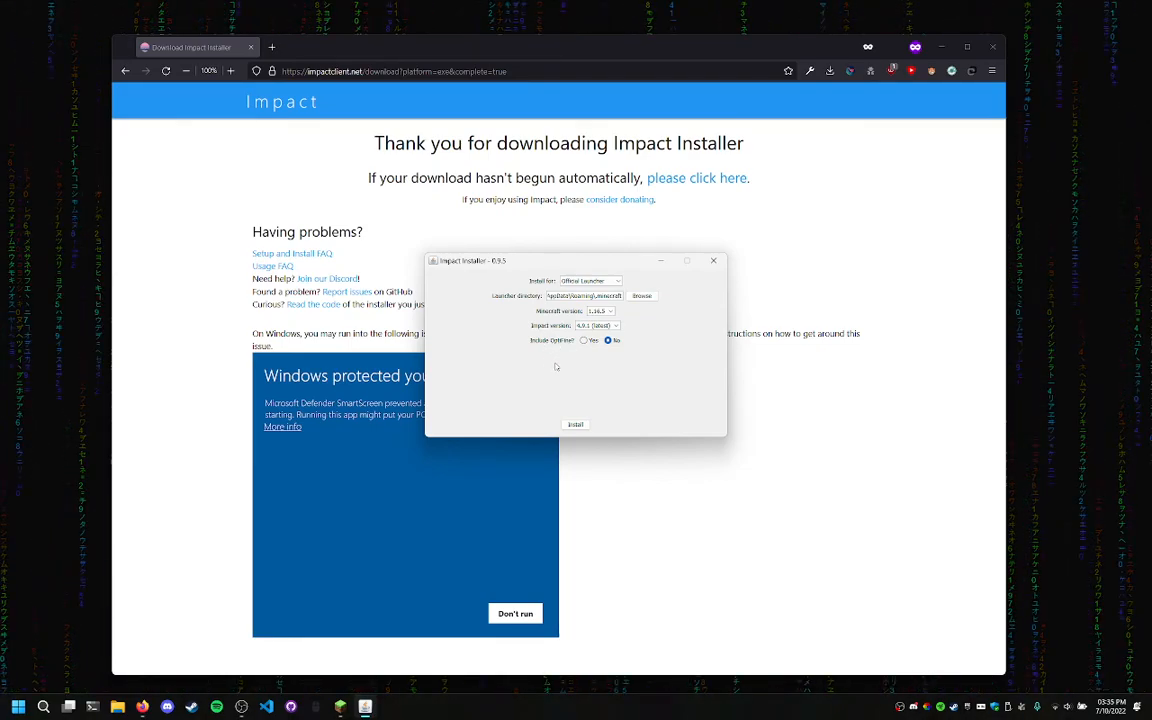
mouse_move(516, 408)
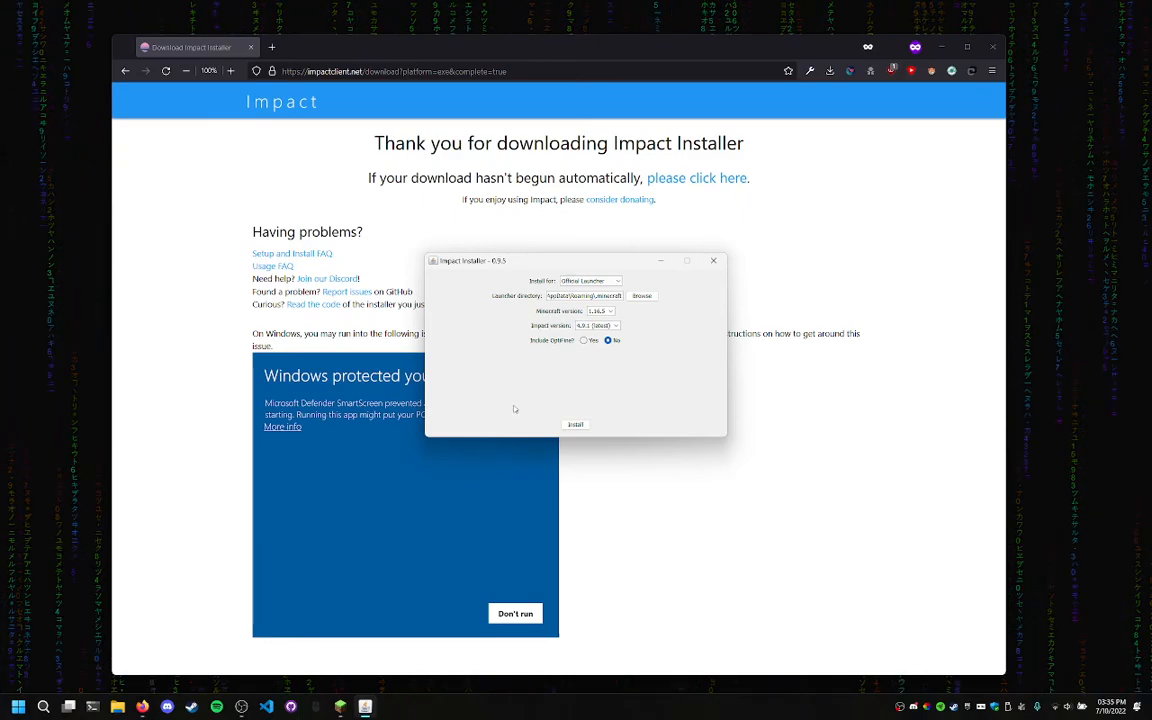
mouse_move(358, 596)
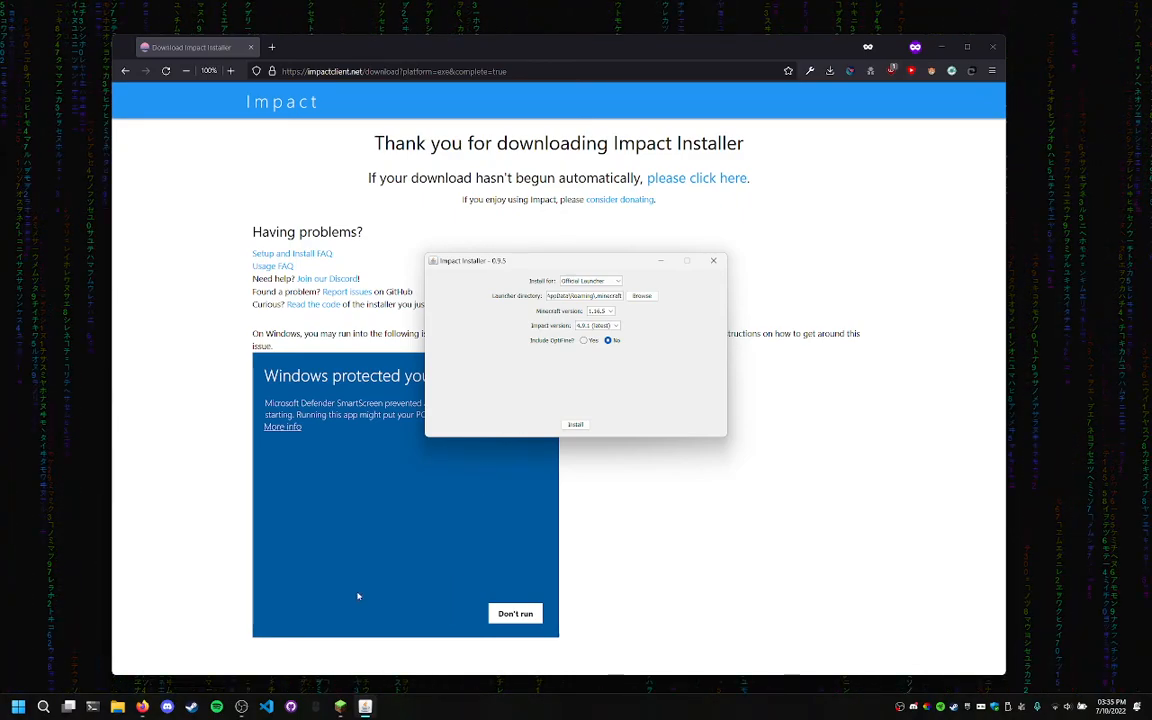
mouse_move(368, 690)
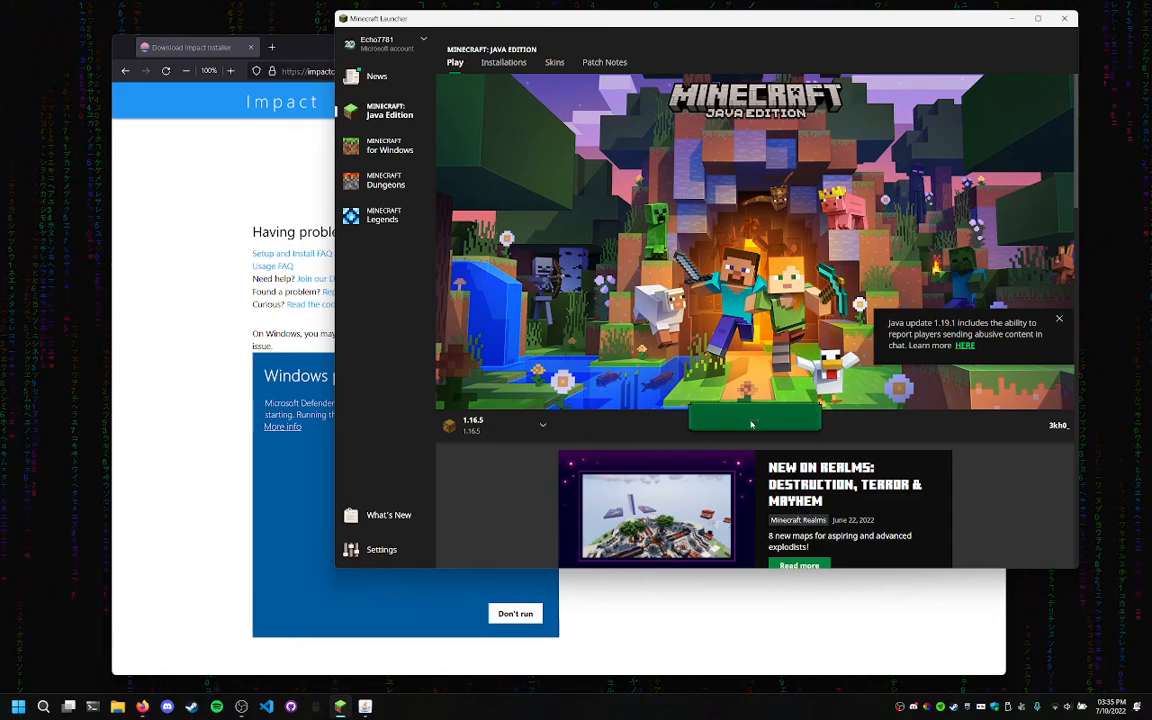
Launch Minecraft 1.16.5 to its title screen, then close the game window
click(754, 418)
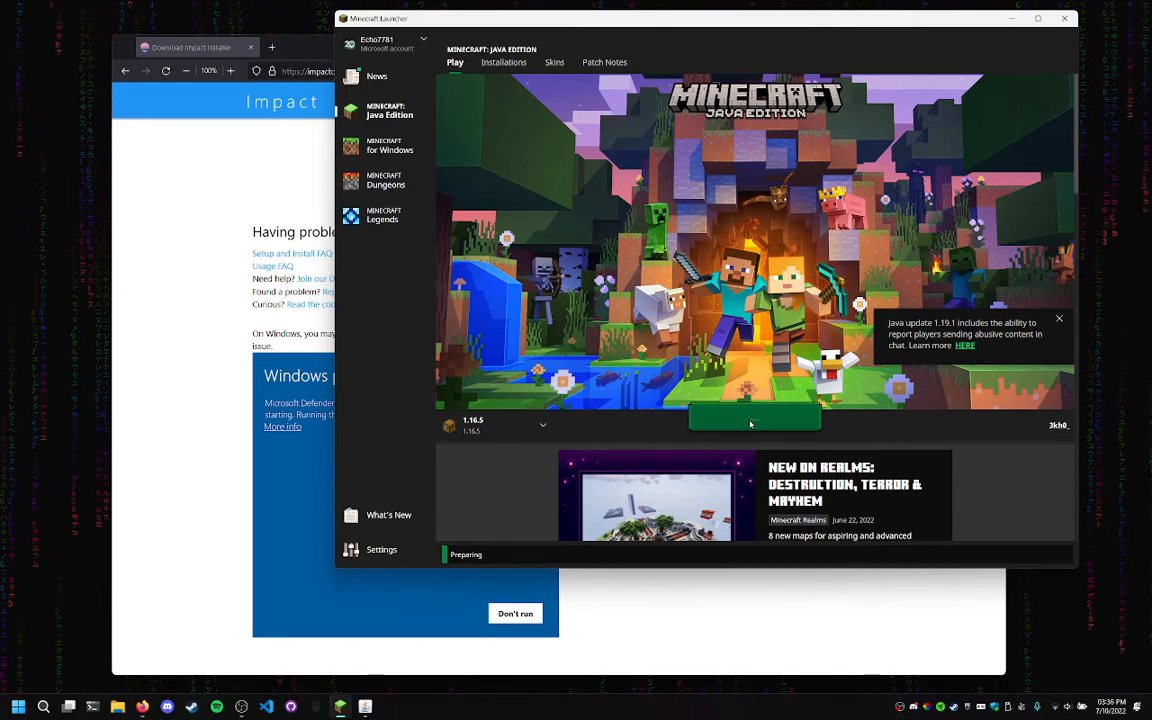
click(756, 418)
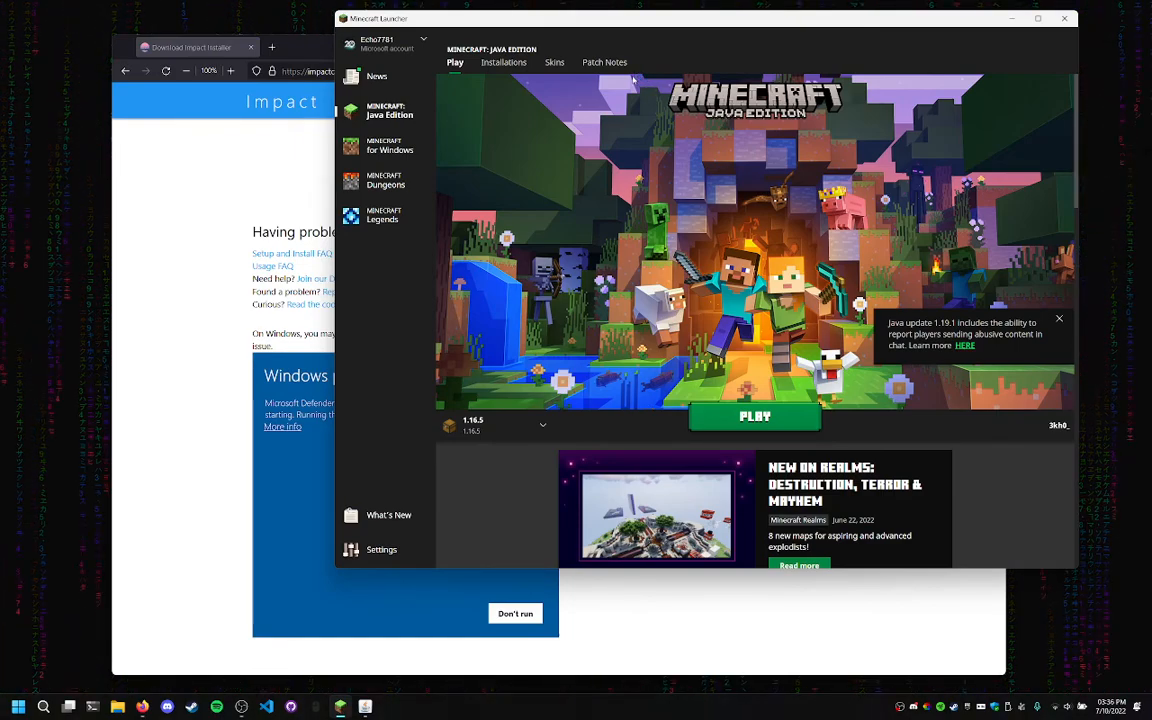
mouse_move(536, 336)
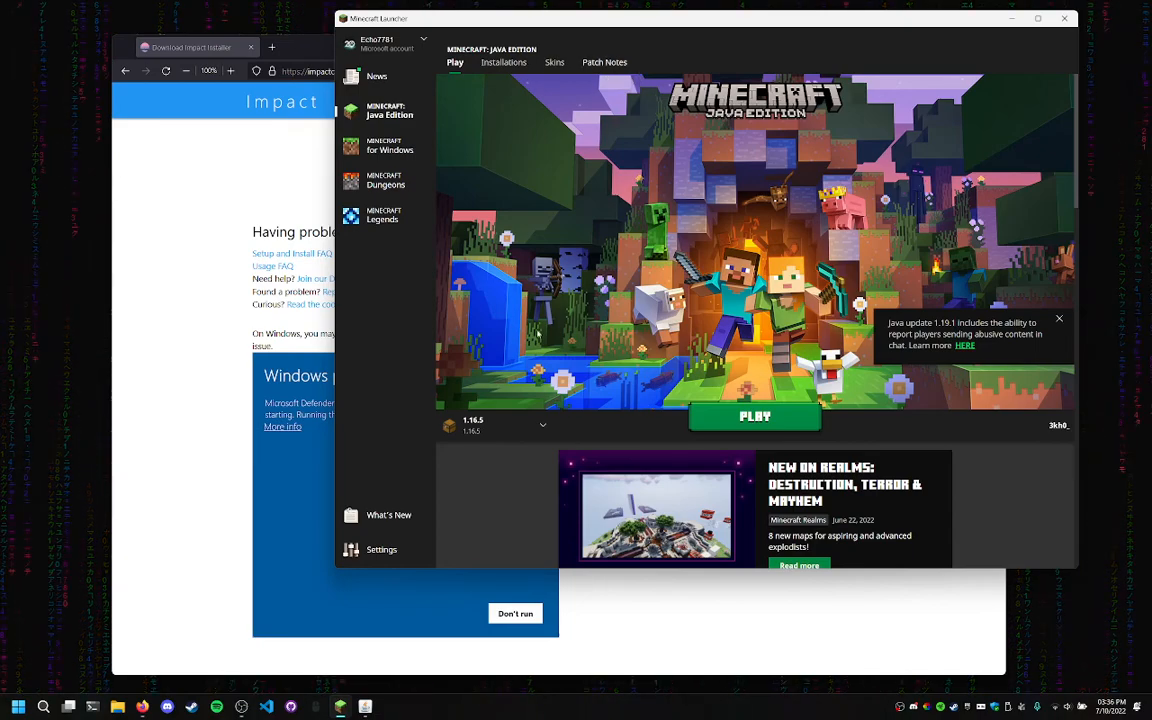
mouse_move(552, 340)
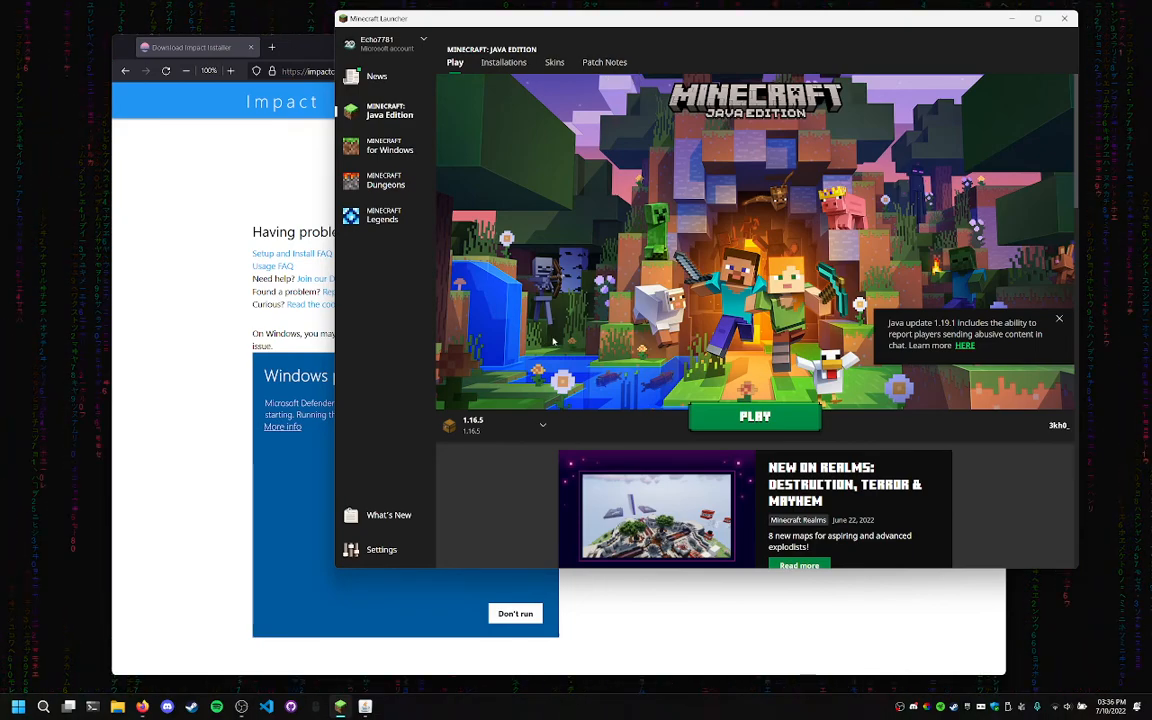
mouse_move(470, 322)
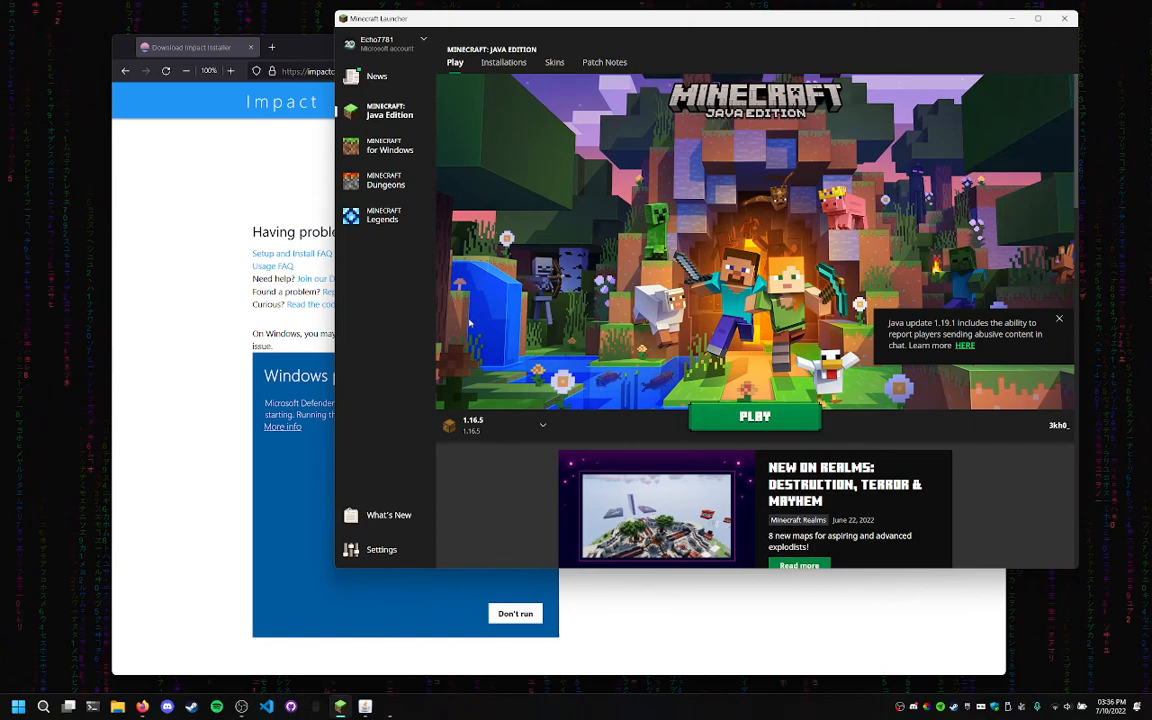
mouse_move(442, 648)
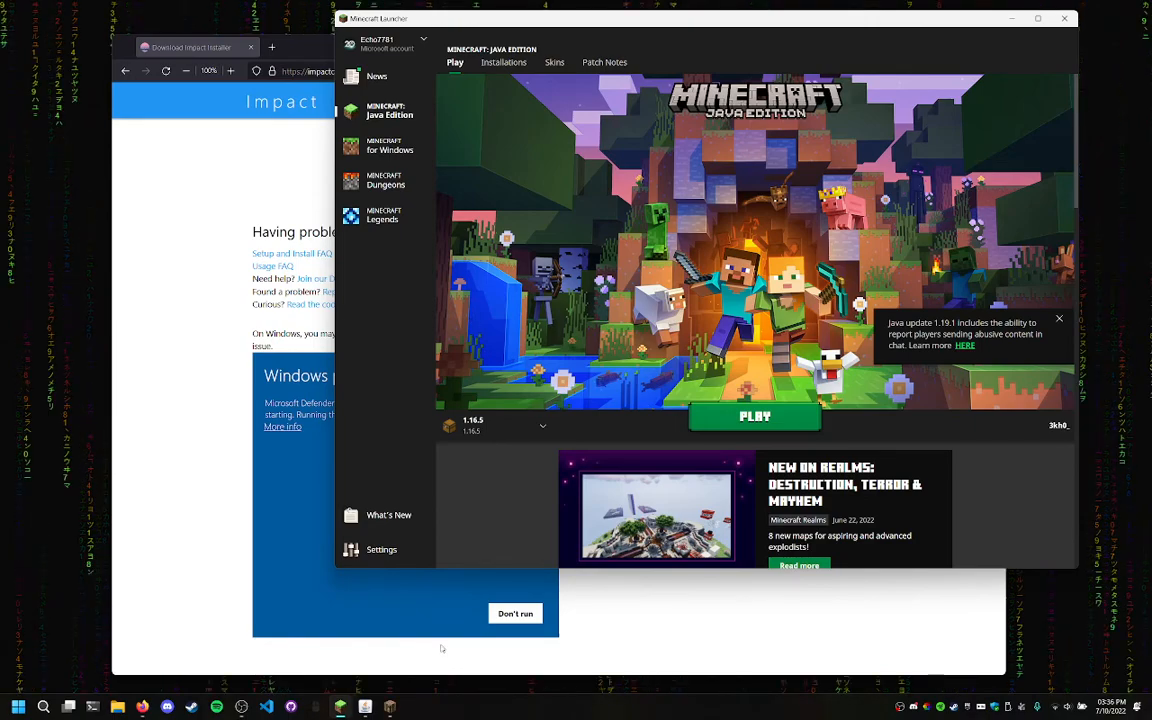
click(754, 416)
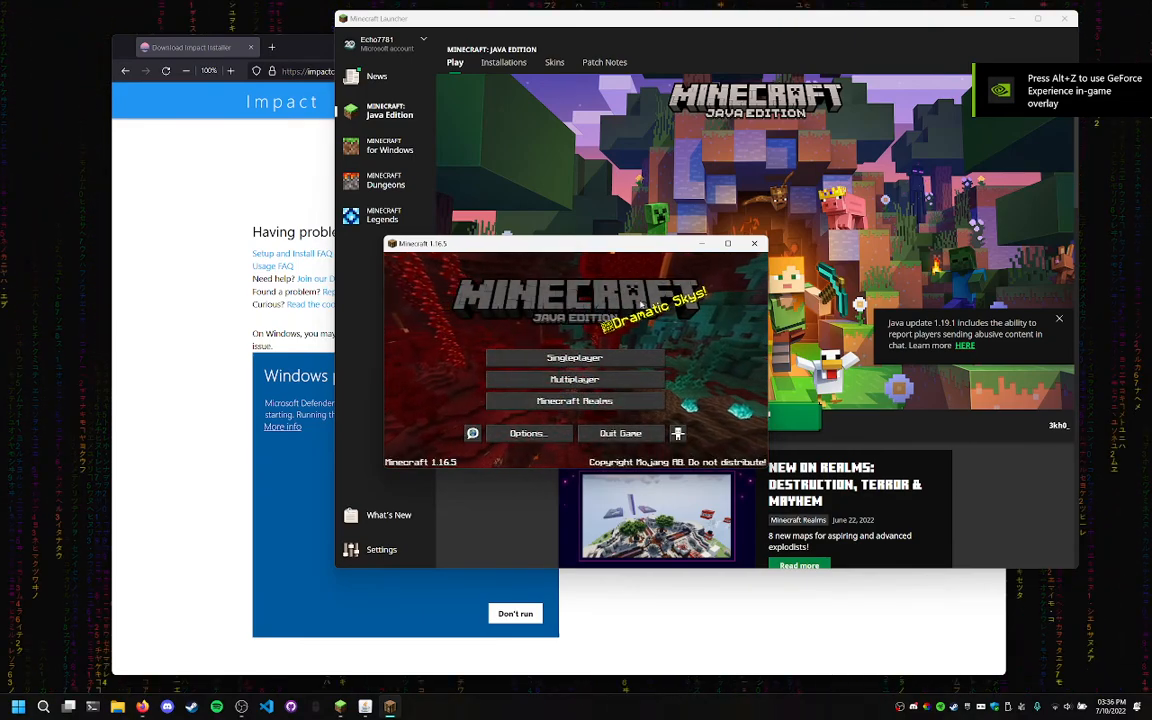
click(754, 244)
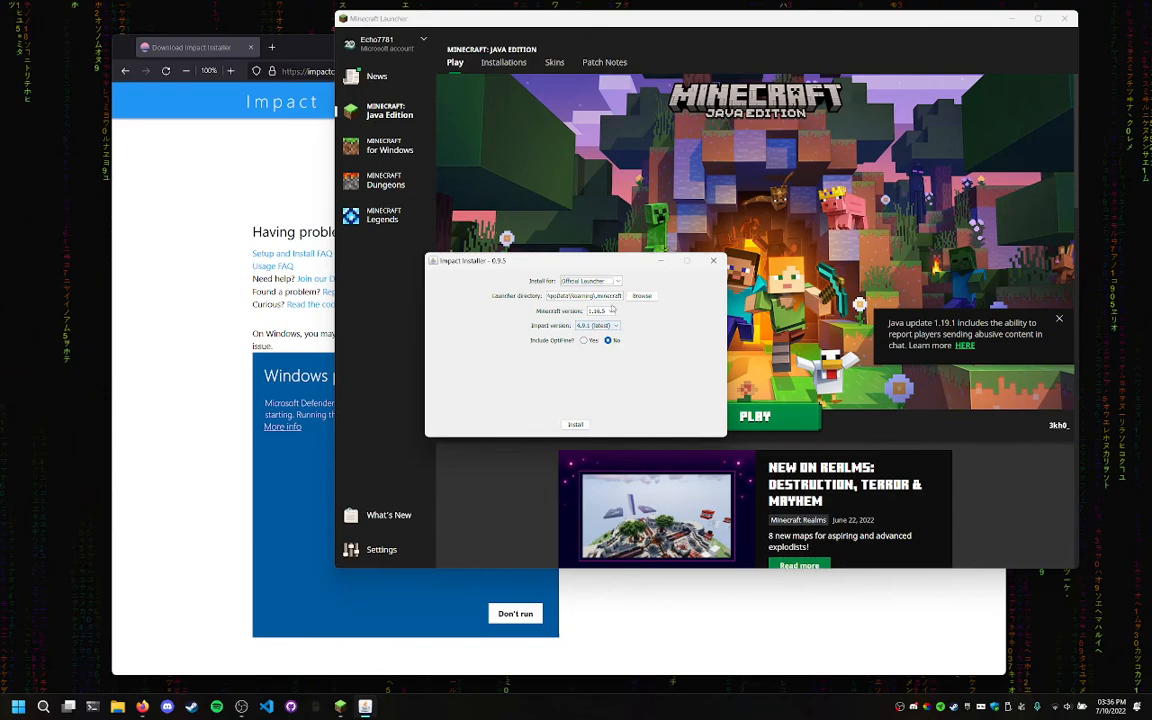
Keep the official Minecraft Launcher as Impact's install target in the launcher-type list
click(616, 280)
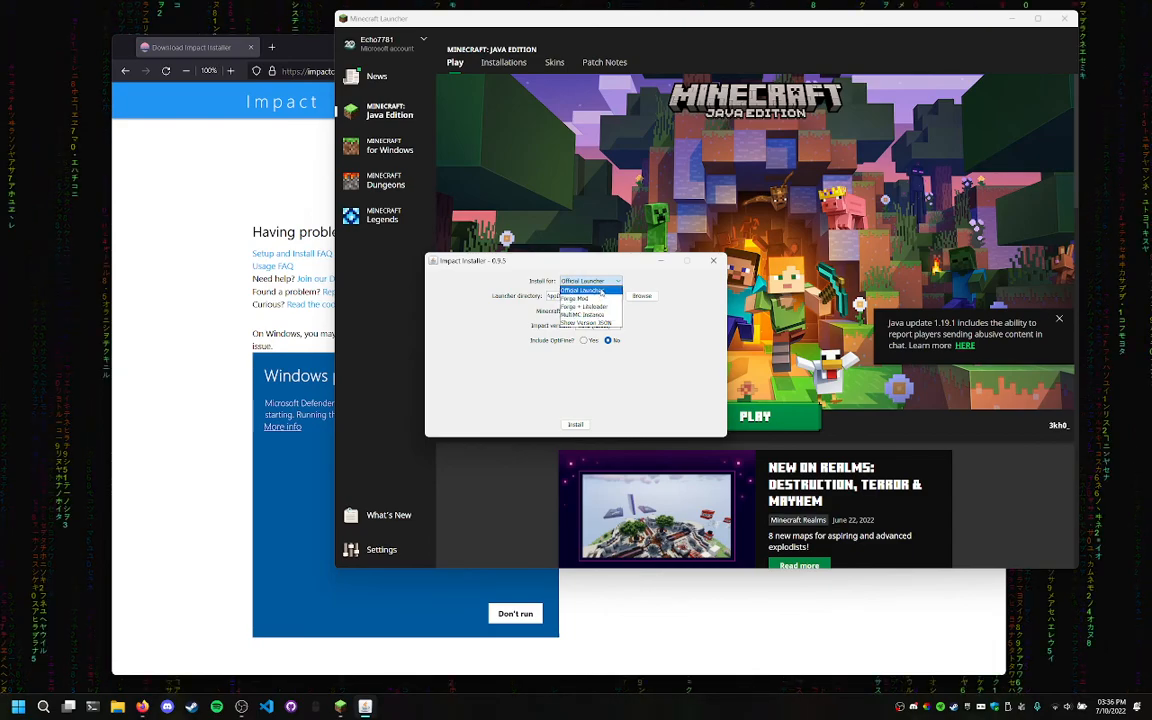
click(580, 290)
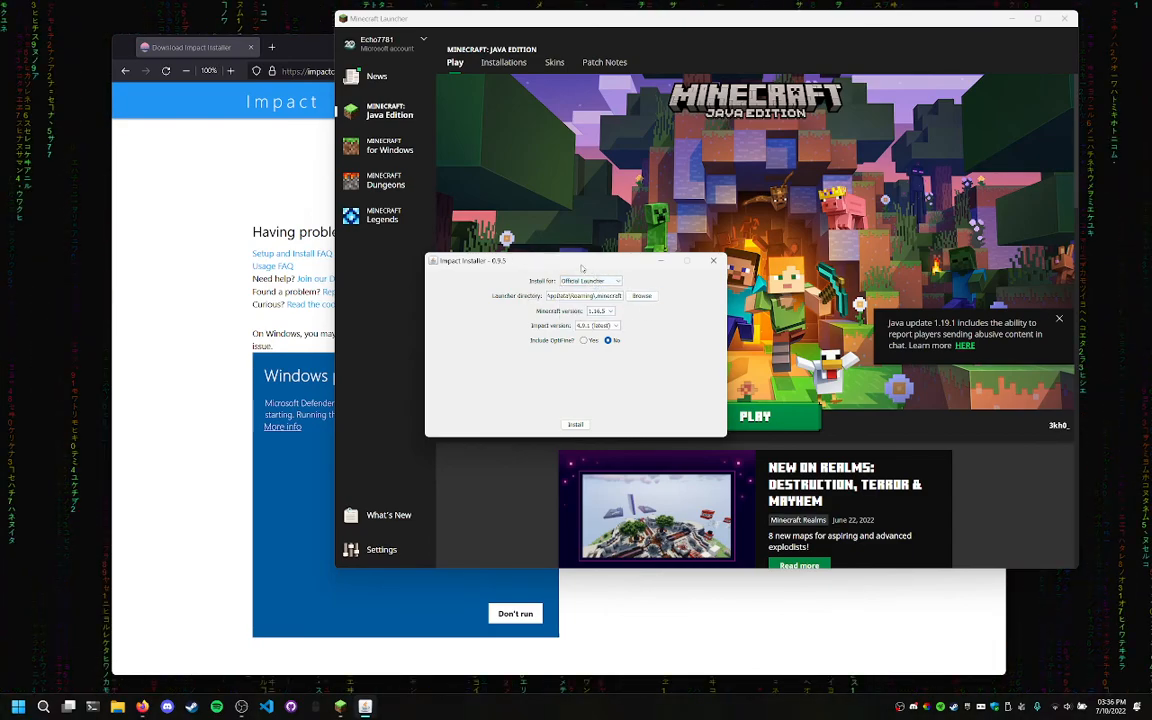
click(616, 280)
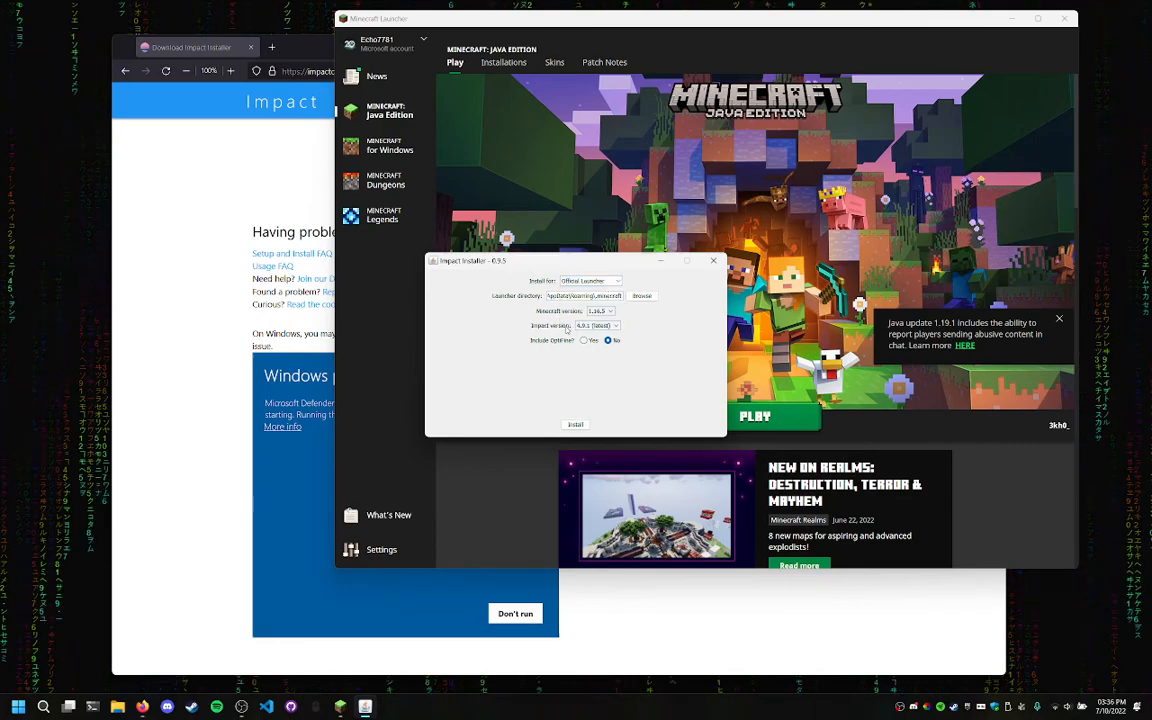
click(616, 324)
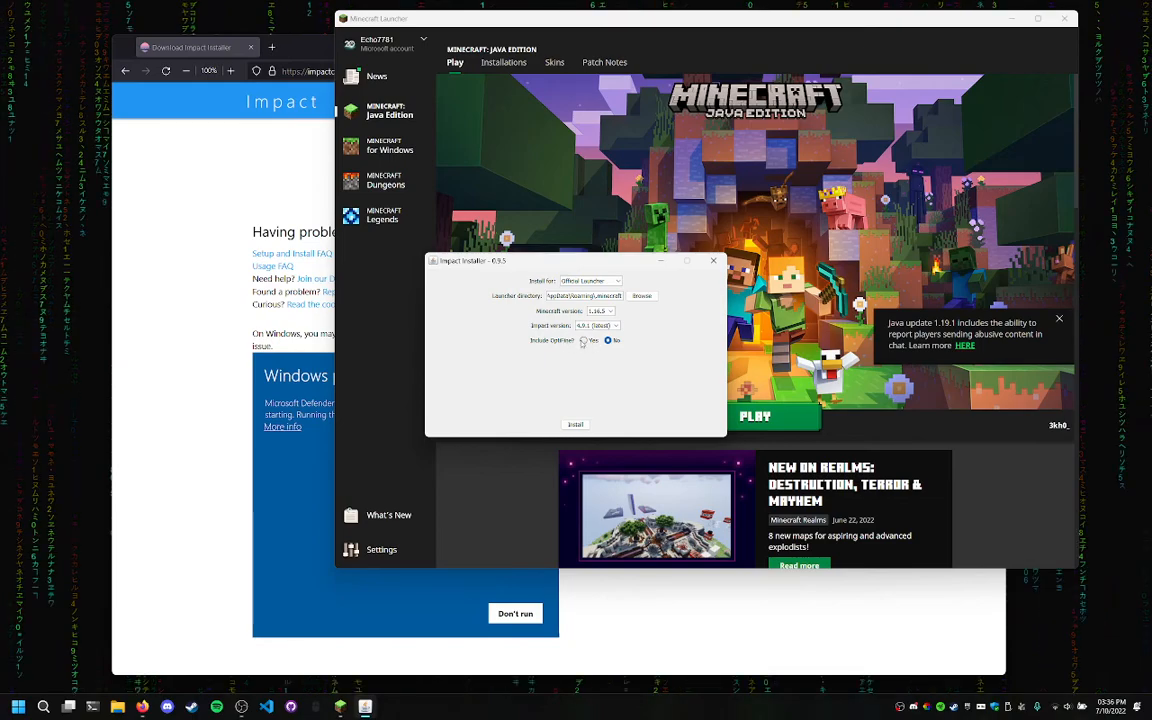
click(608, 340)
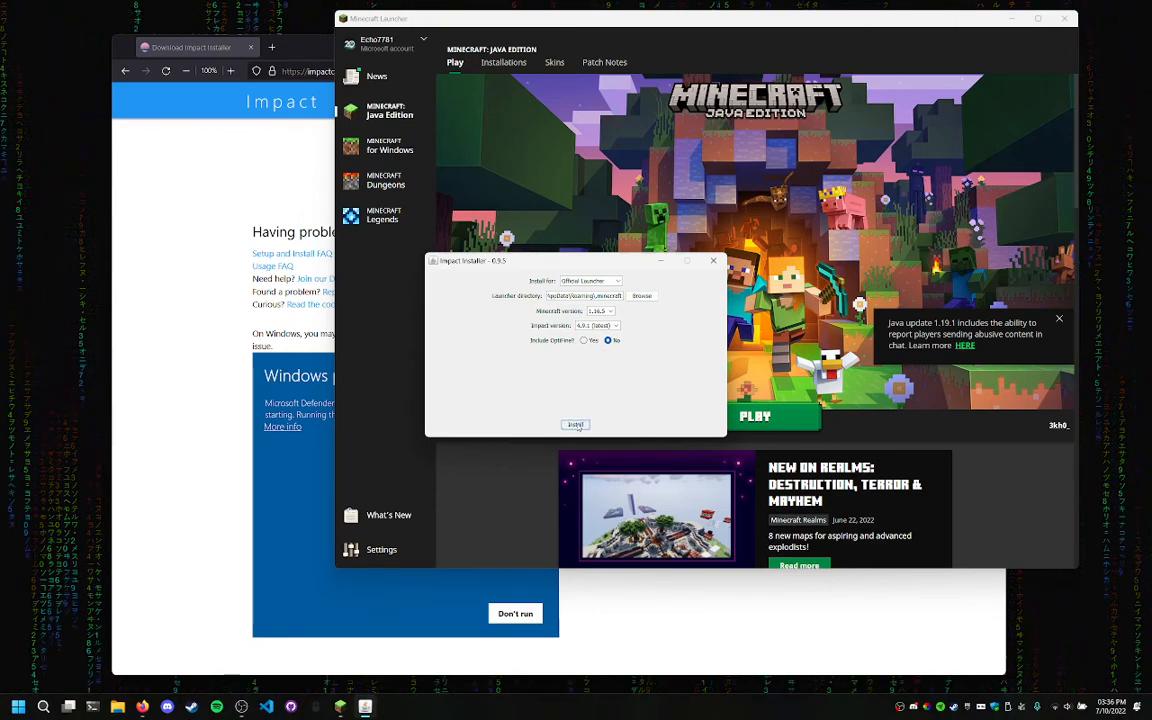
Install Impact and acknowledge the 'successfully installed' message to close the installer
click(576, 424)
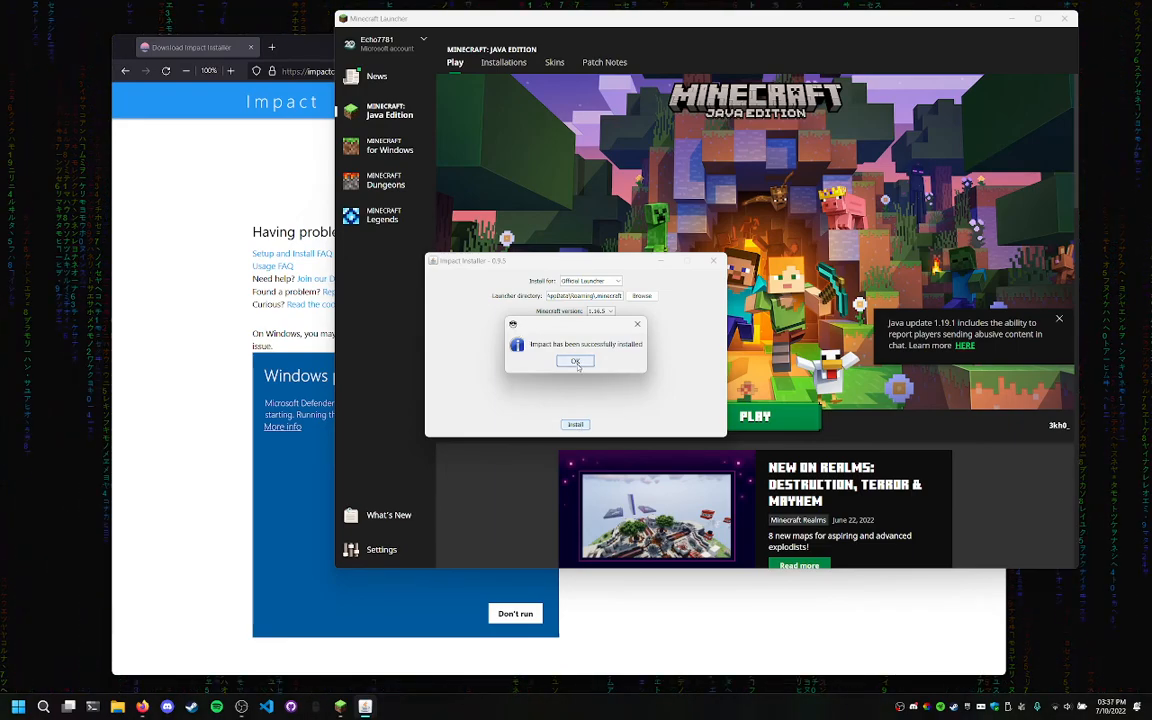
click(576, 360)
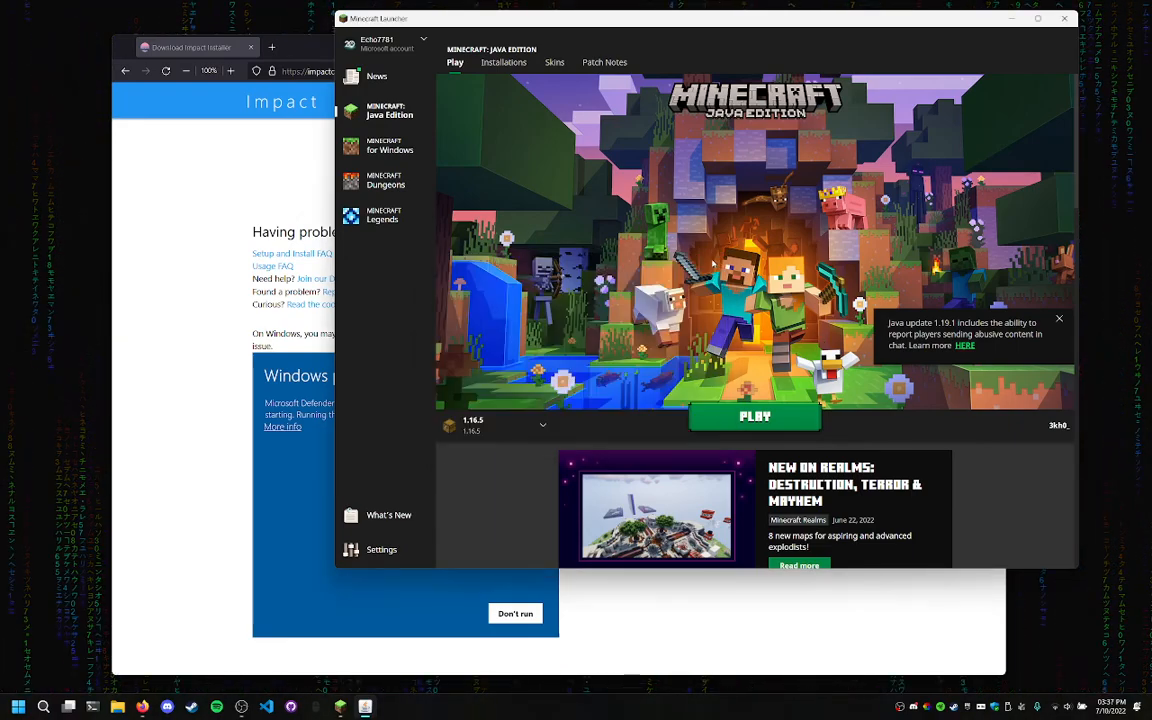
Select the Impact 4.9 for 1.16.5 installation and launch the game with it
click(544, 424)
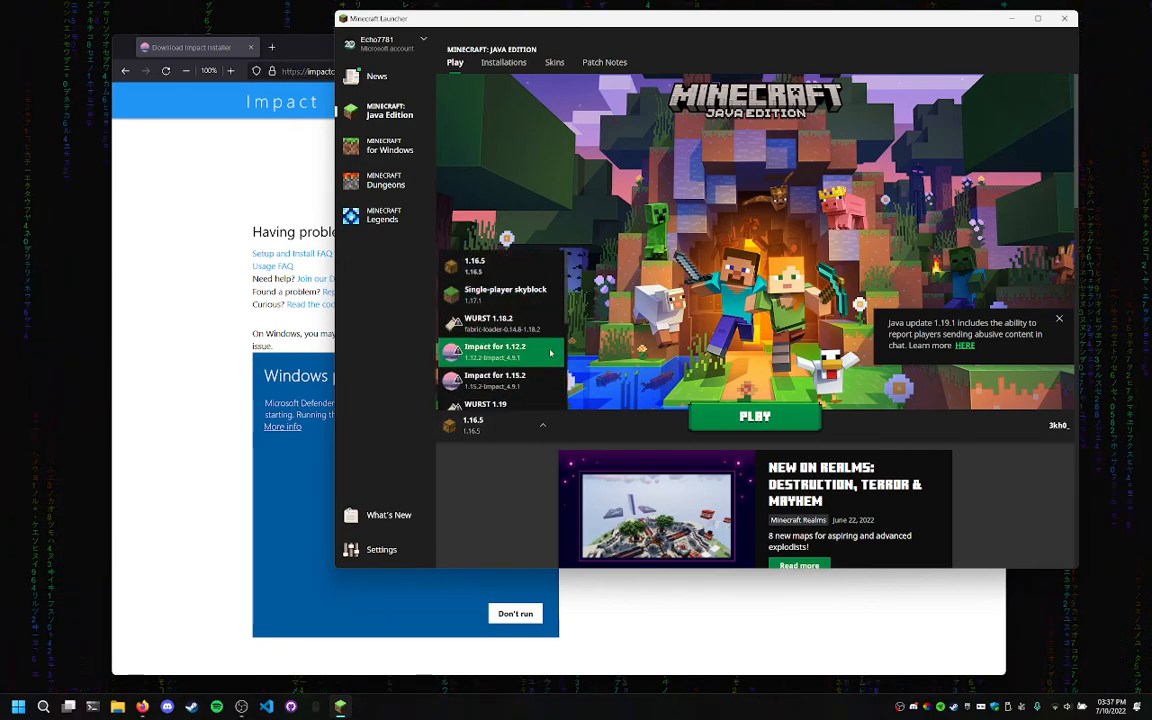
click(542, 424)
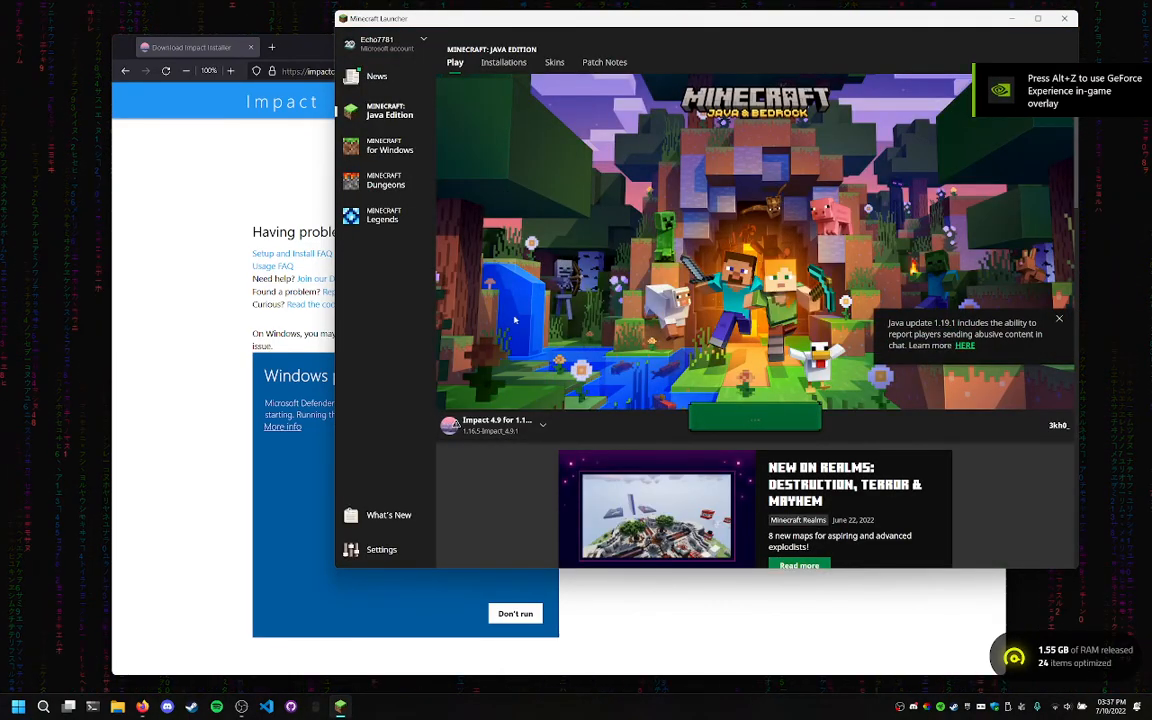
click(544, 424)
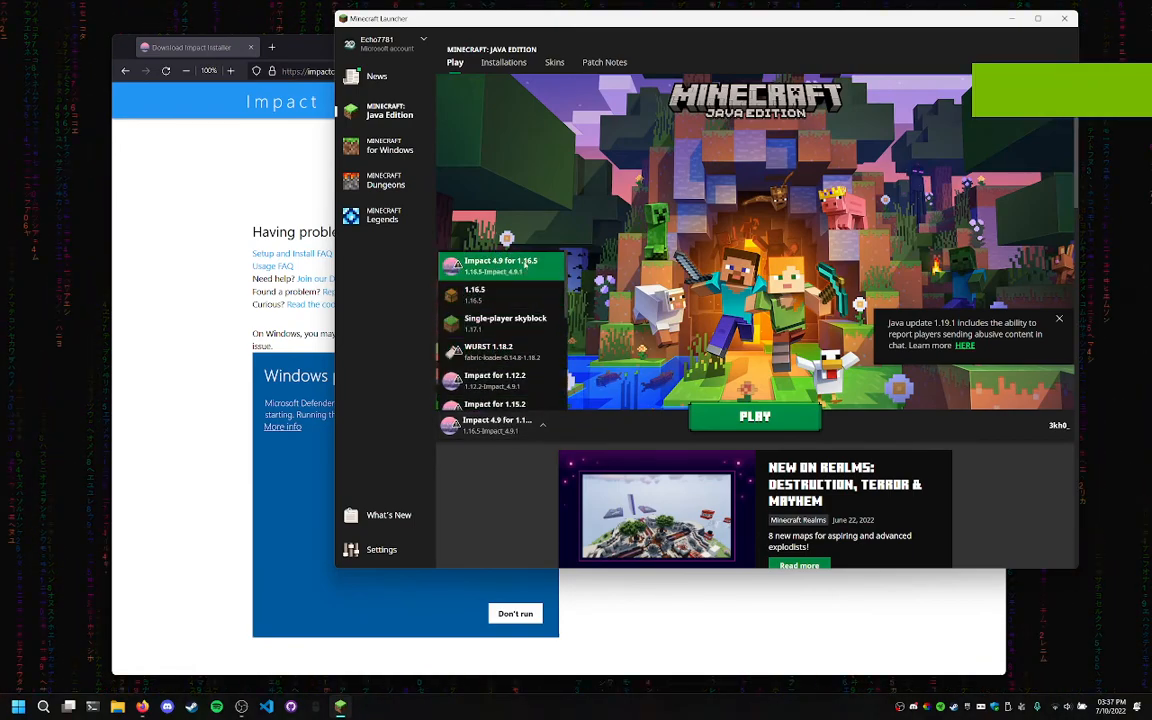
click(544, 424)
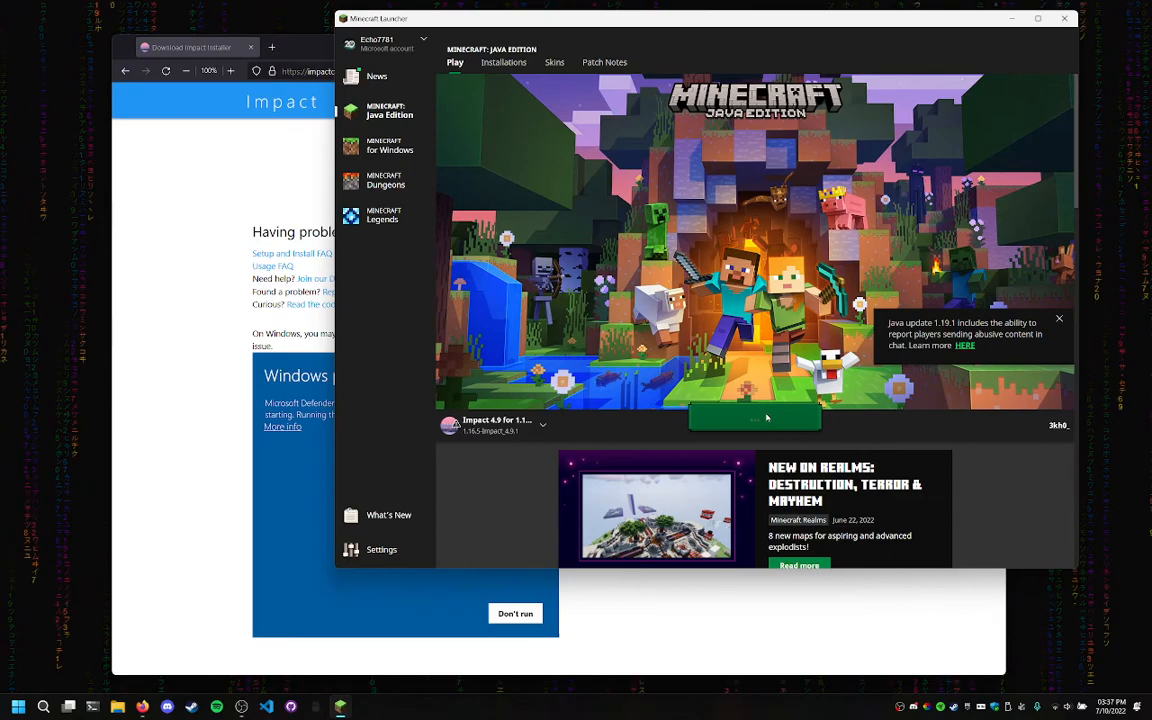
click(754, 420)
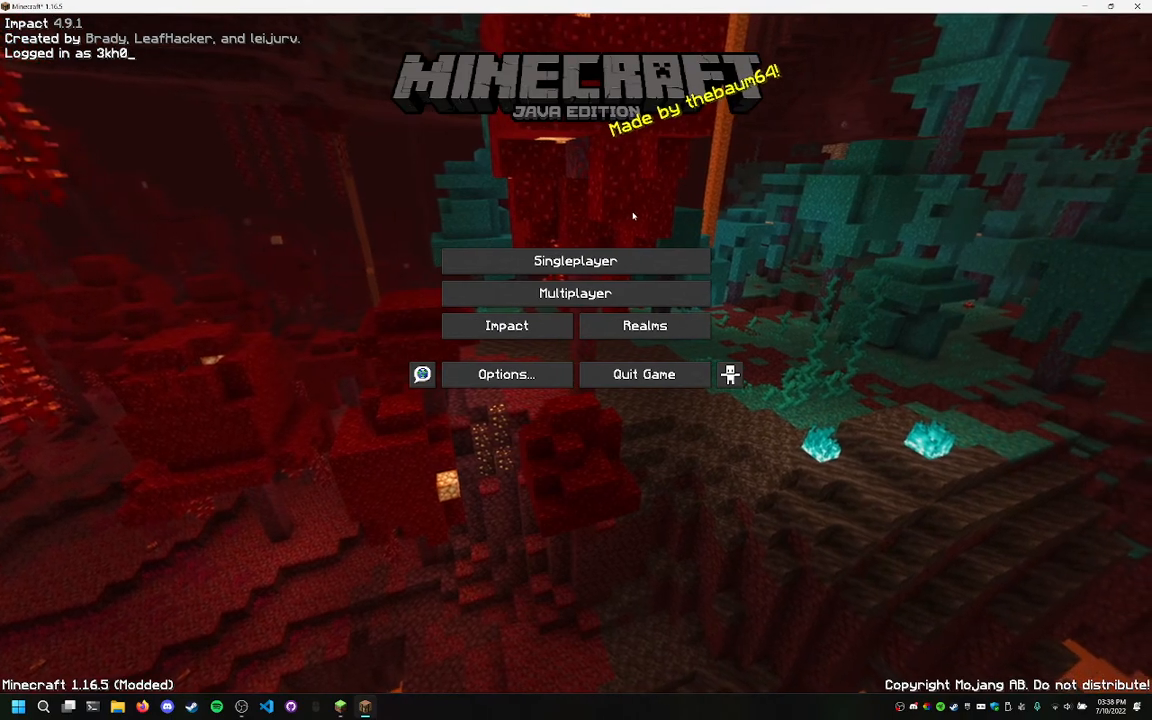
Start a new singleplayer world and switch its game mode to Creative
click(576, 260)
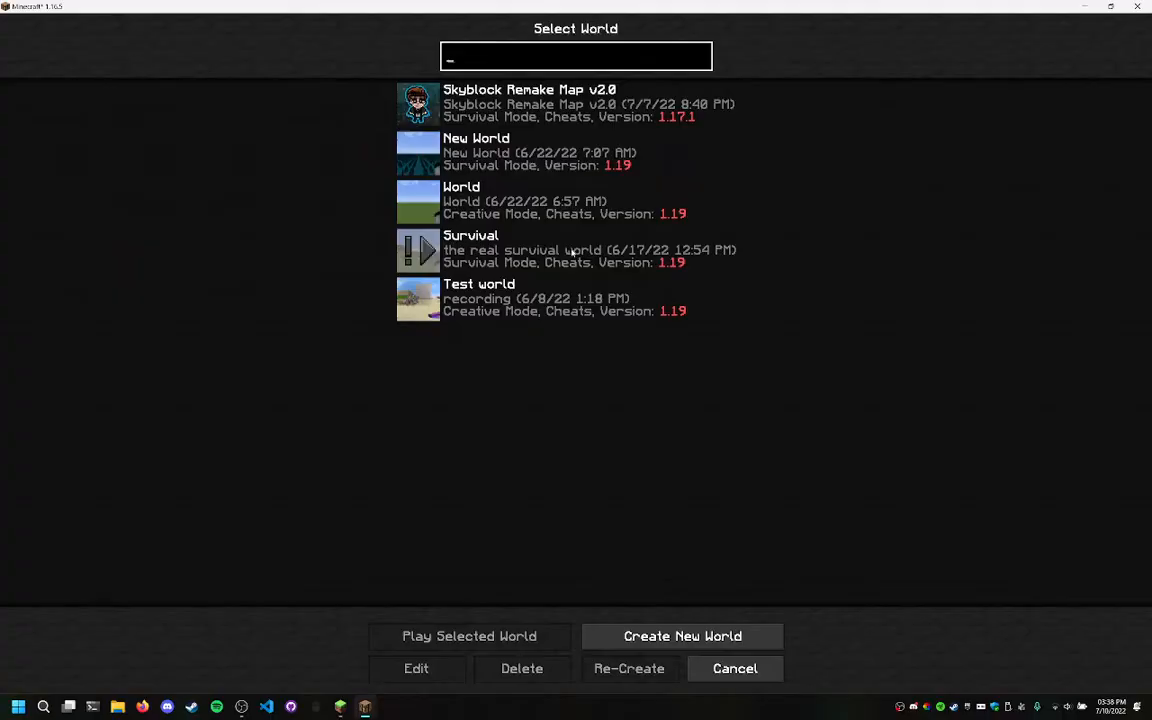
click(682, 636)
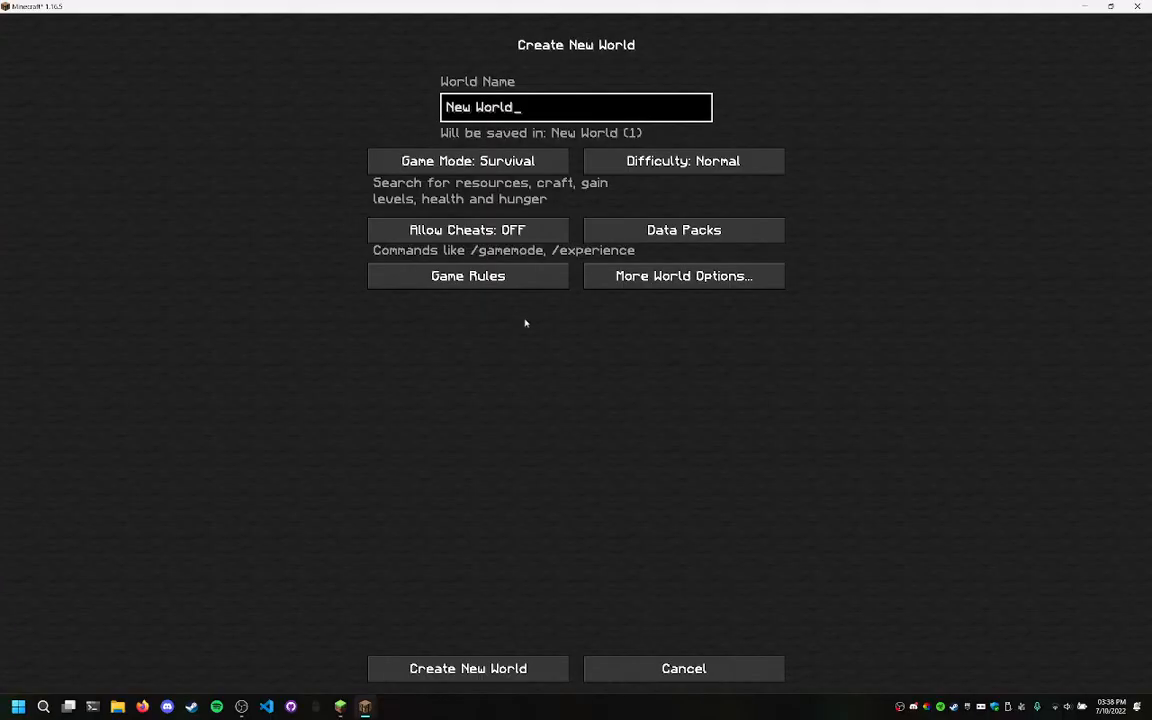
click(468, 160)
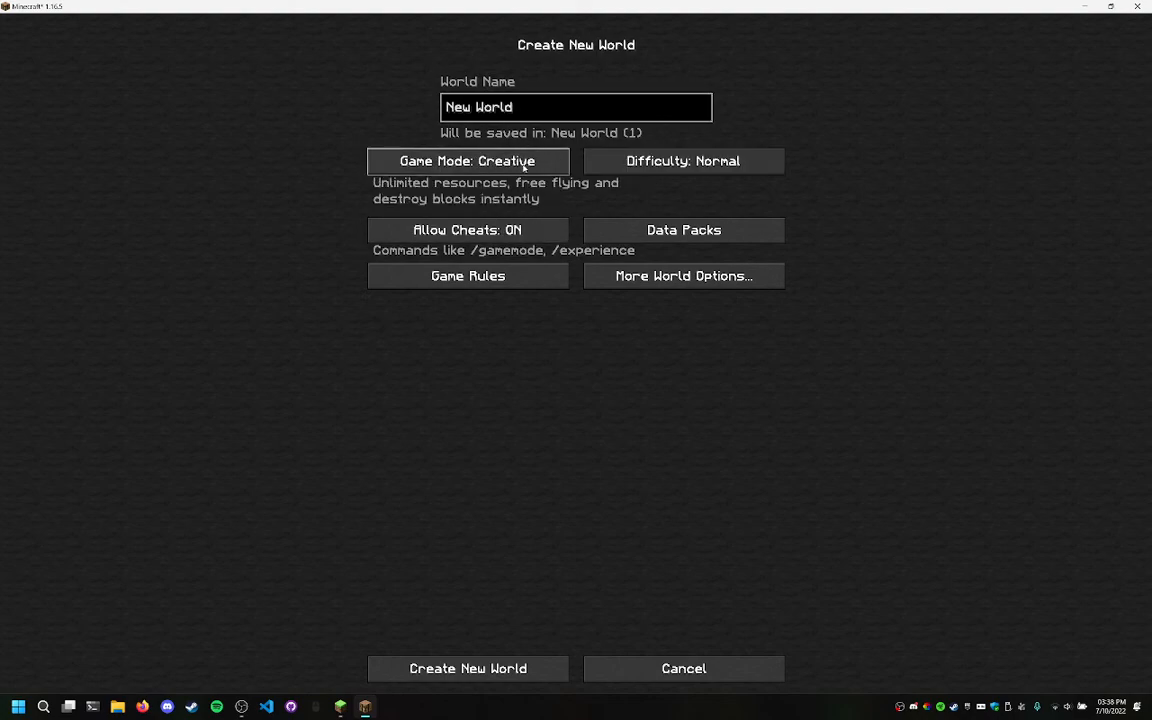
mouse_move(634, 352)
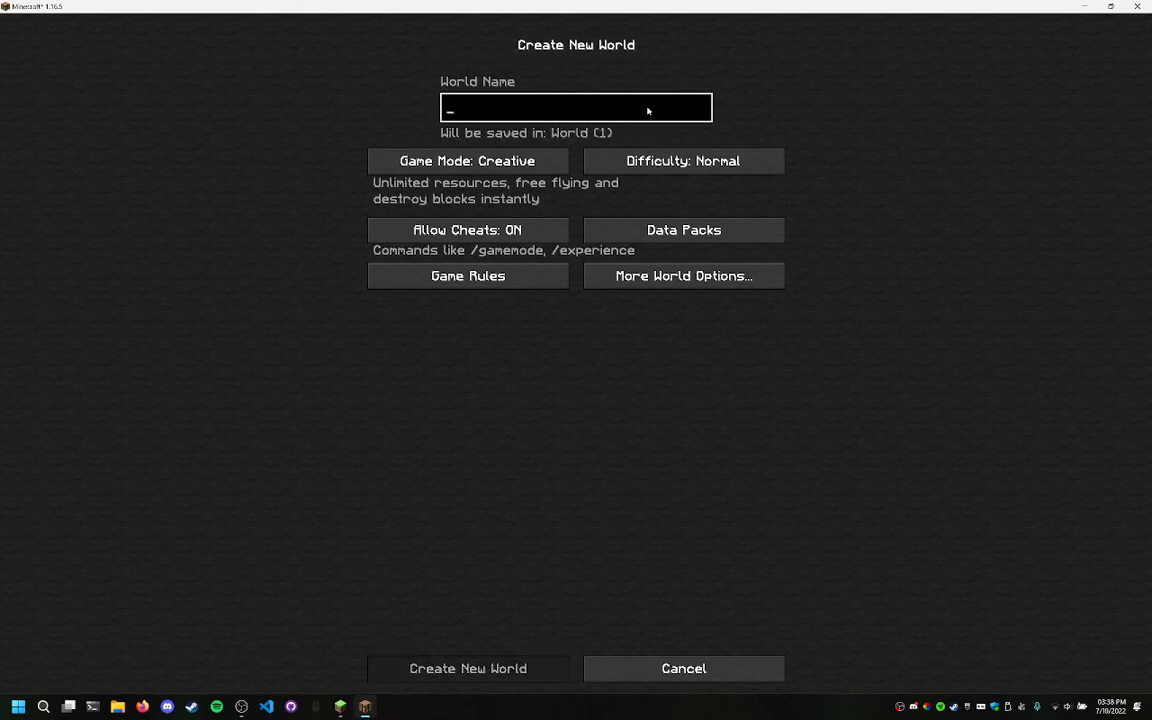
Name the world 'impact world', review More World Options and create the superflat world
text(impact w)
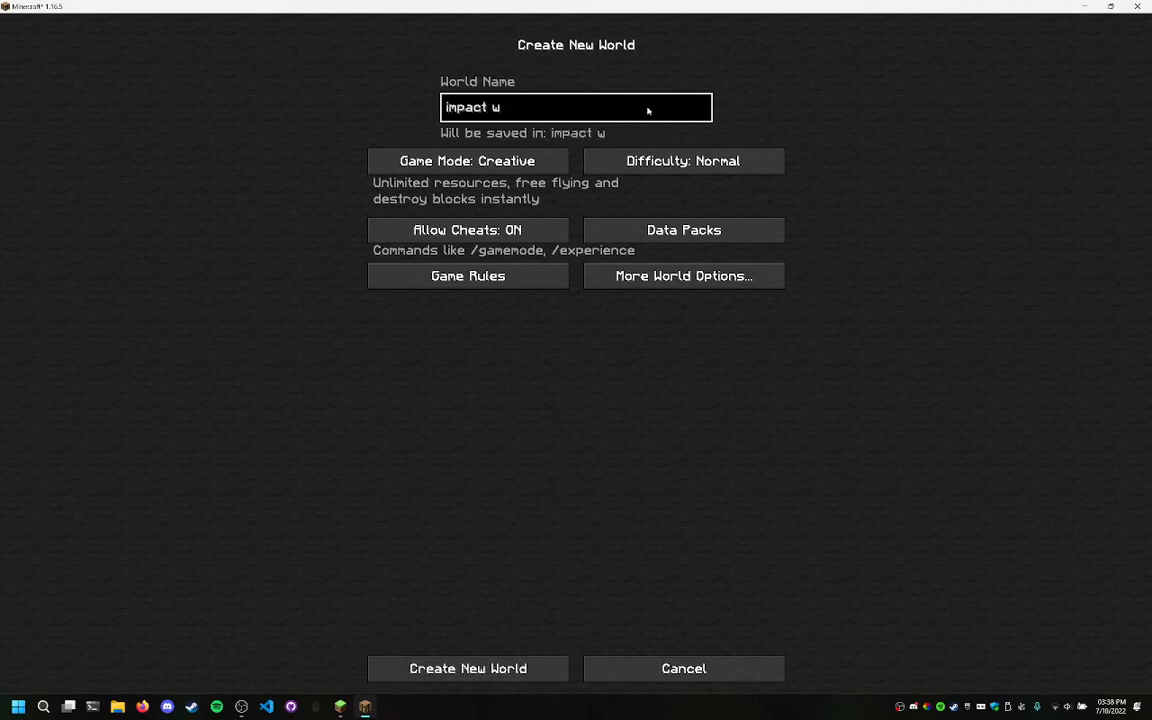
text(orld)
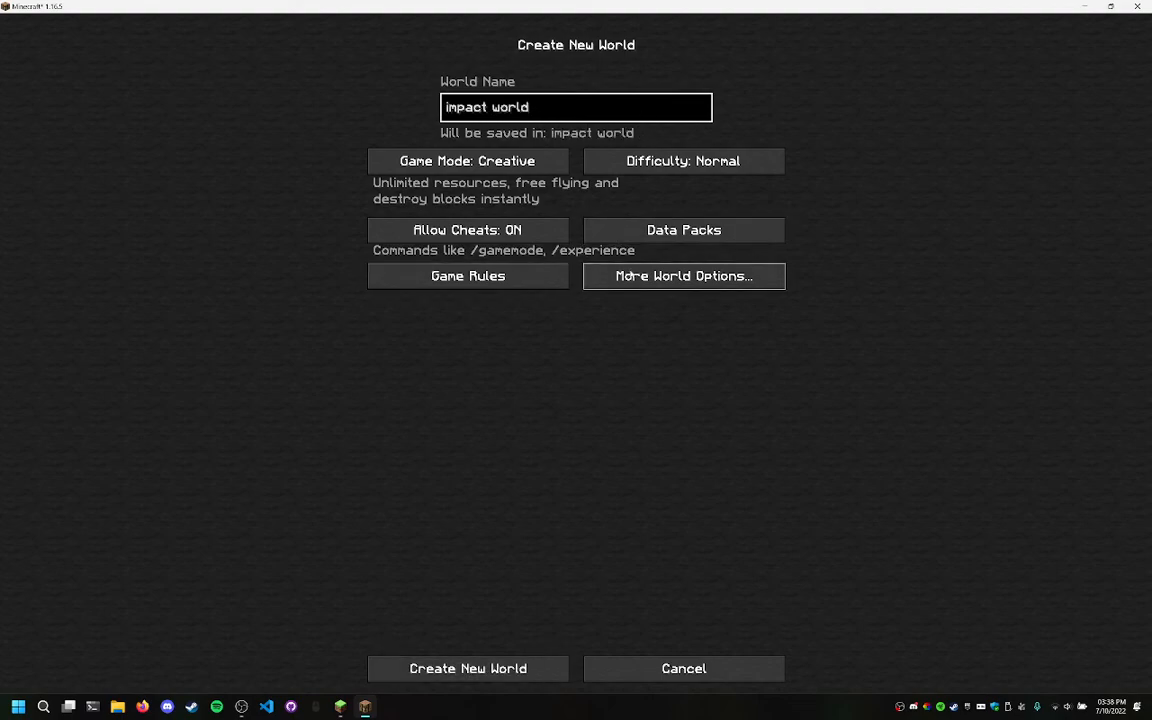
click(684, 276)
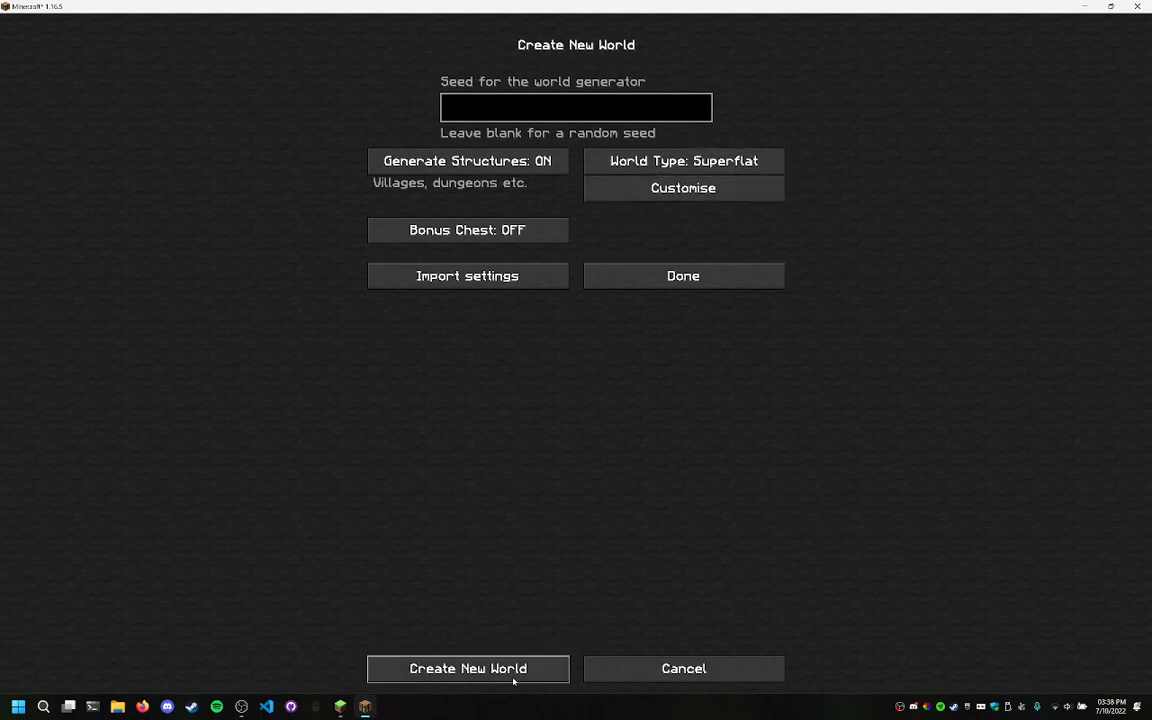
click(468, 668)
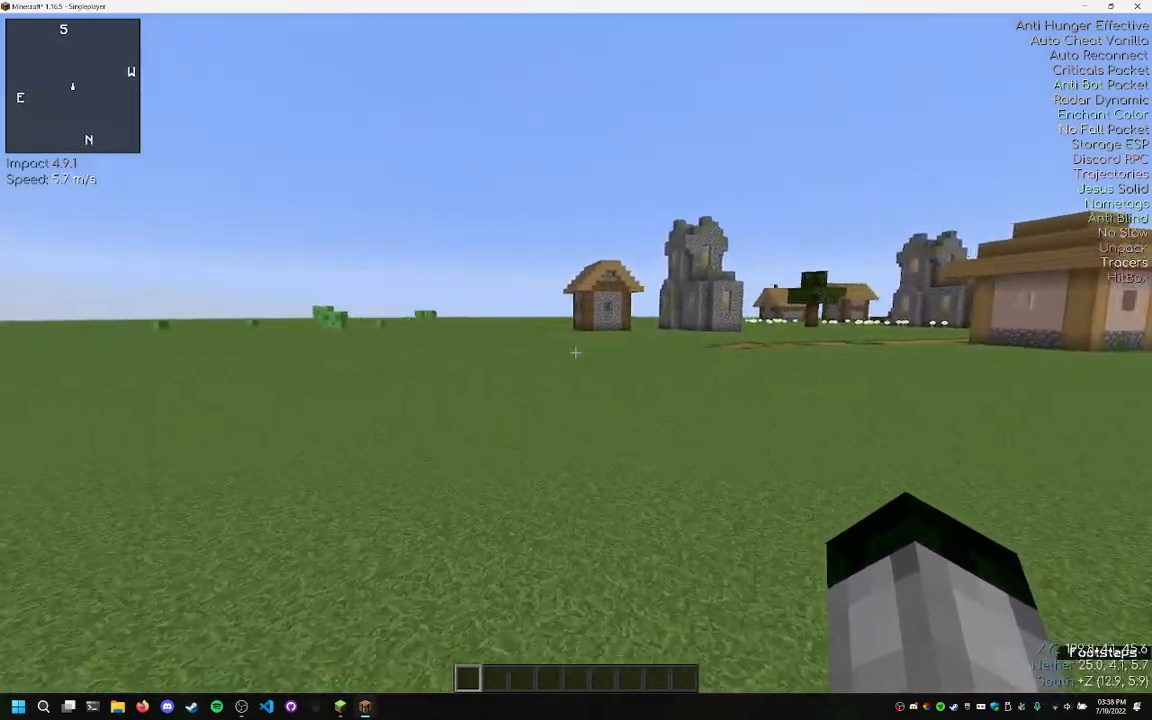
mouse_move(576, 352)
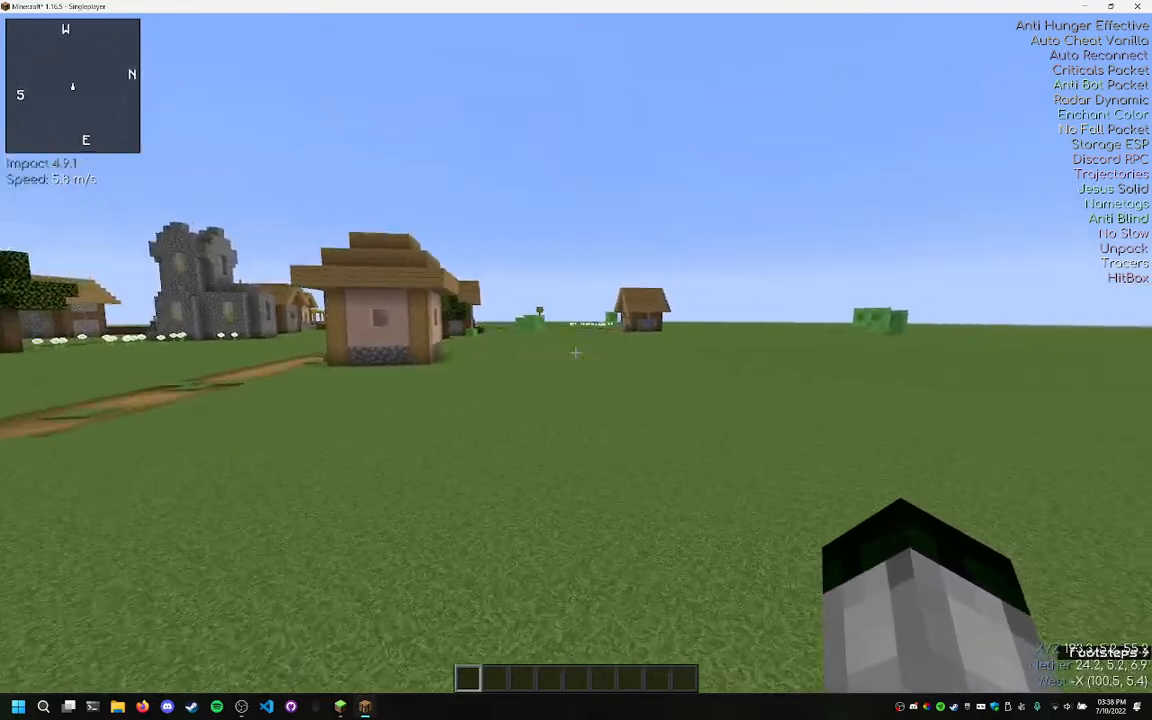
mouse_move(576, 352)
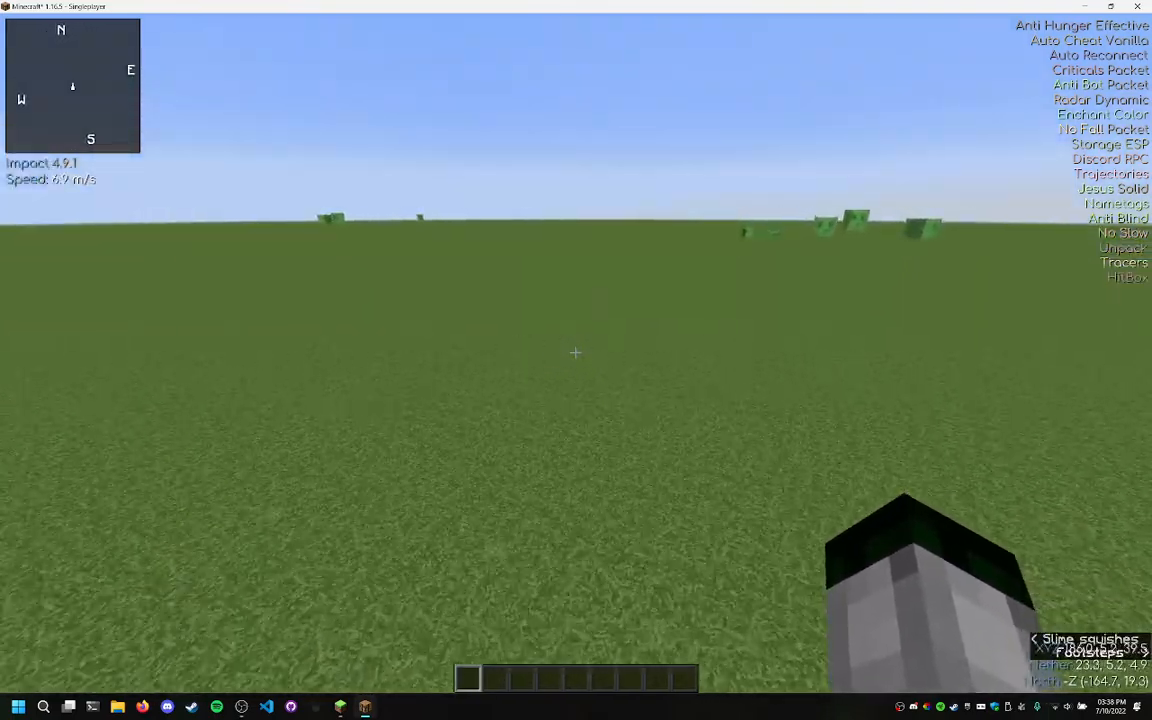
mouse_move(576, 352)
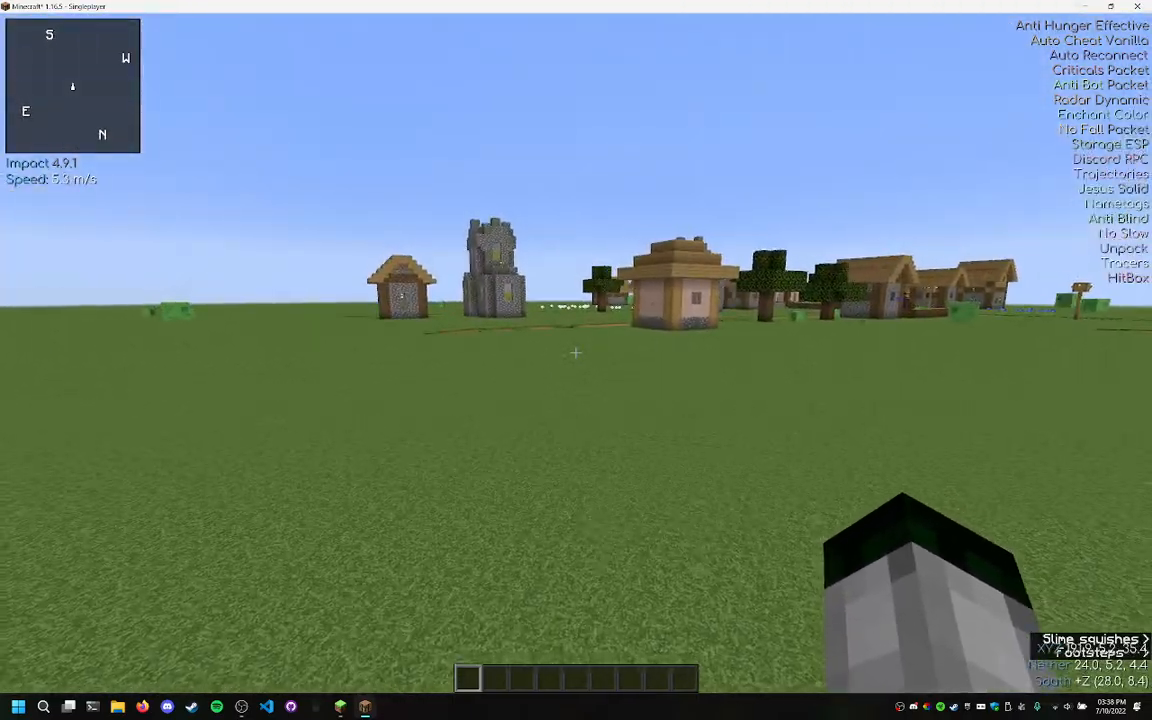
mouse_move(576, 360)
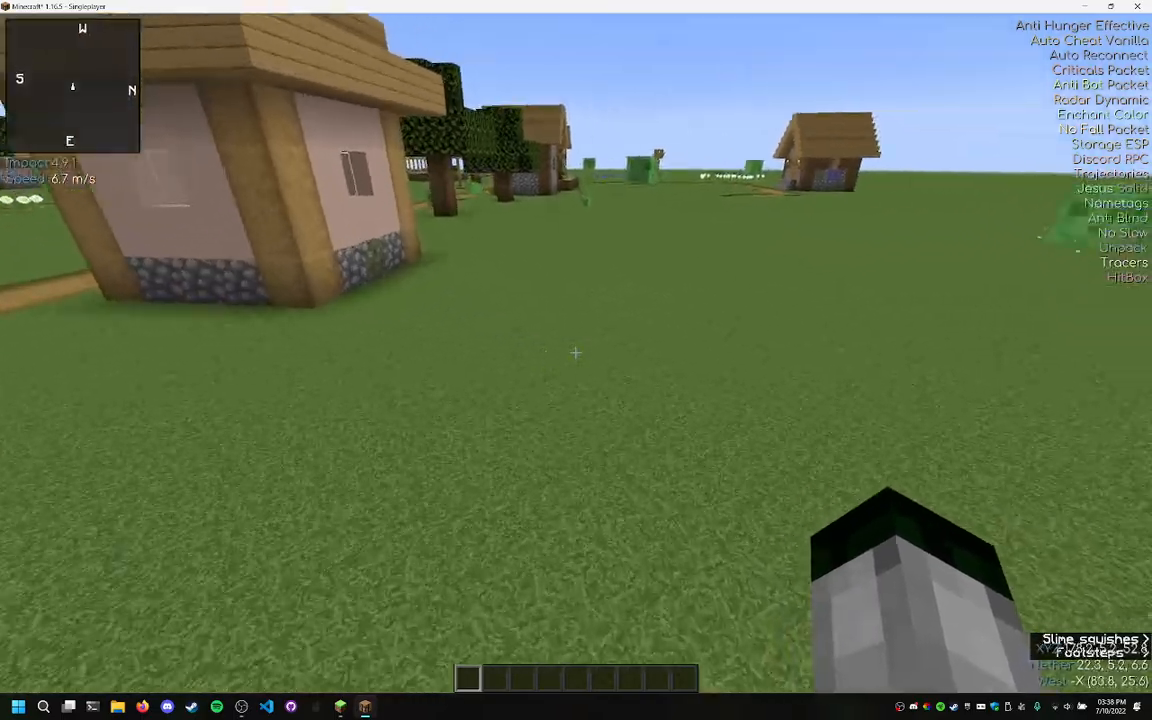
mouse_move(576, 352)
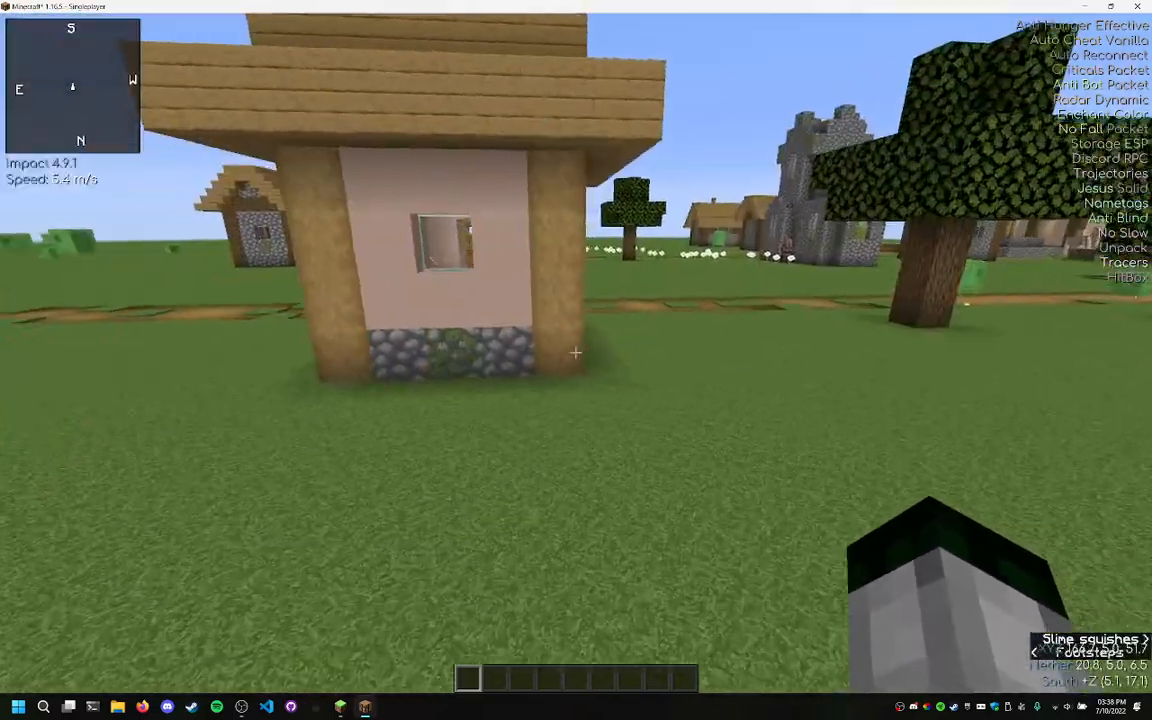
mouse_move(576, 352)
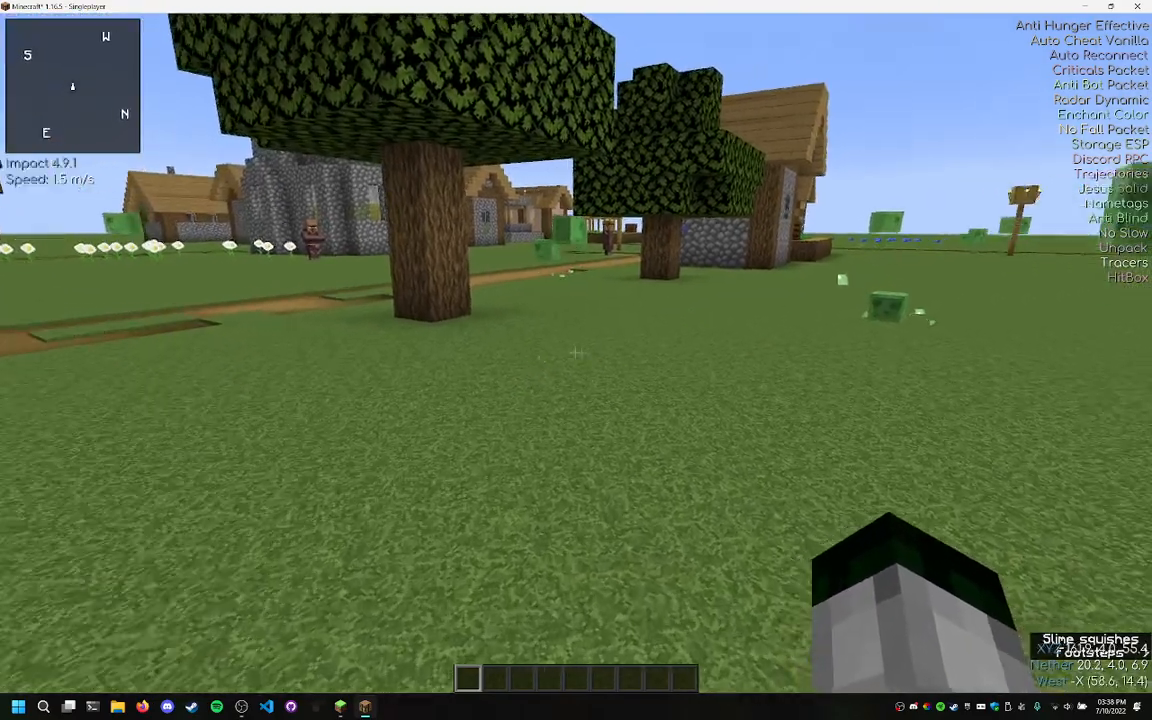
mouse_move(576, 352)
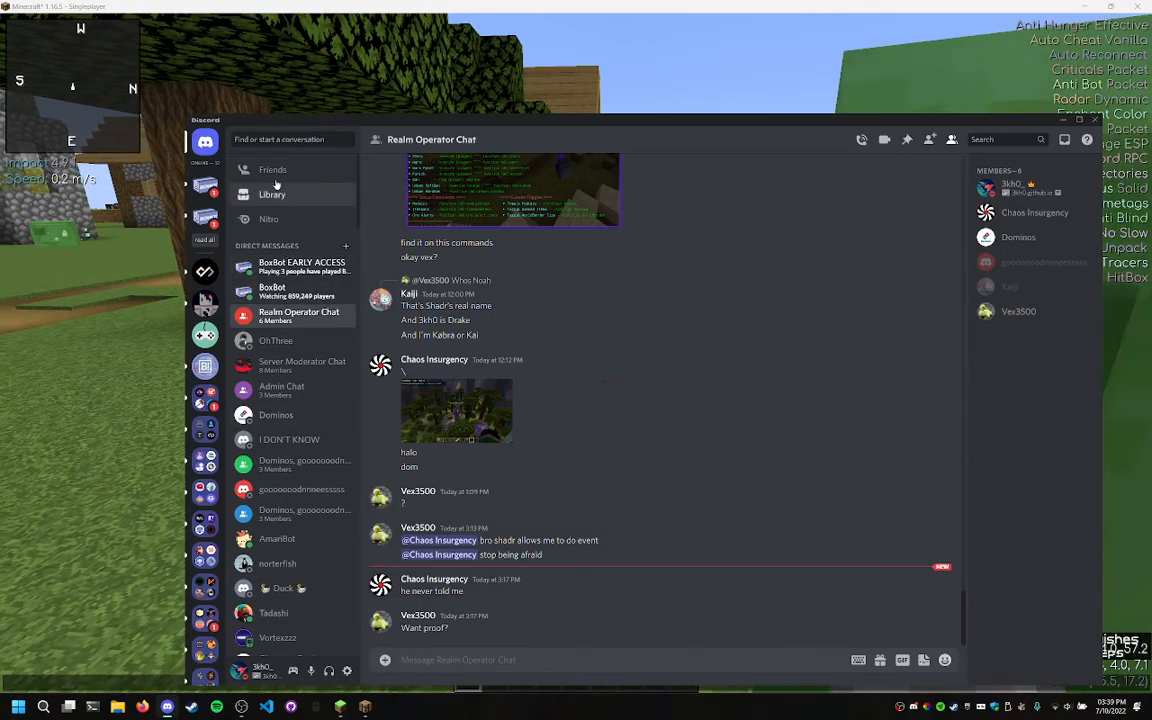
Switch Discord to the EchoDev server's #general channel
click(272, 168)
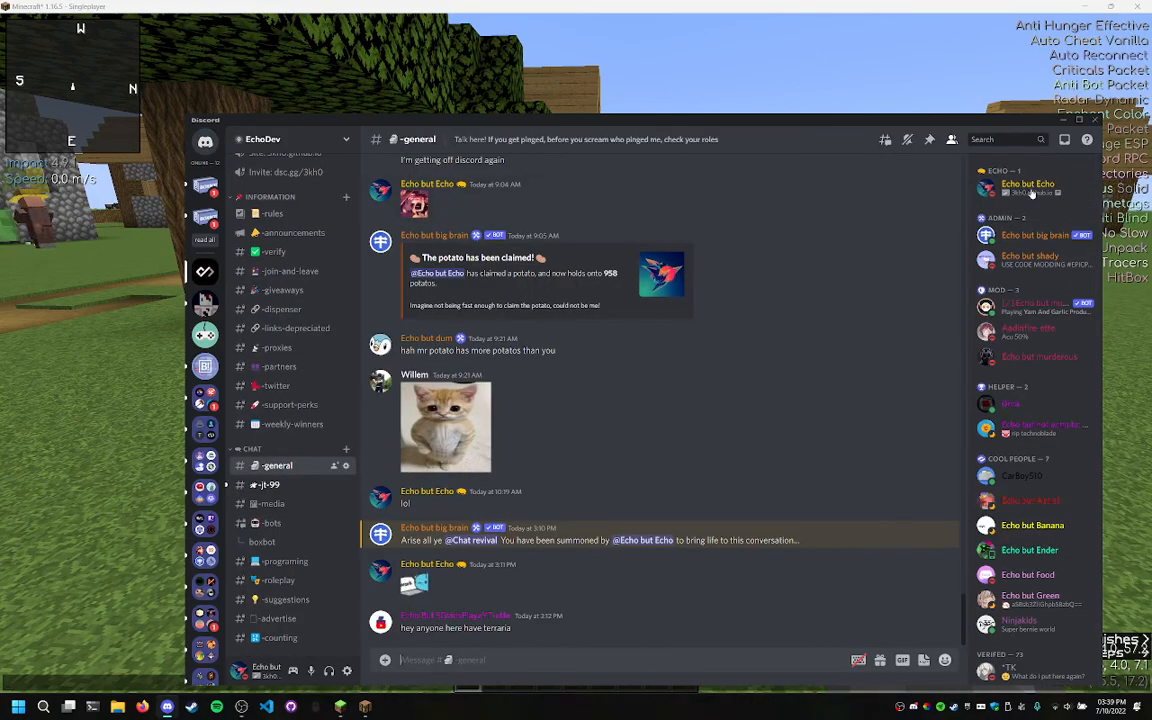
click(1028, 188)
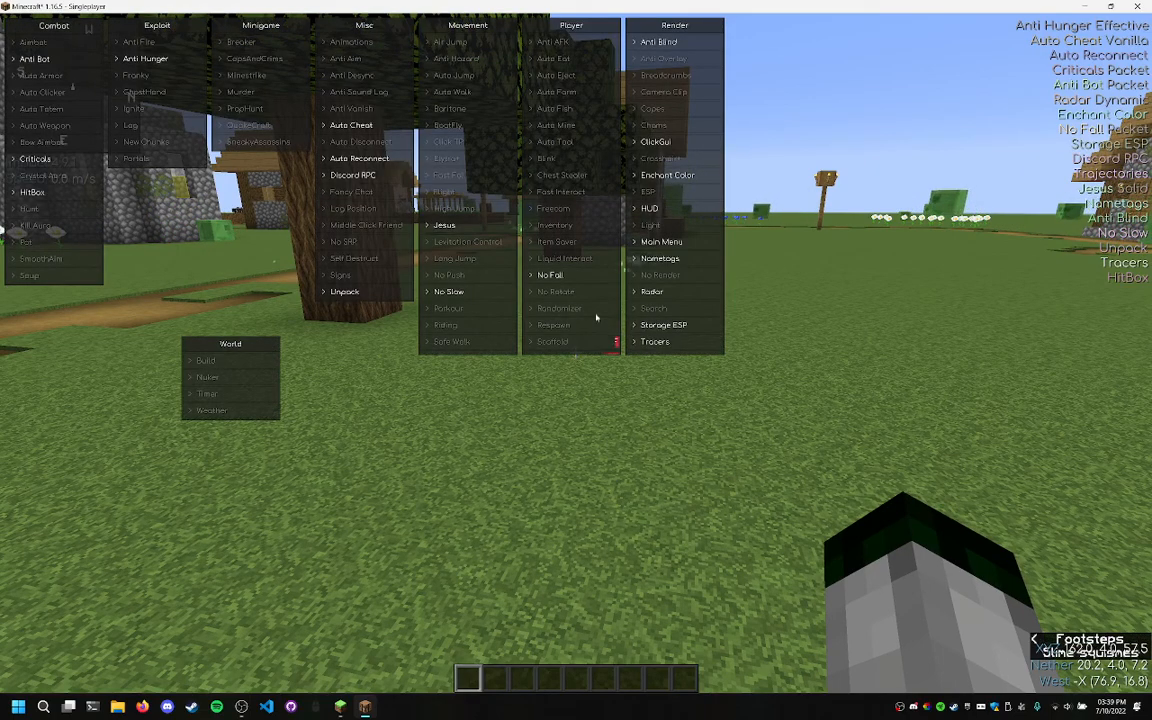
Browse Impact's Movement/Player module columns and enable the Freecam-style out-of-body module
click(552, 58)
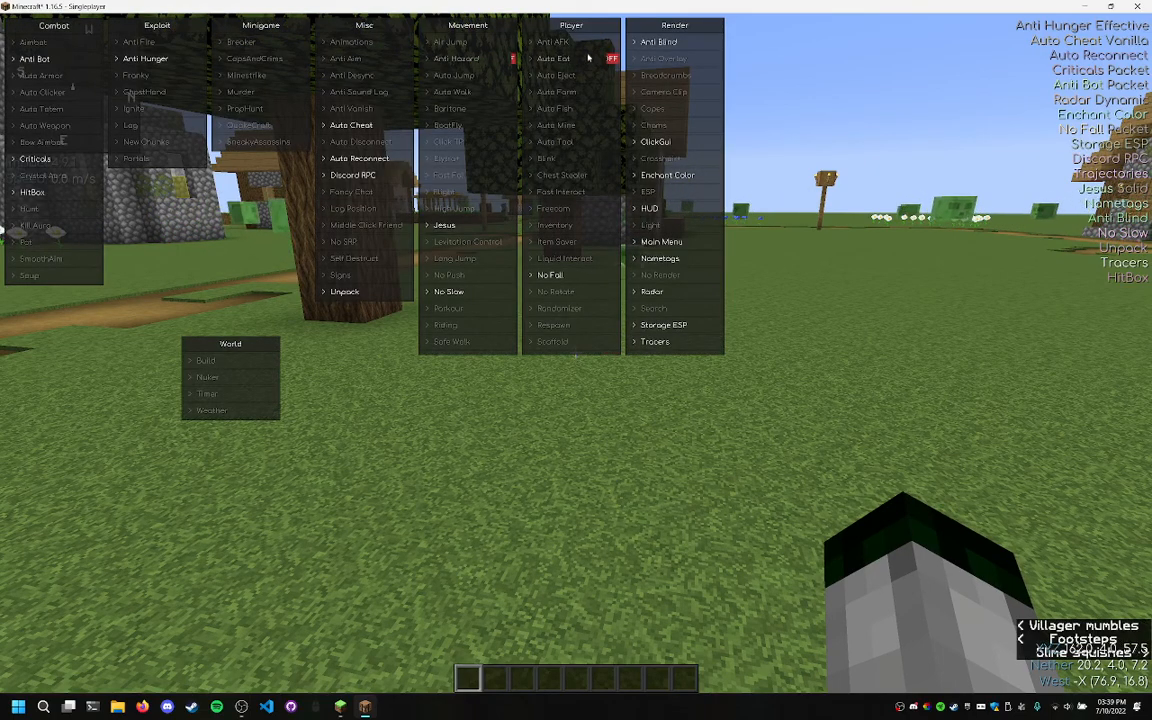
click(552, 40)
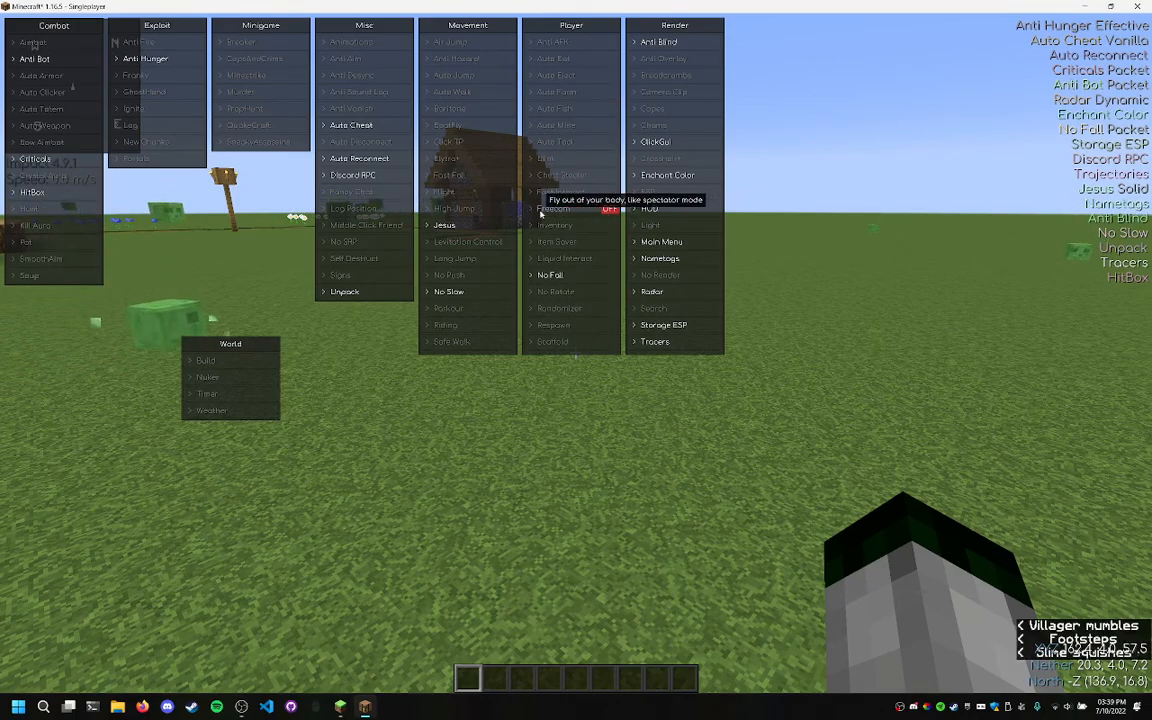
click(550, 276)
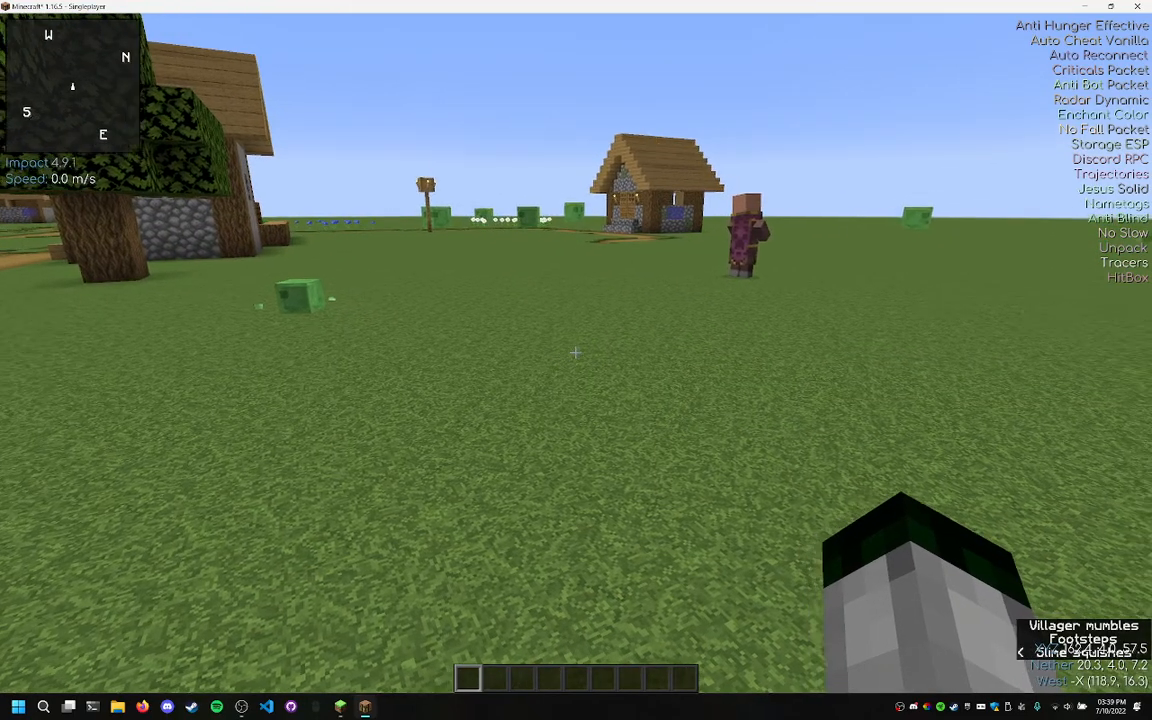
Toggle the Impact ClickGUI with Right Shift, then respawn from the You Died! screen
key(rshift)
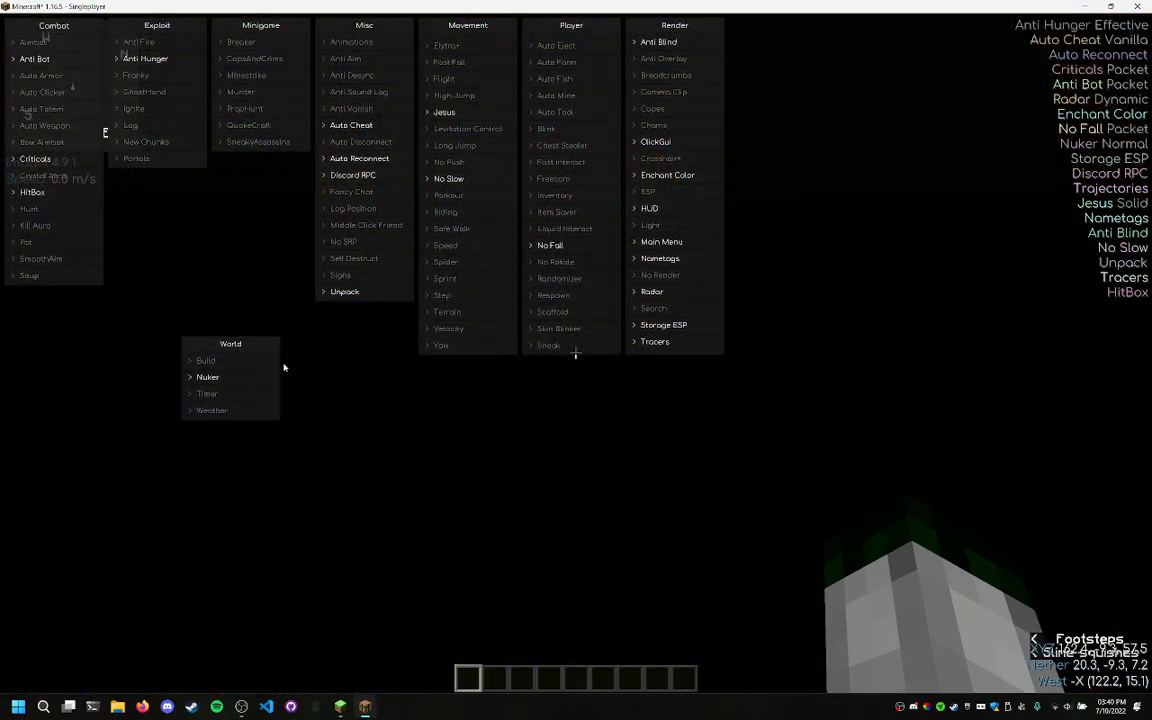
key(escape)
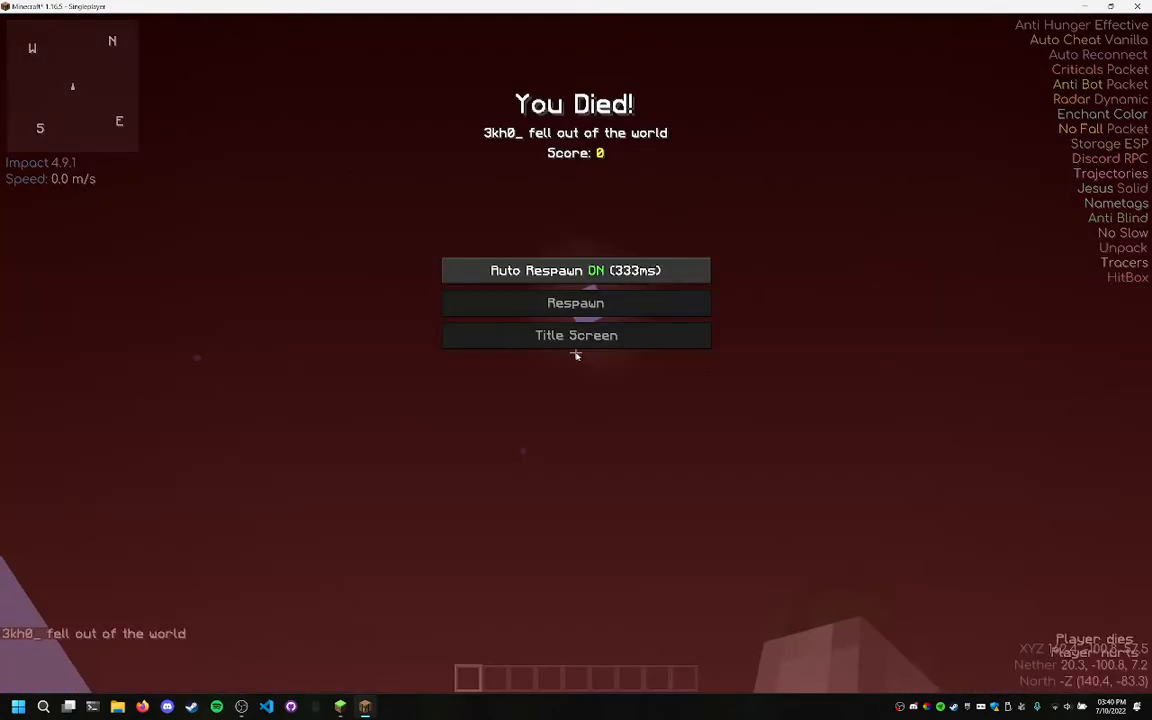
click(576, 304)
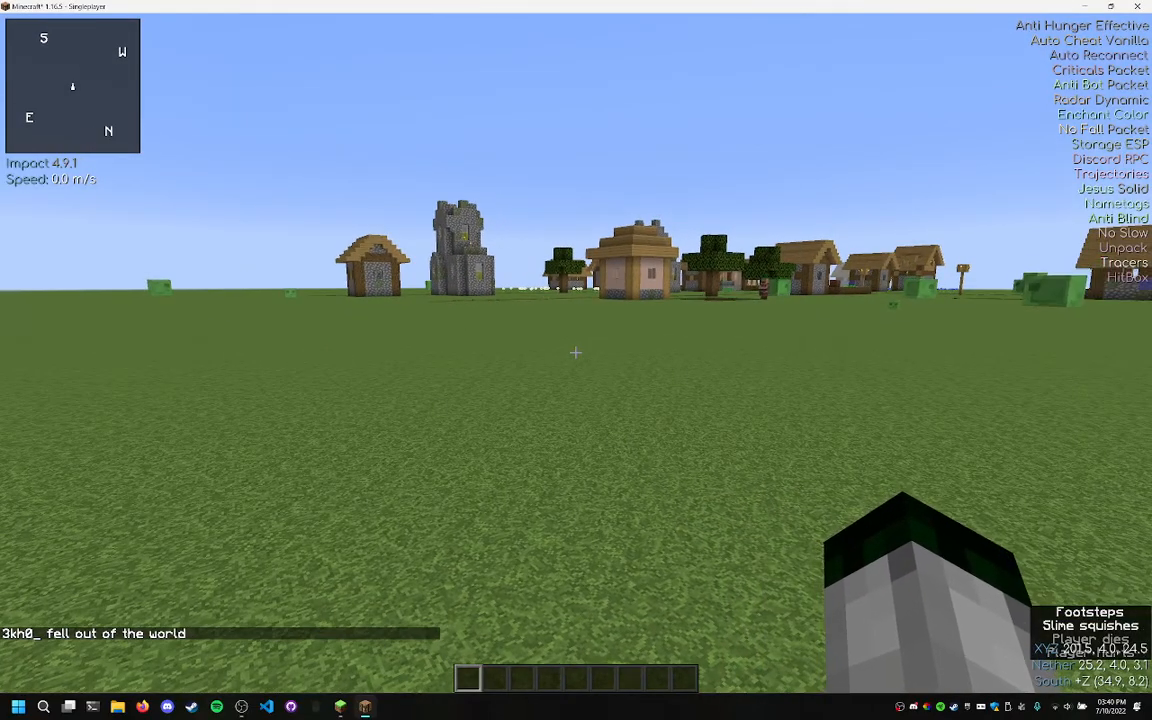
mouse_move(576, 352)
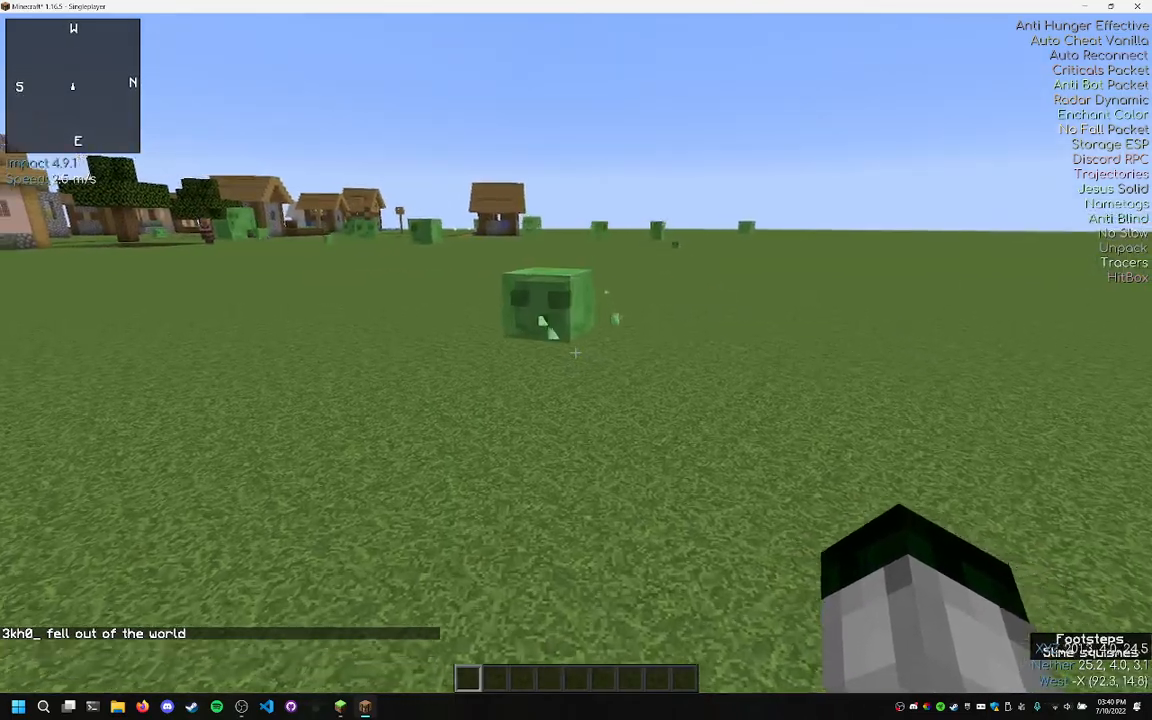
mouse_move(576, 352)
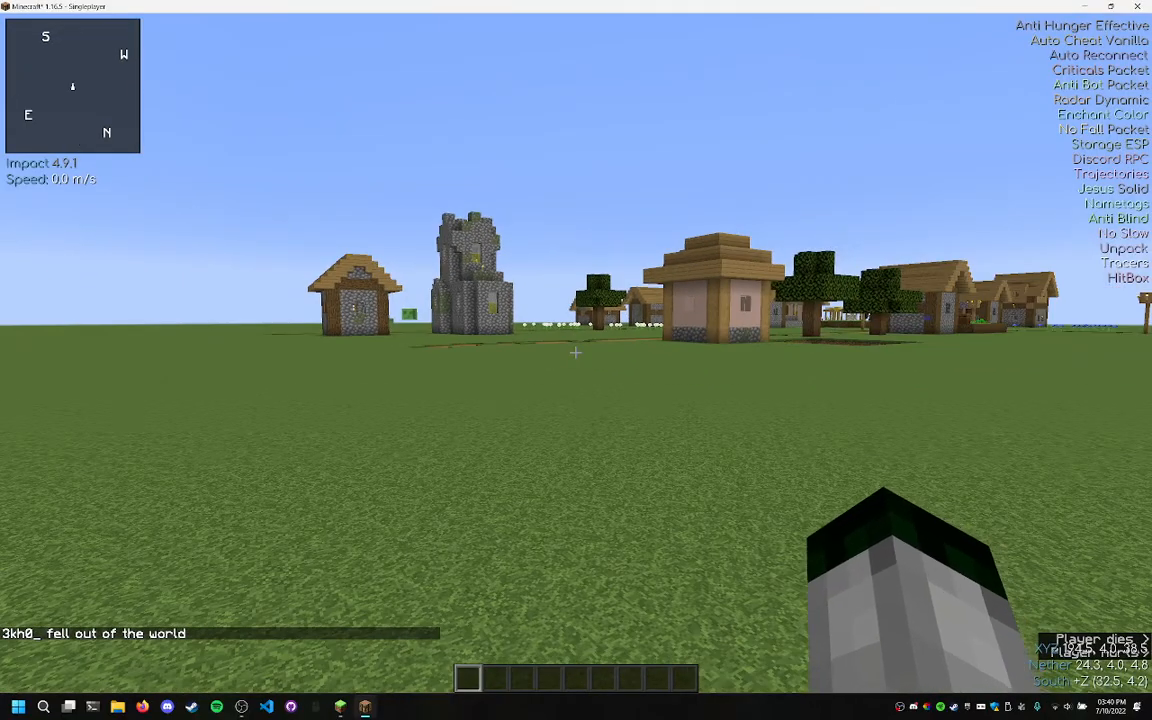
mouse_move(576, 352)
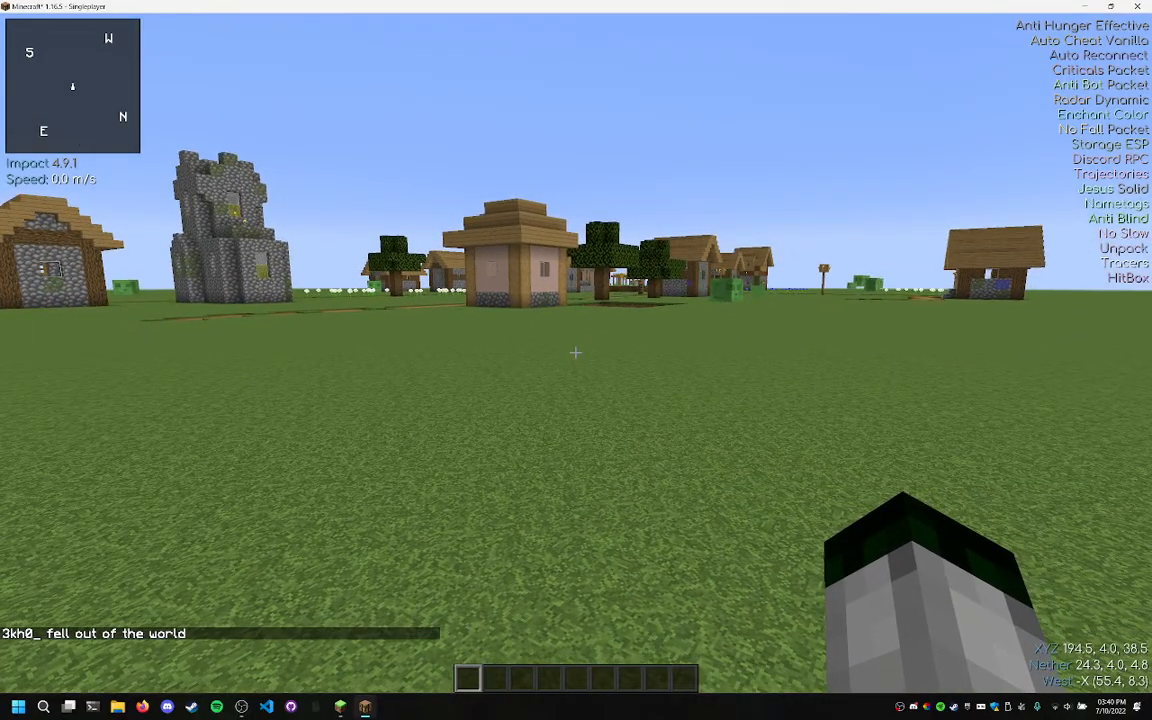
key(rshift)
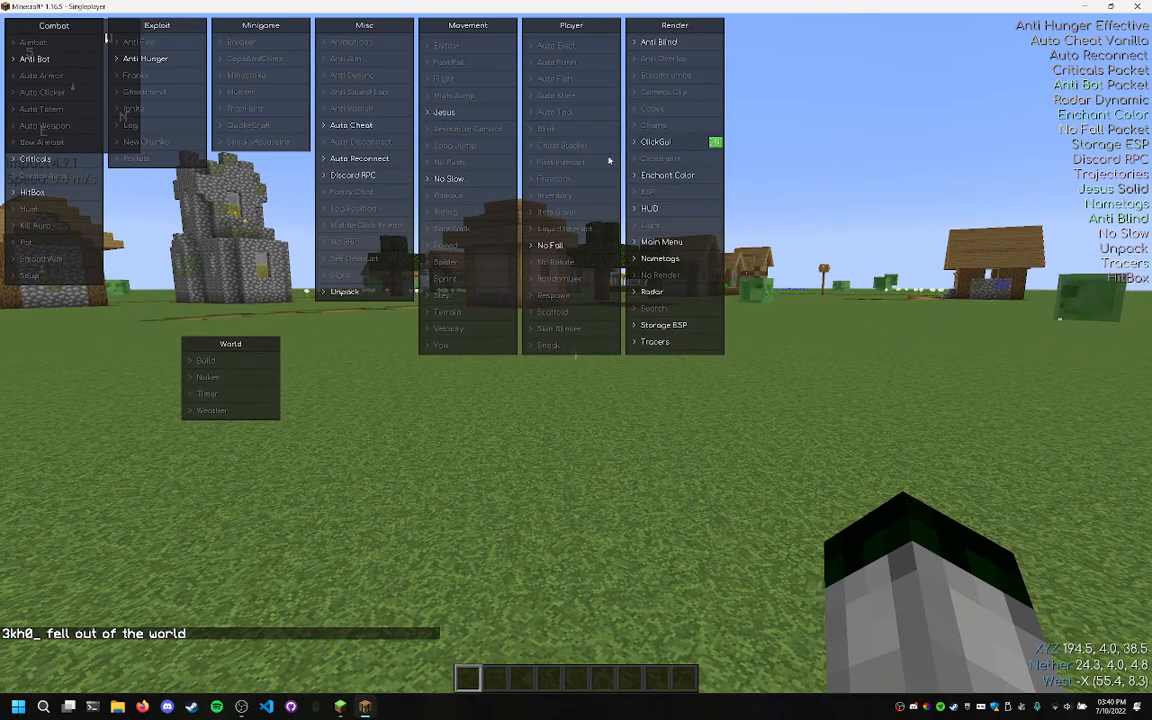
click(350, 124)
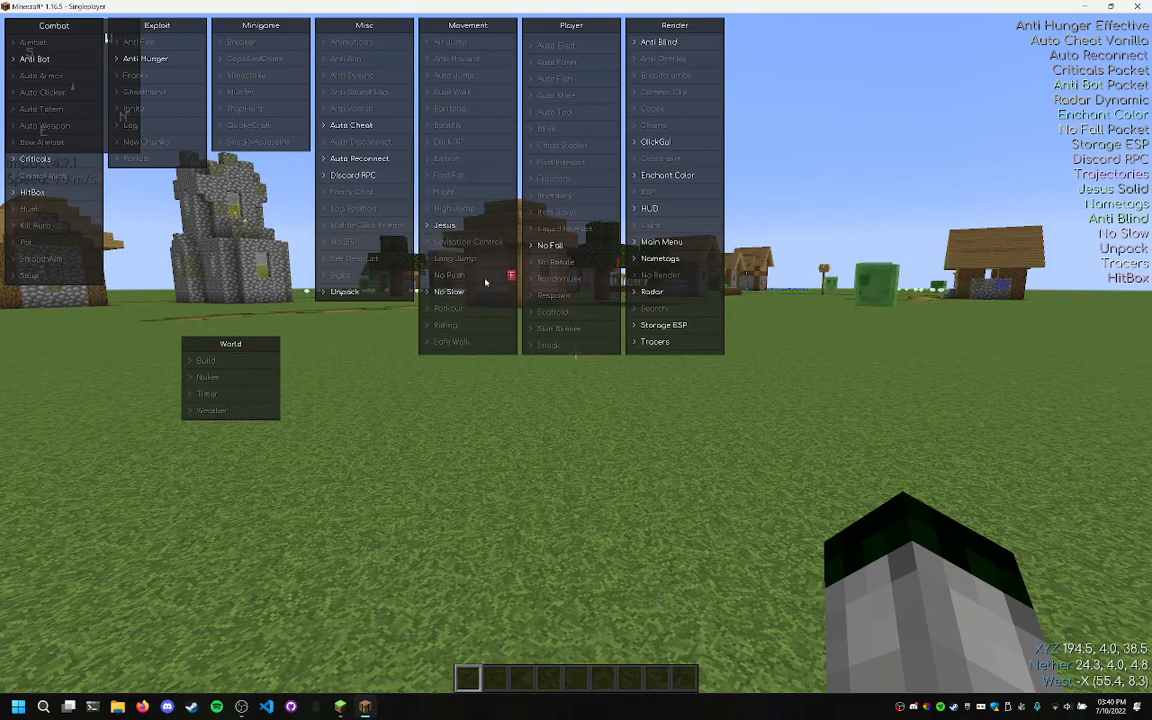
click(450, 42)
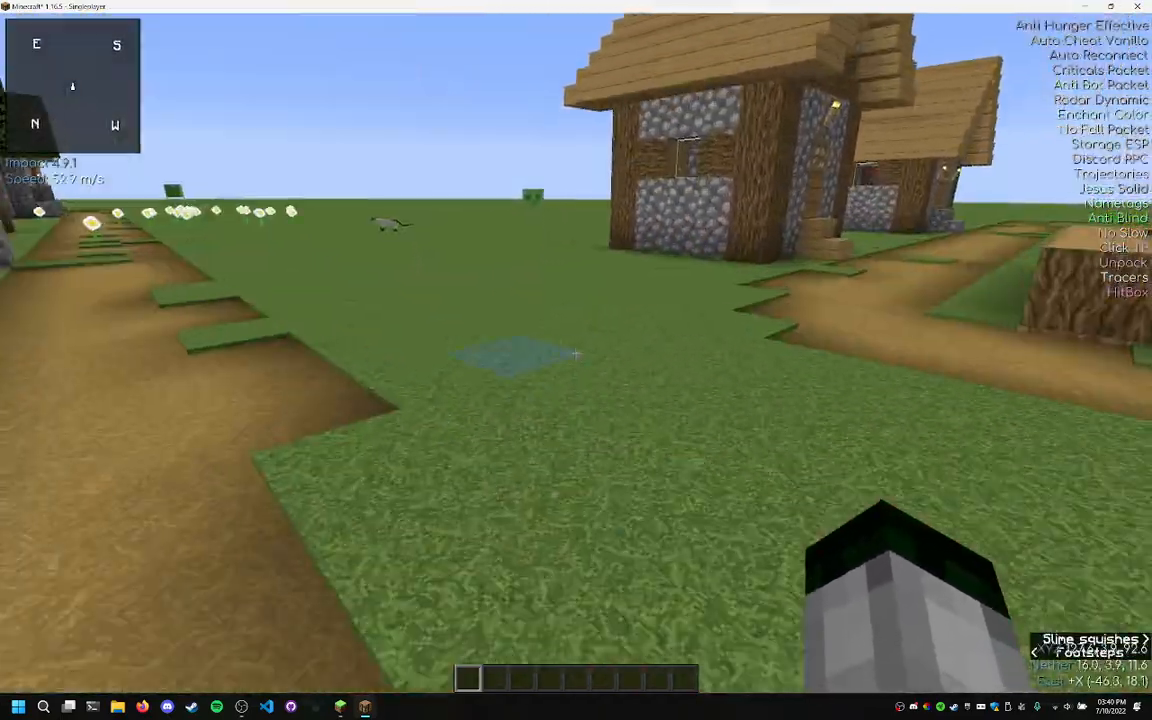
mouse_move(576, 360)
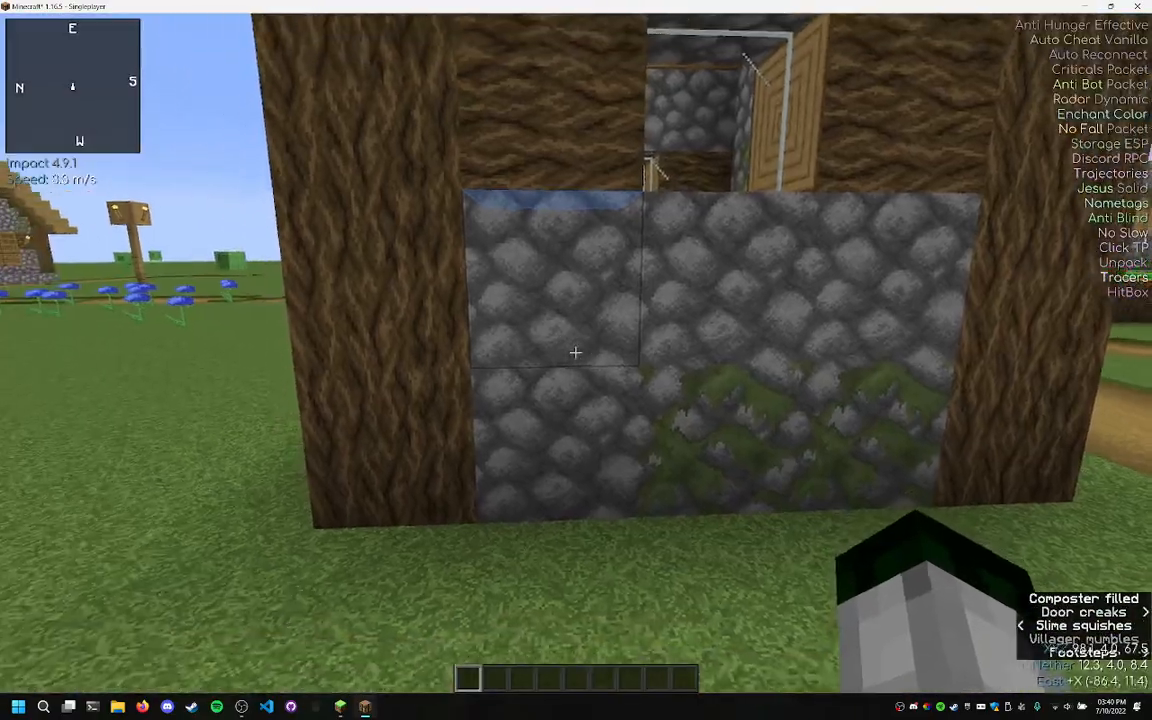
mouse_move(576, 352)
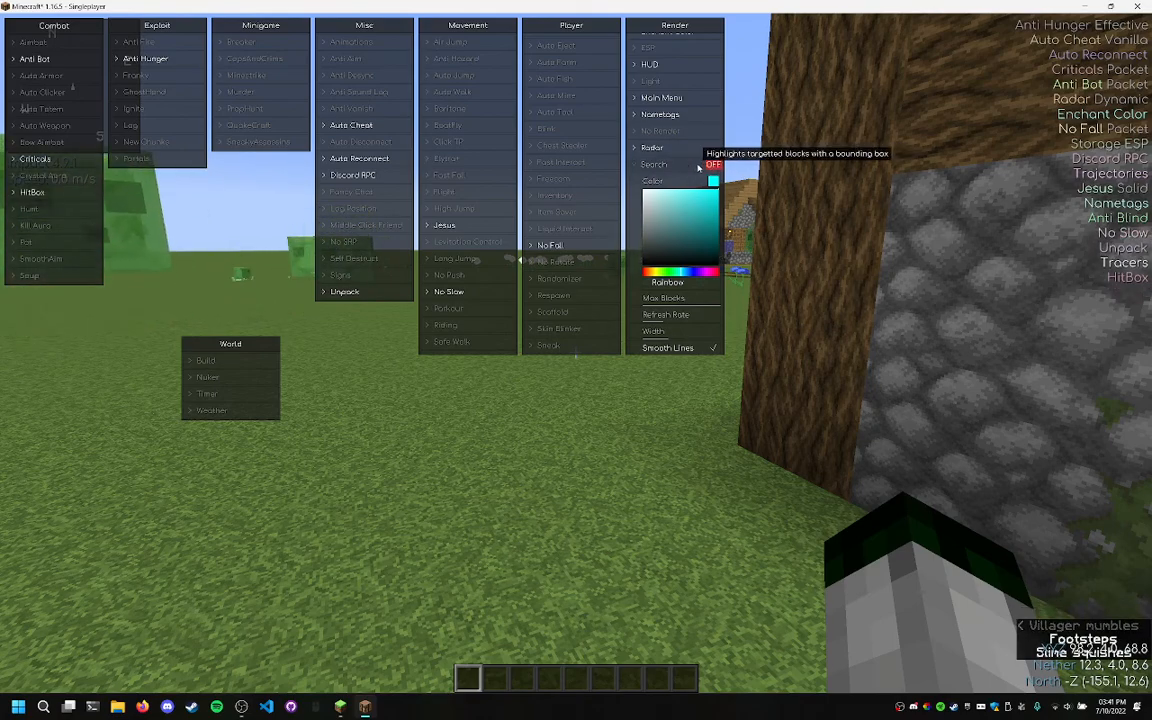
Pause the game and reach the Friends list from the Impact menu
key(Escape)
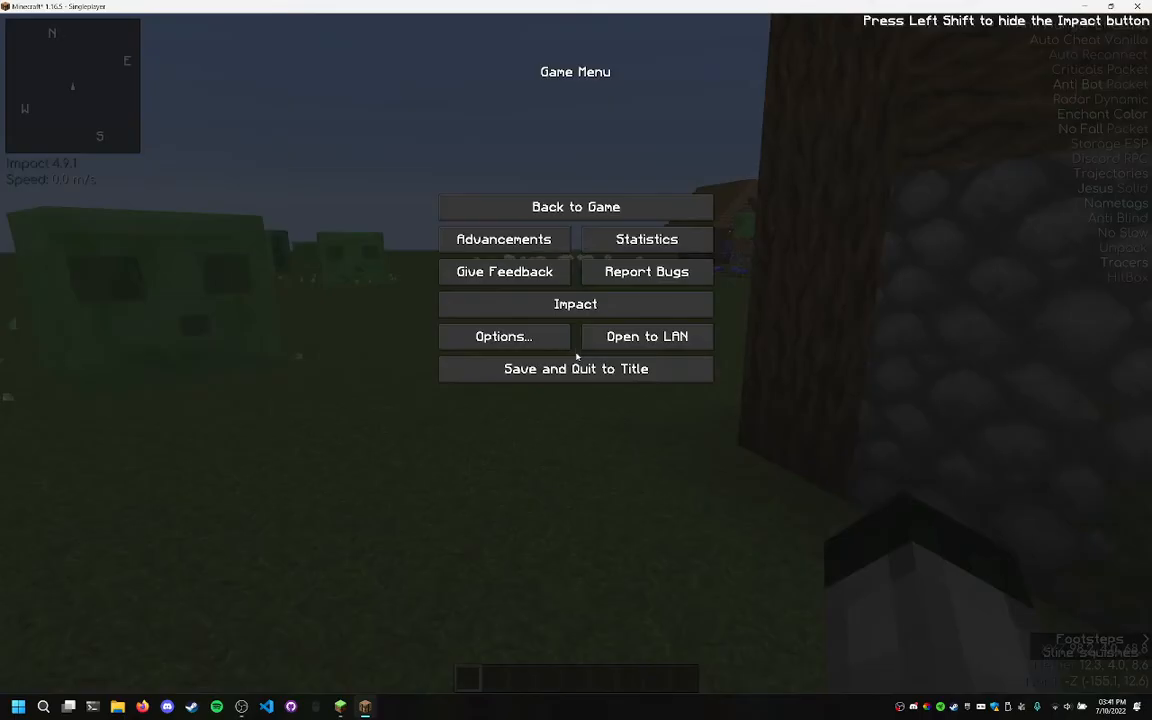
click(576, 304)
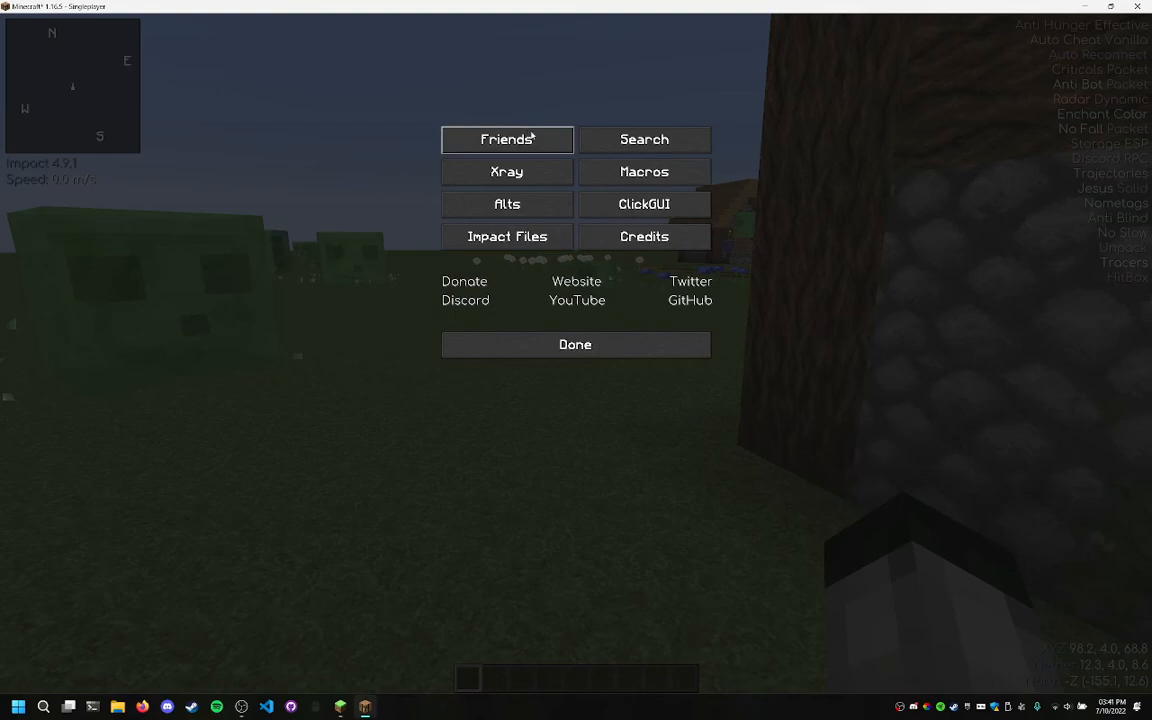
click(508, 140)
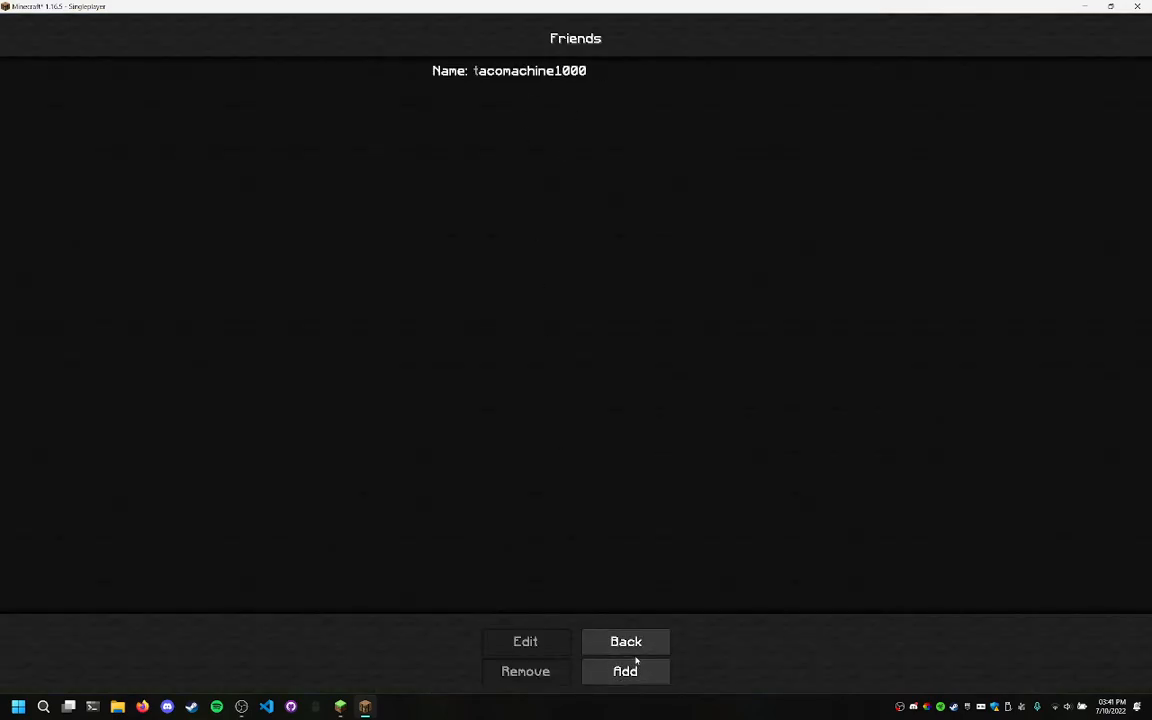
View the add-friend form with its Username field, then back out without adding anyone
click(624, 672)
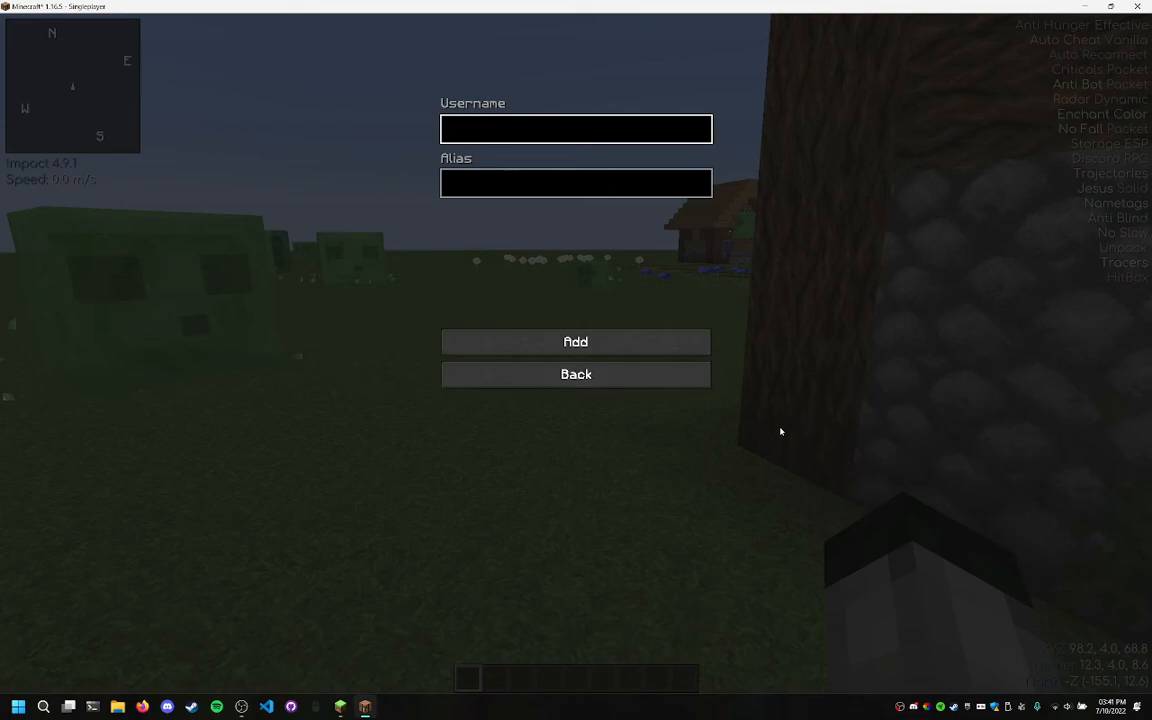
click(576, 128)
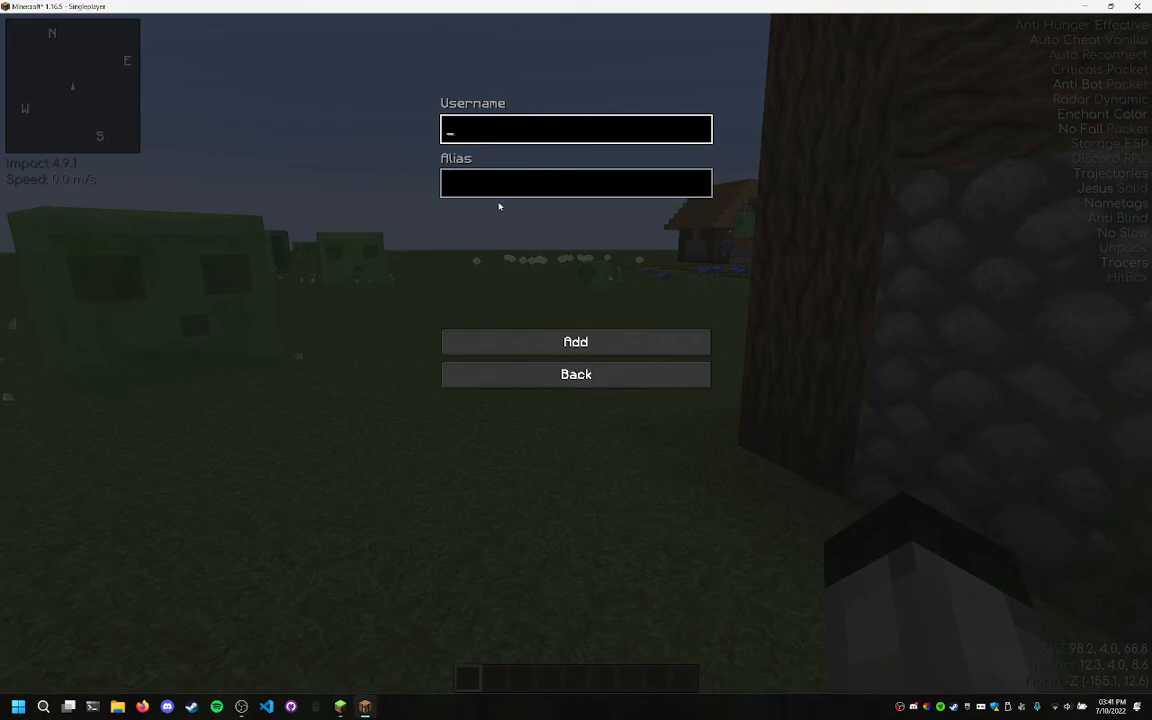
mouse_move(576, 374)
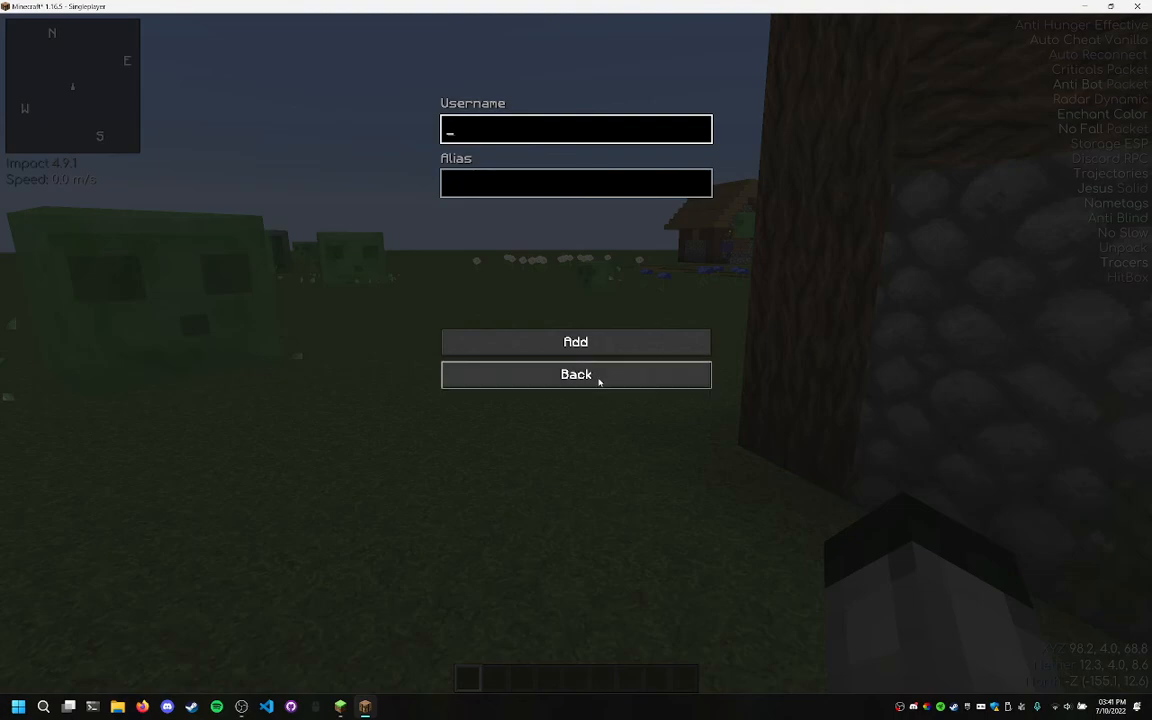
click(576, 374)
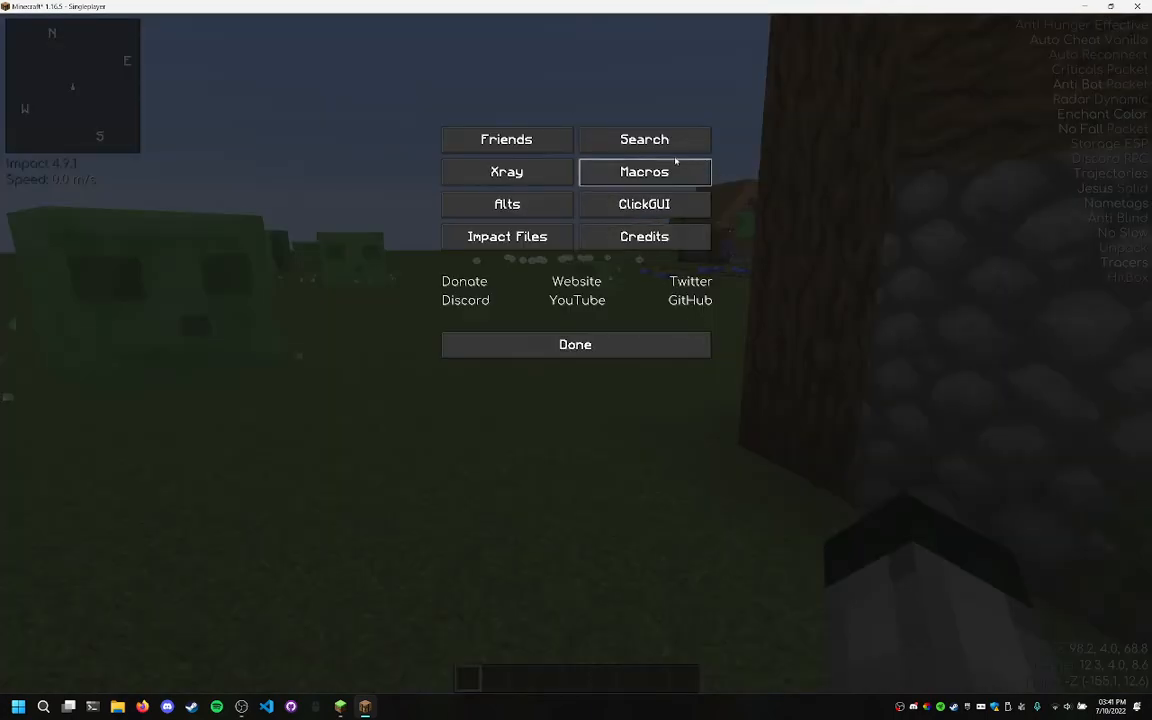
click(644, 140)
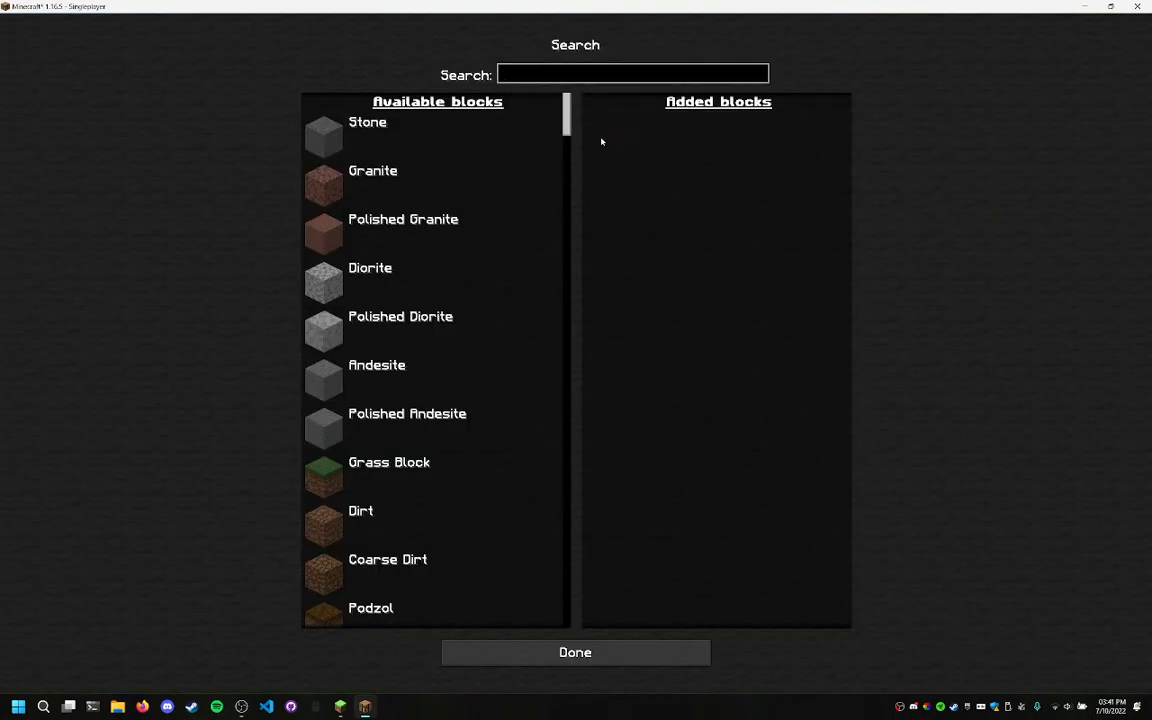
scroll(down, 3)
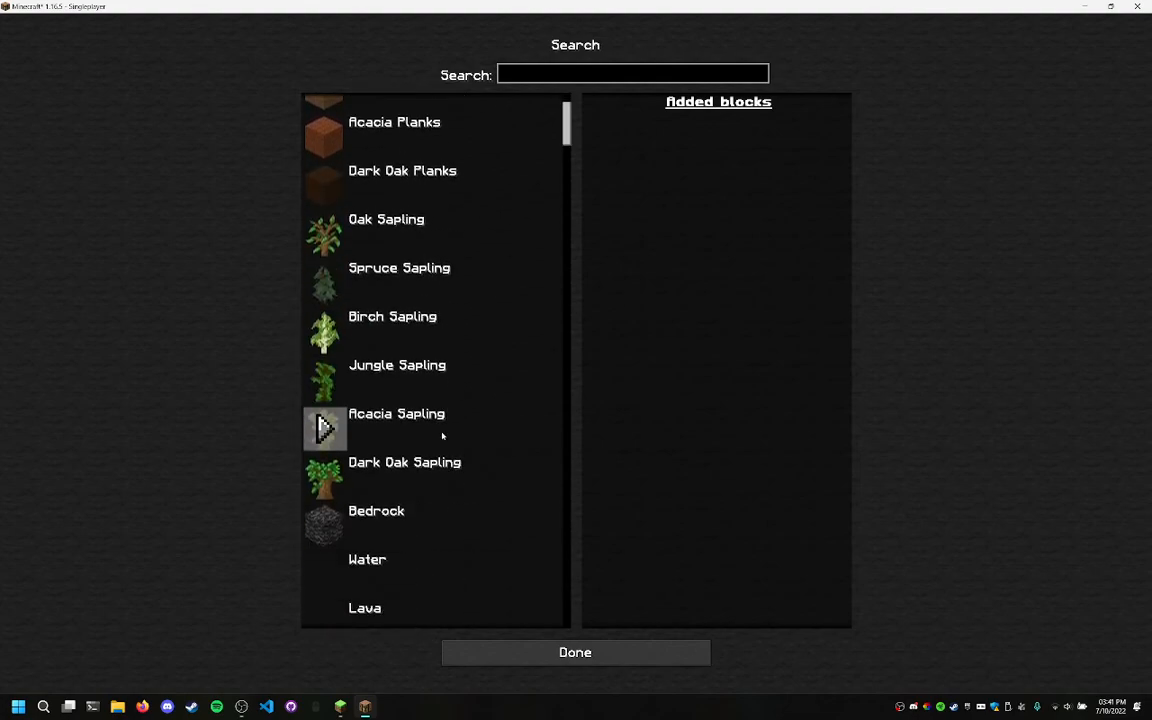
scroll(down, 3)
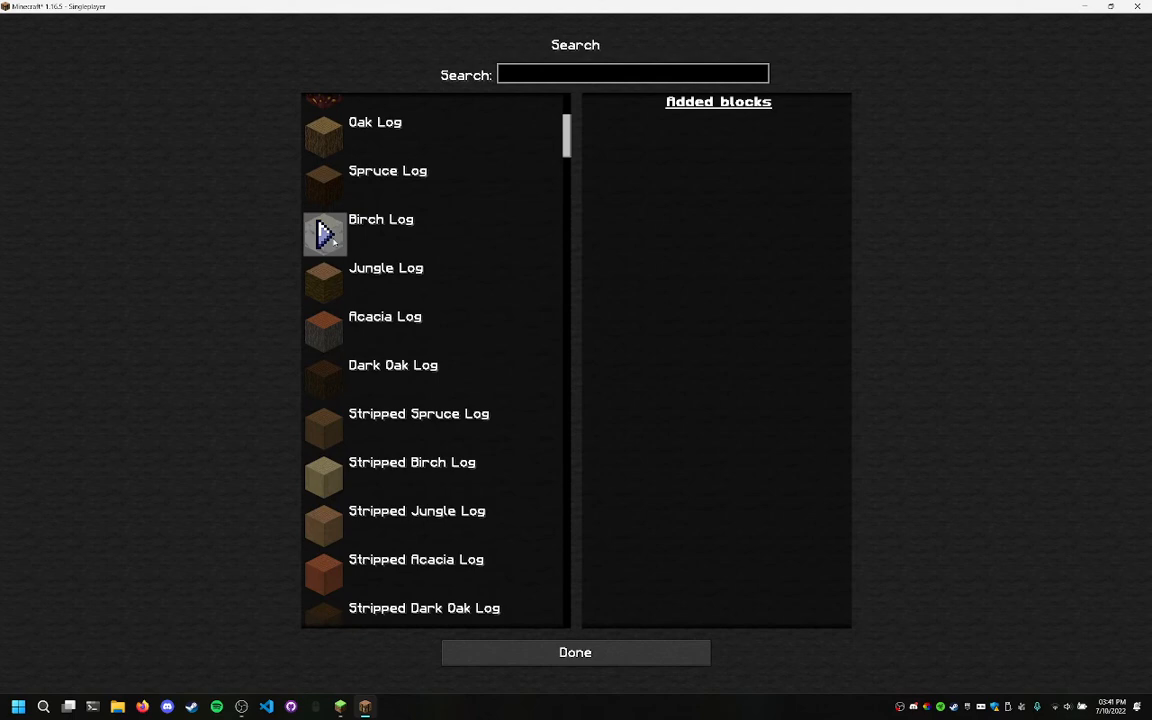
click(576, 652)
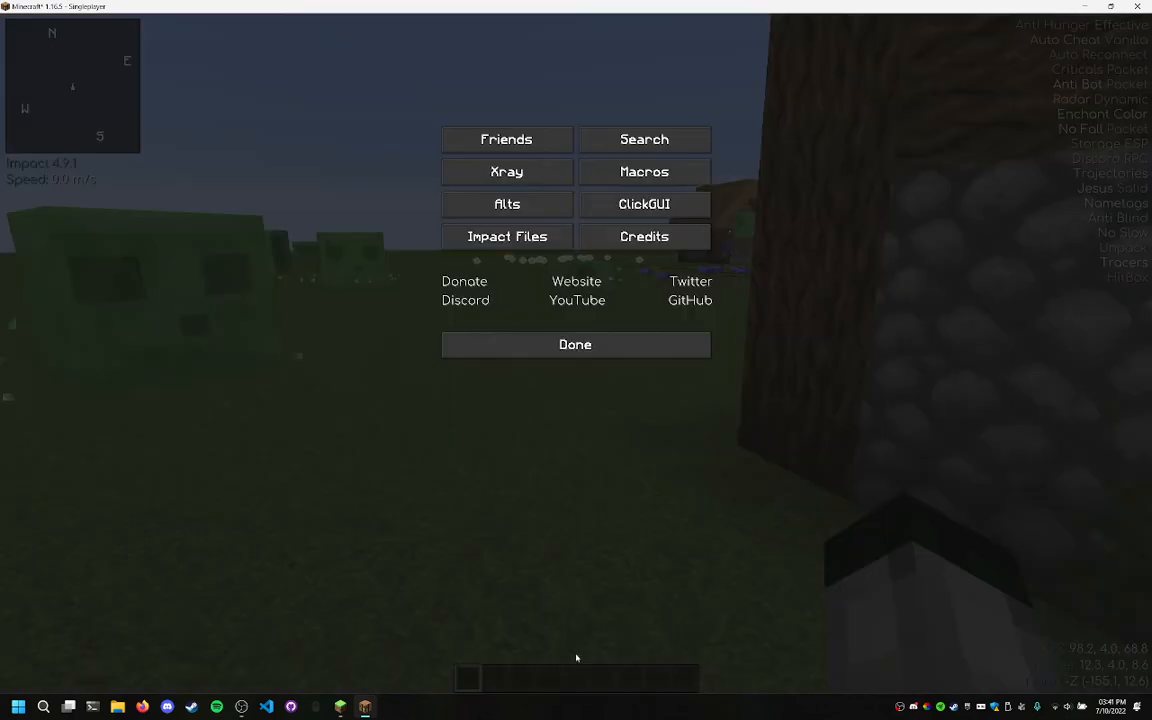
Return to the game and toggle on the Search module so village blocks get cyan outlines
click(576, 344)
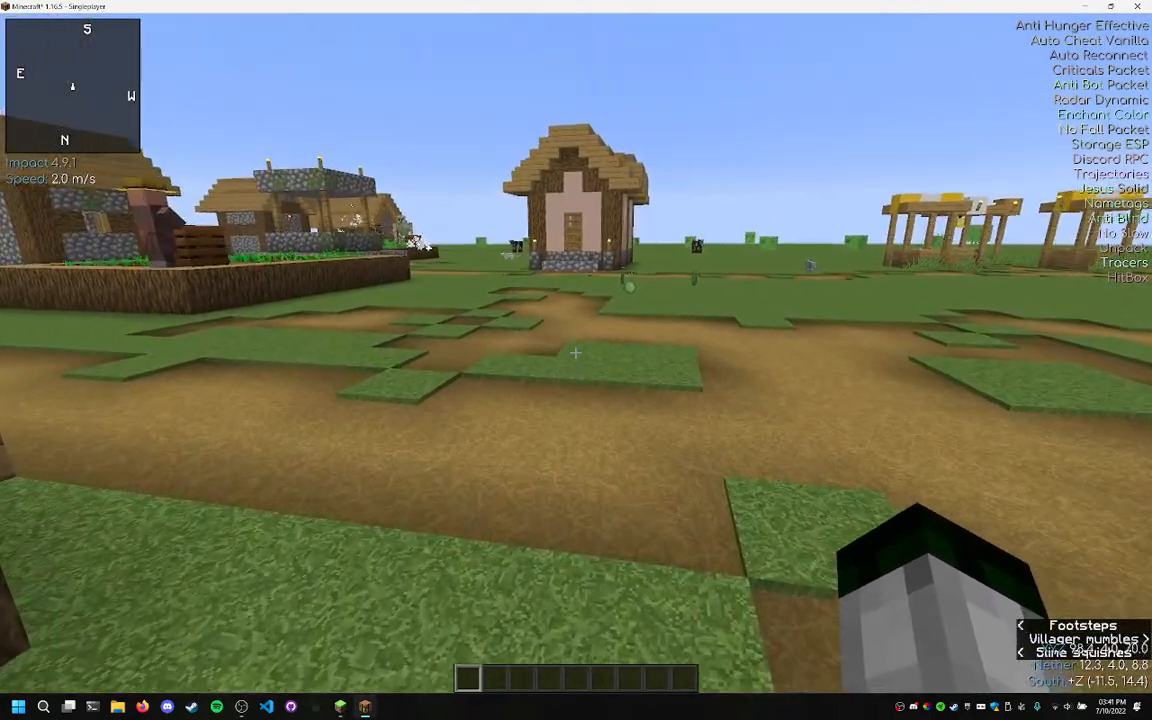
key(rshift)
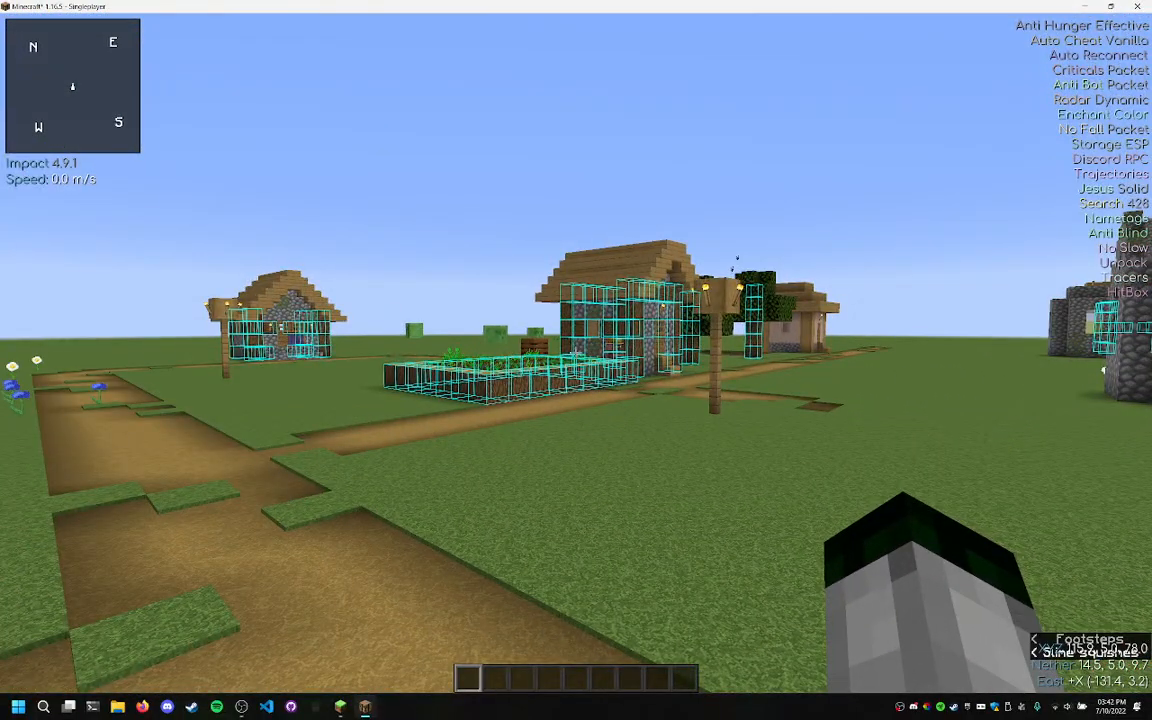
mouse_move(576, 360)
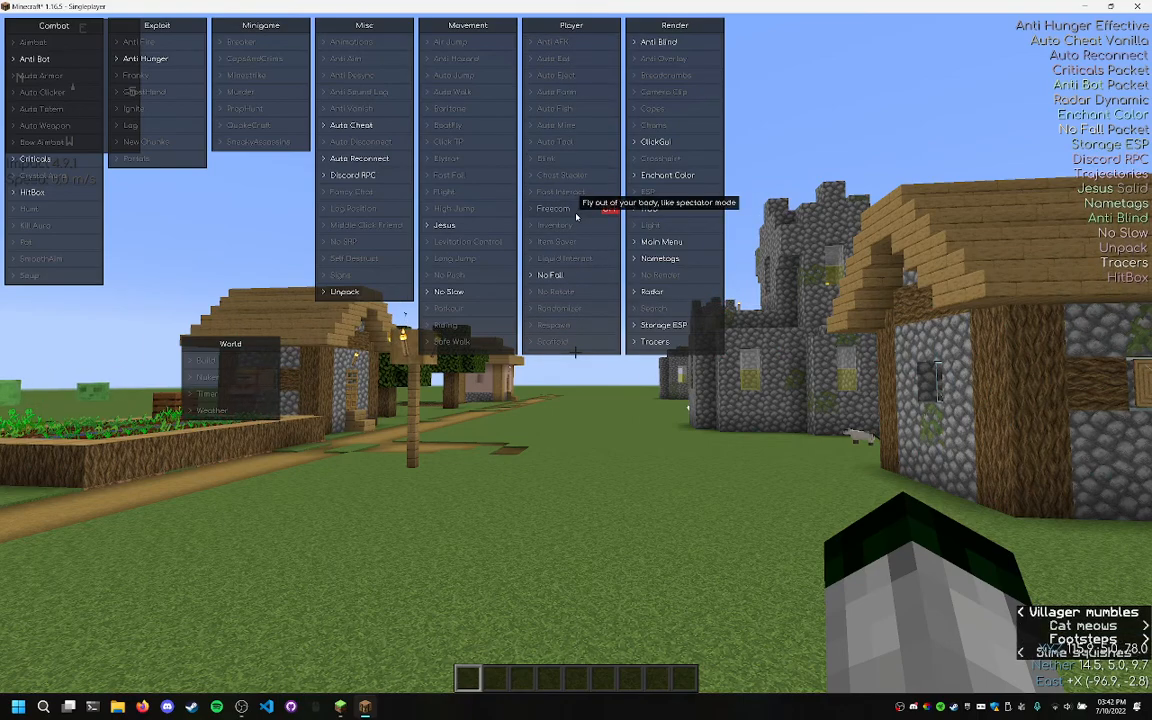
mouse_move(826, 340)
text(kill)
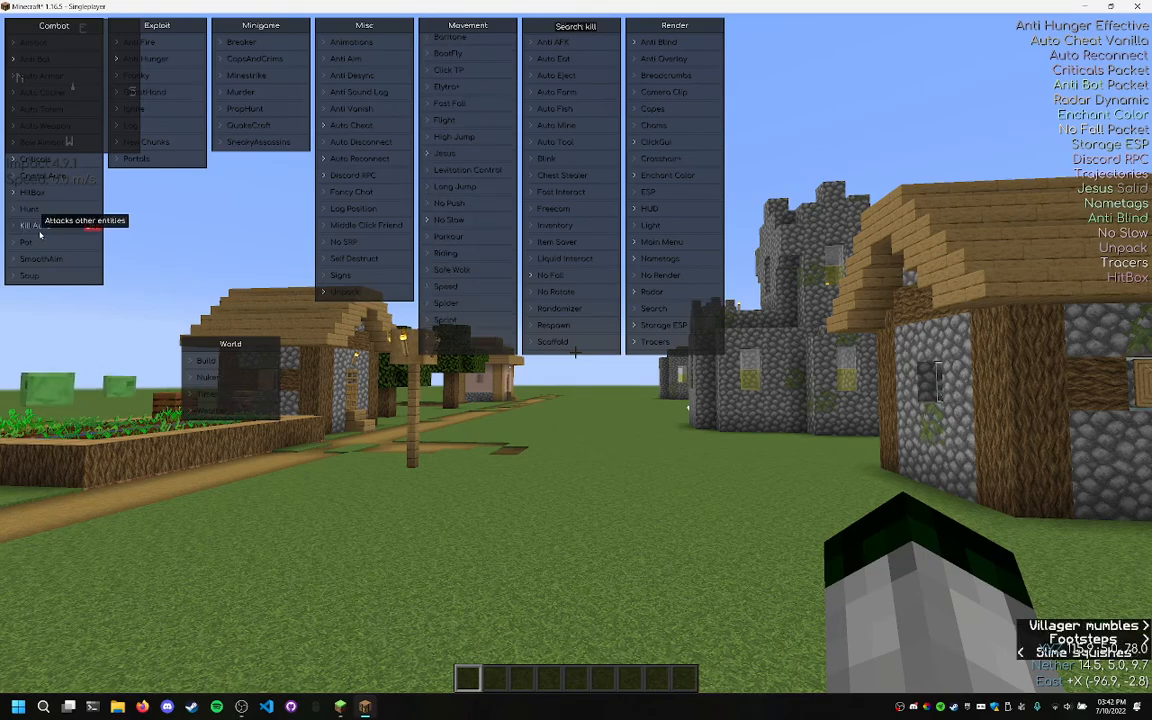
click(44, 176)
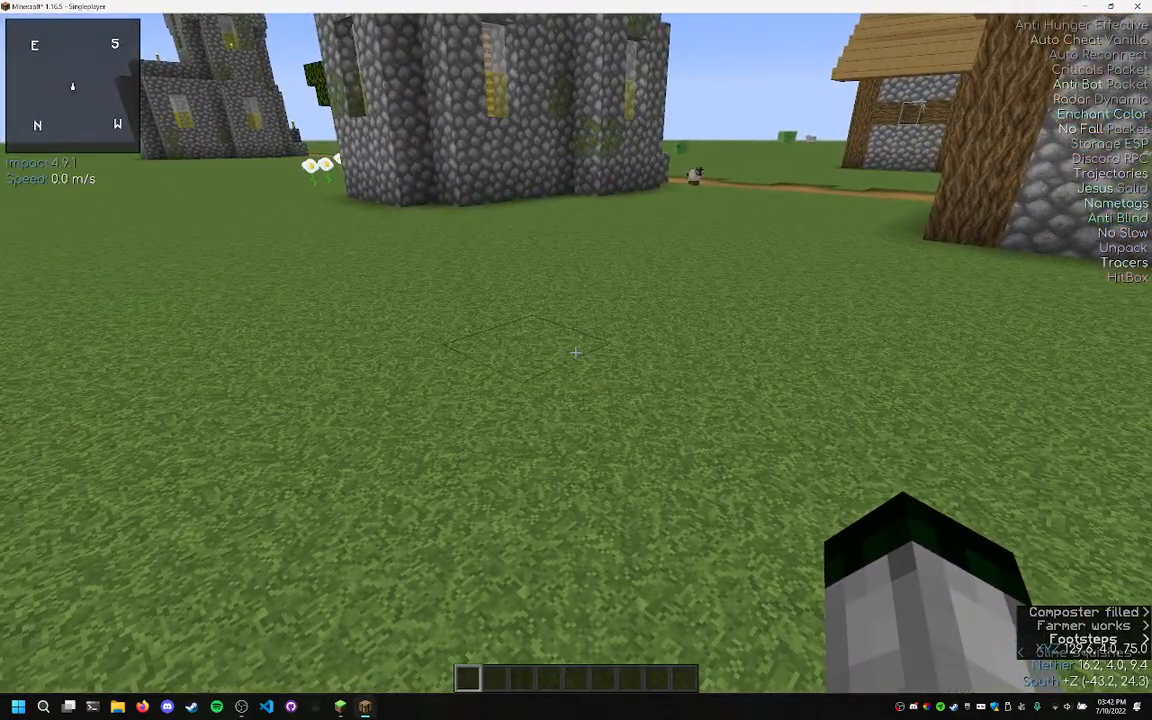
Pause the game to show the menu containing the Impact entry
key(Escape)
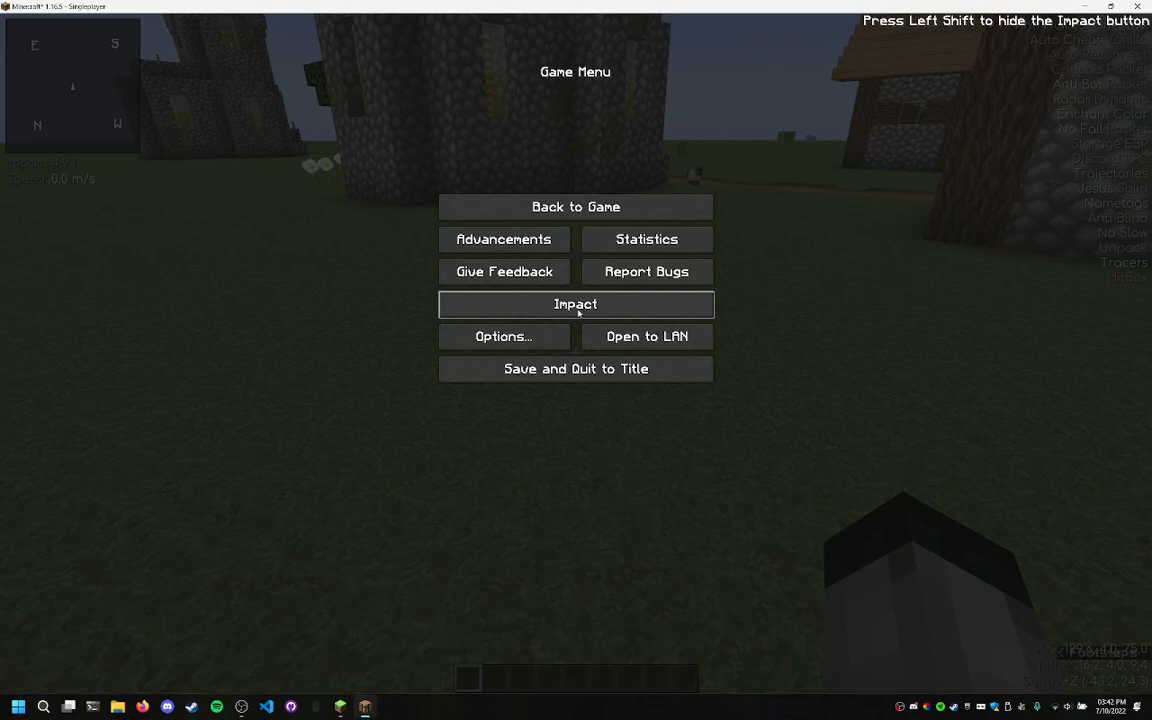
mouse_move(582, 322)
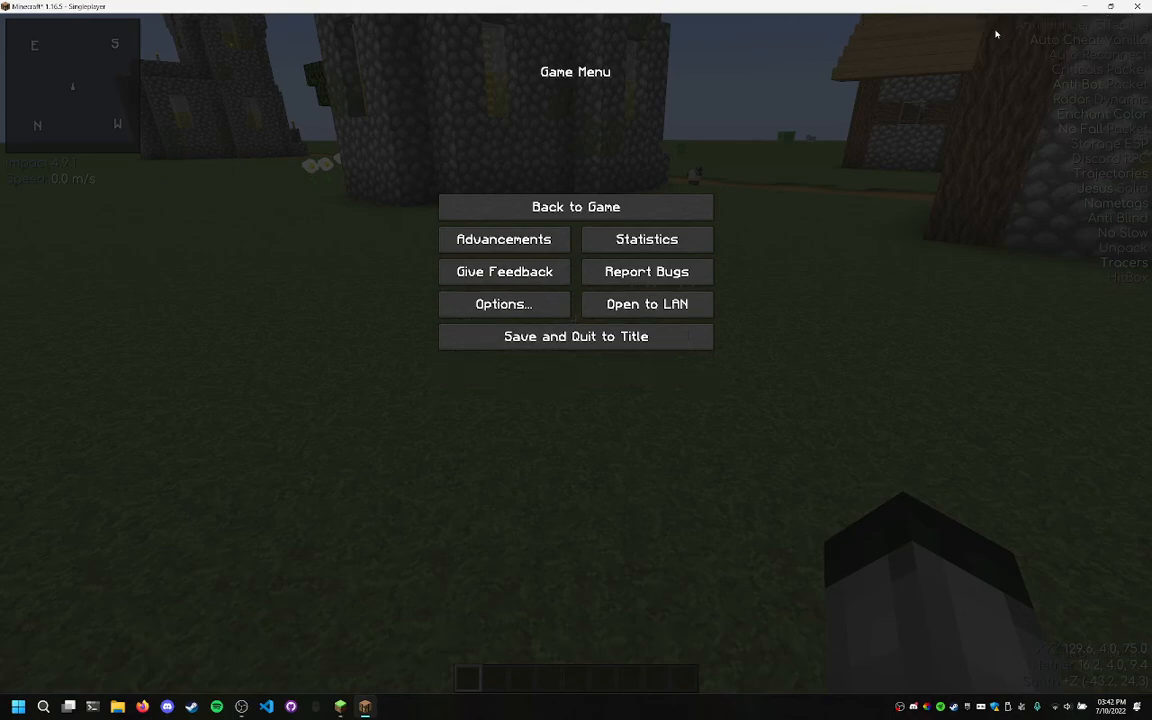
mouse_move(716, 184)
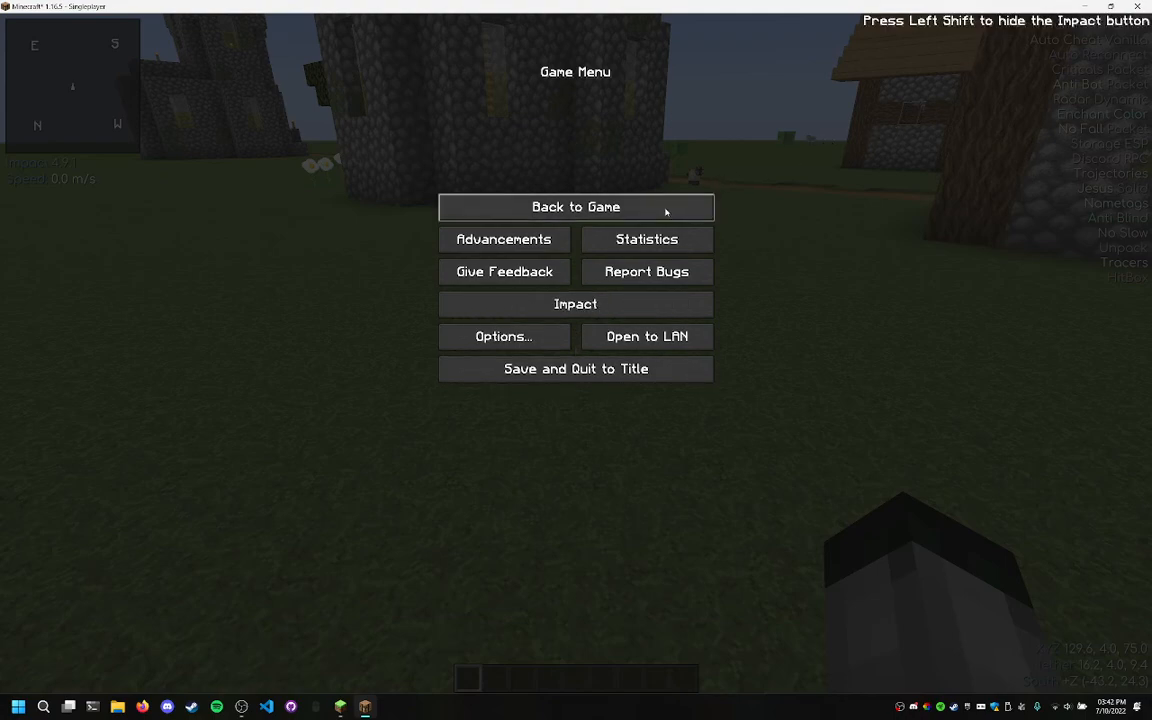
Browse the Impact menu's Xray block list and the empty macros list, leaving each unchanged
click(576, 304)
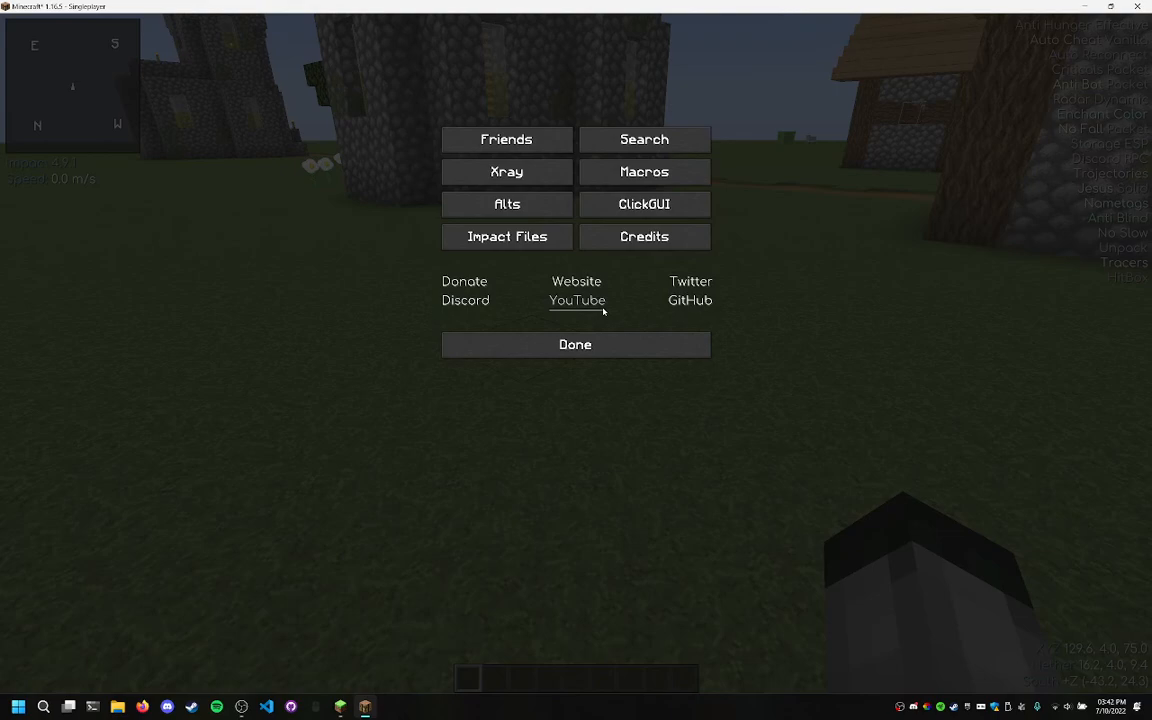
mouse_move(506, 204)
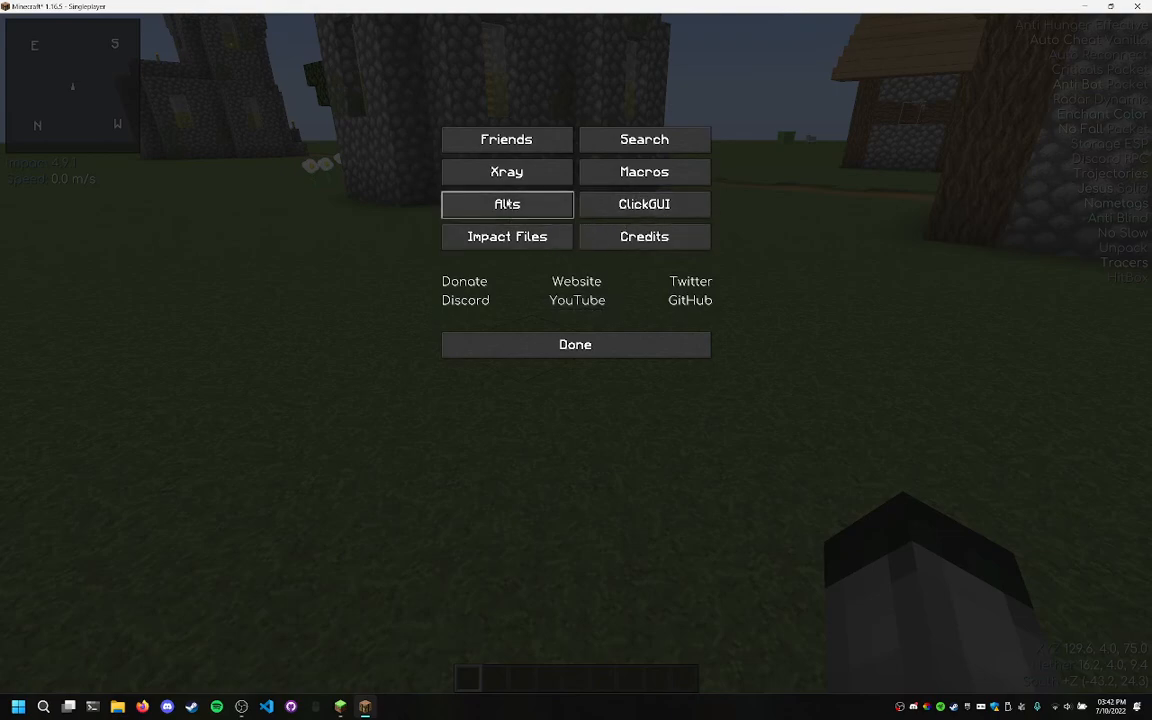
click(506, 172)
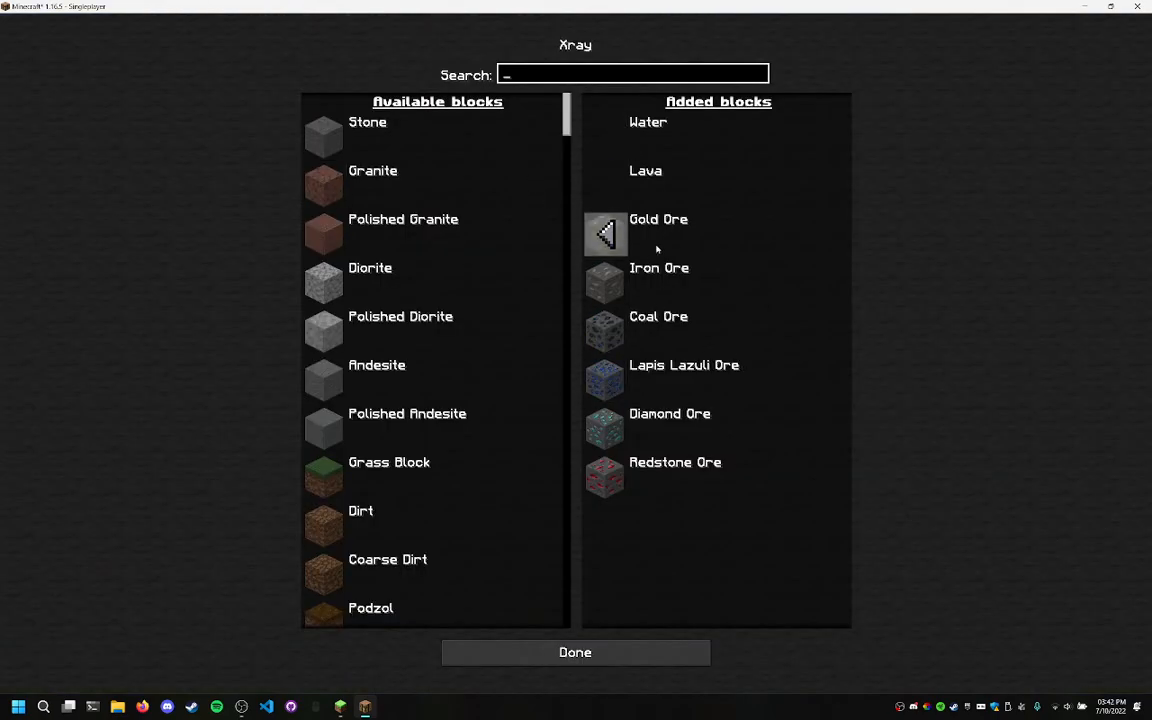
click(576, 652)
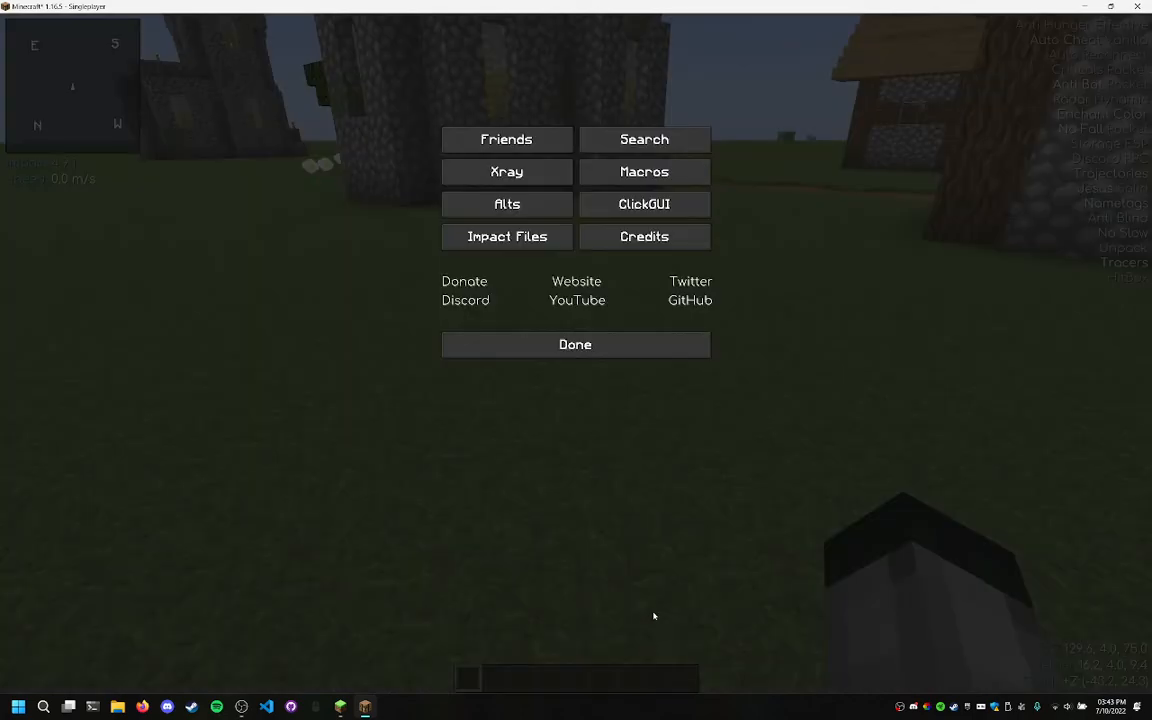
click(644, 204)
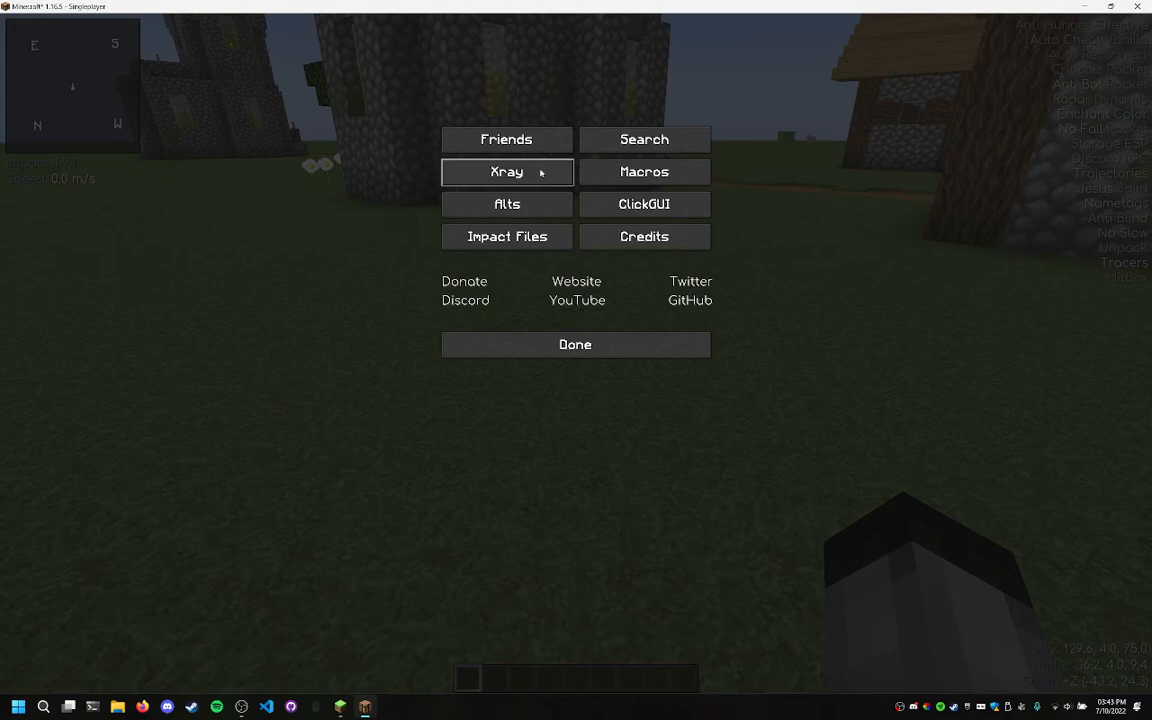
click(644, 172)
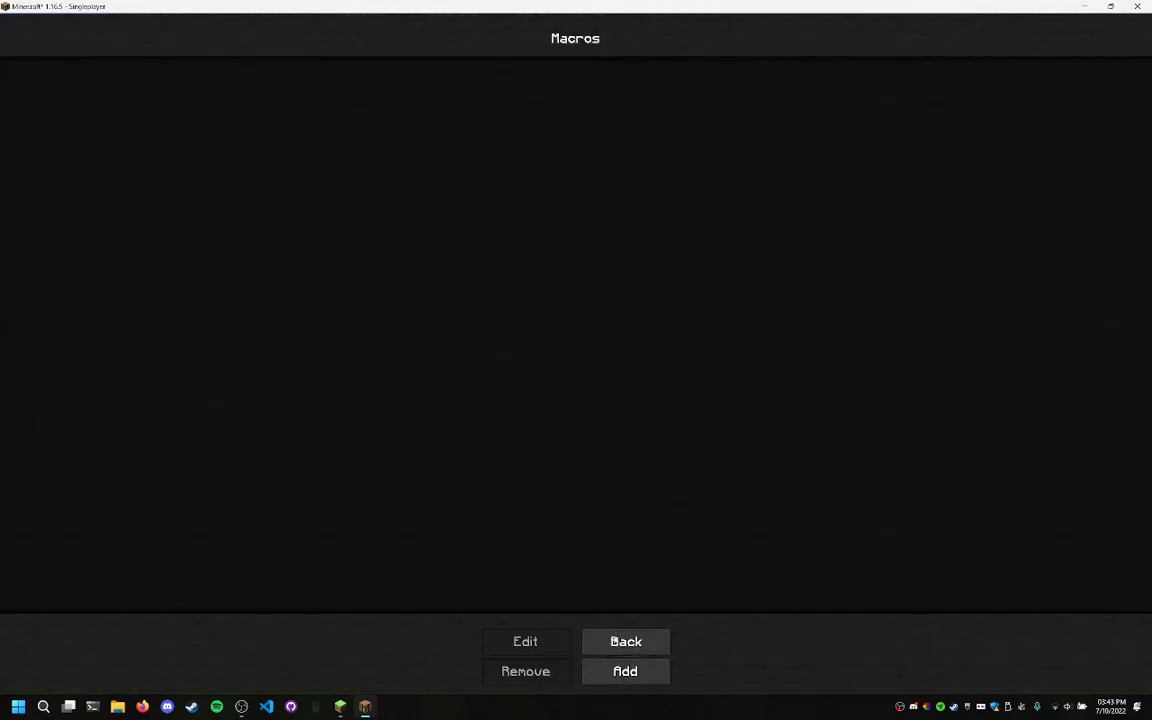
click(624, 640)
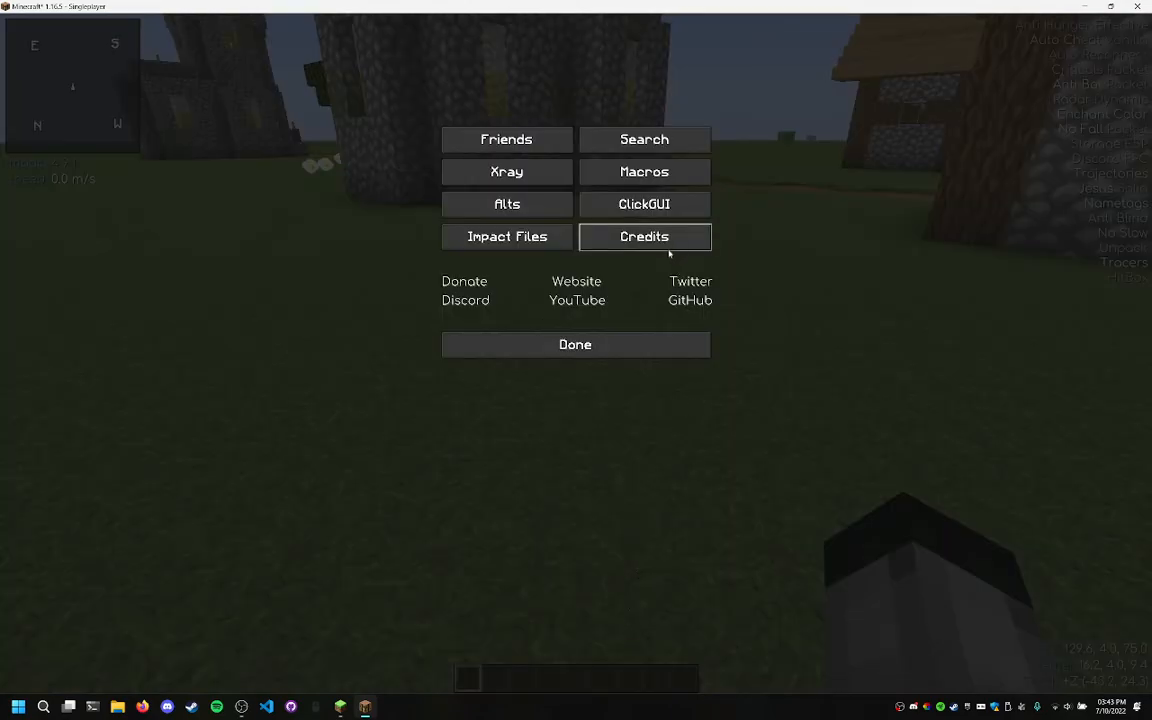
View the Impact credits and the alt accounts manager, then close the menus and resume play
click(644, 236)
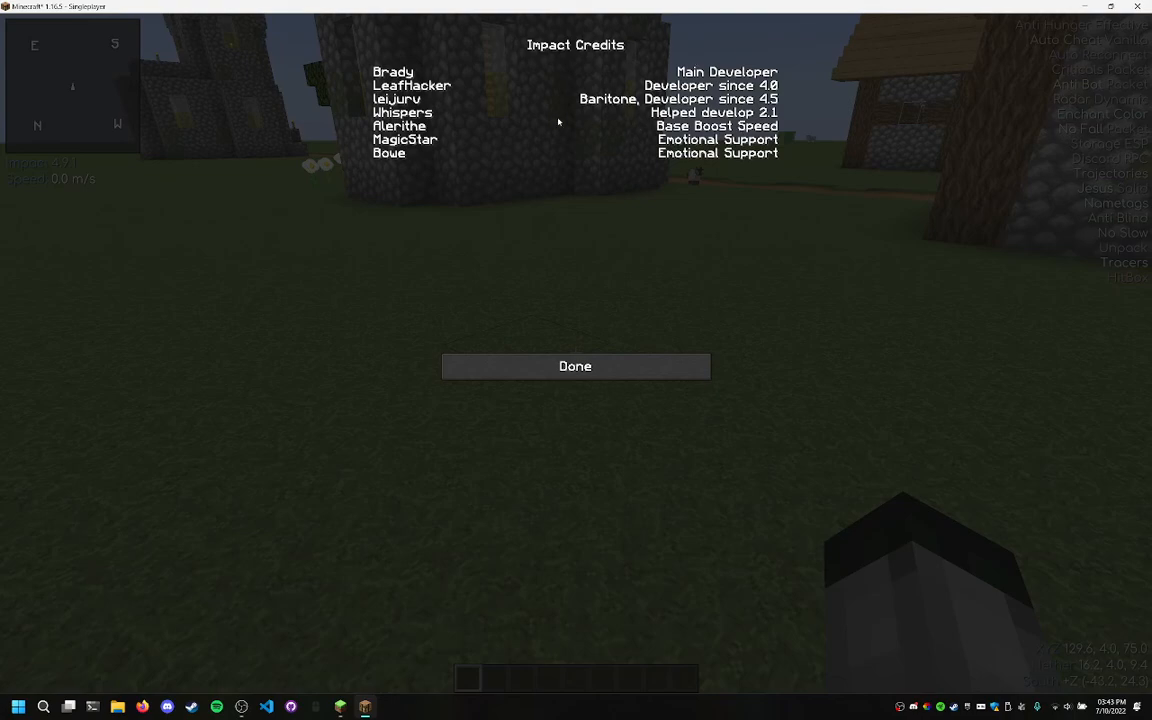
mouse_move(640, 410)
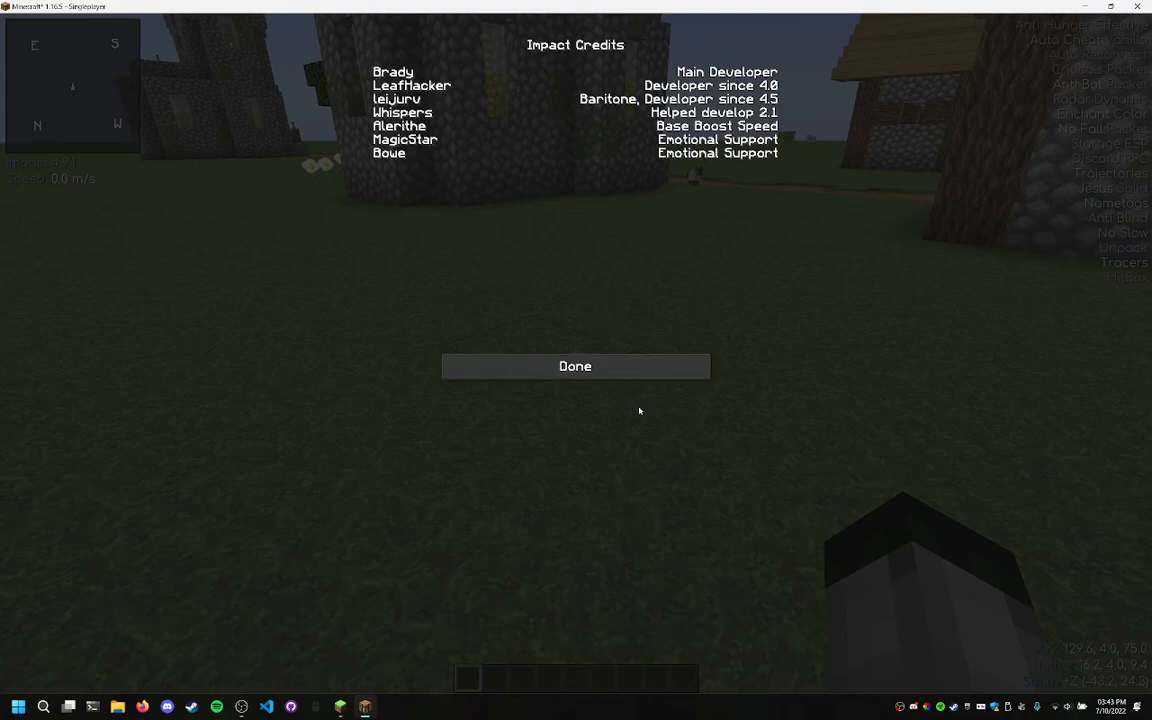
click(576, 366)
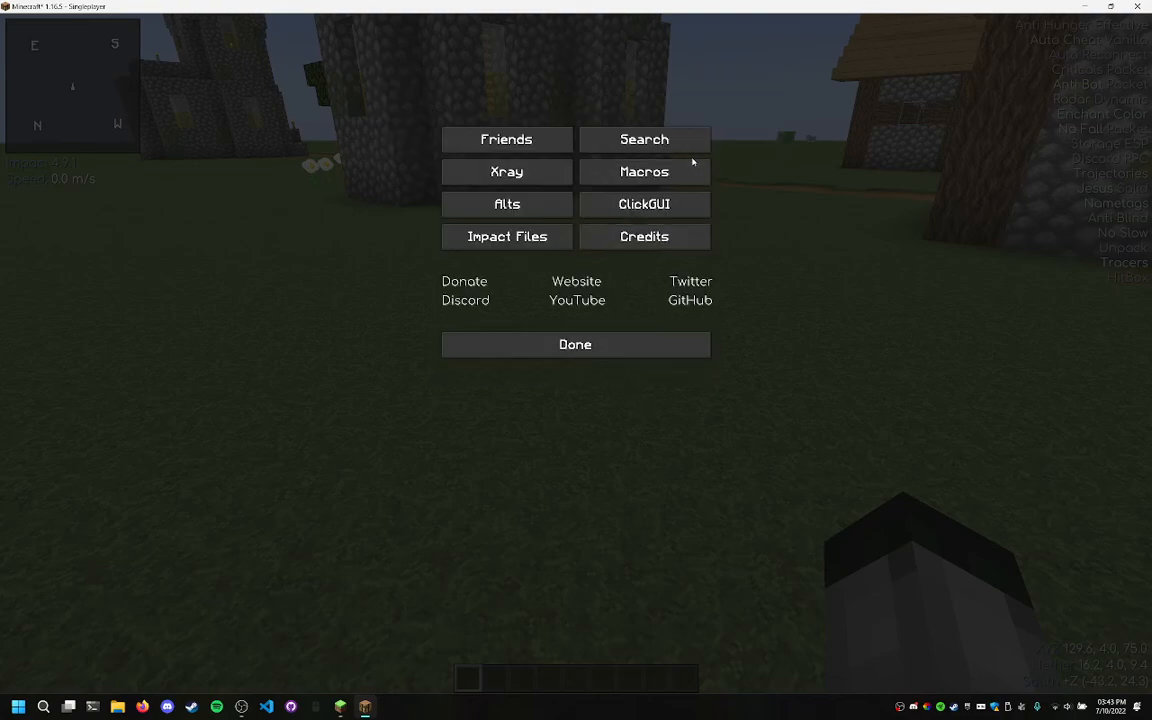
click(508, 204)
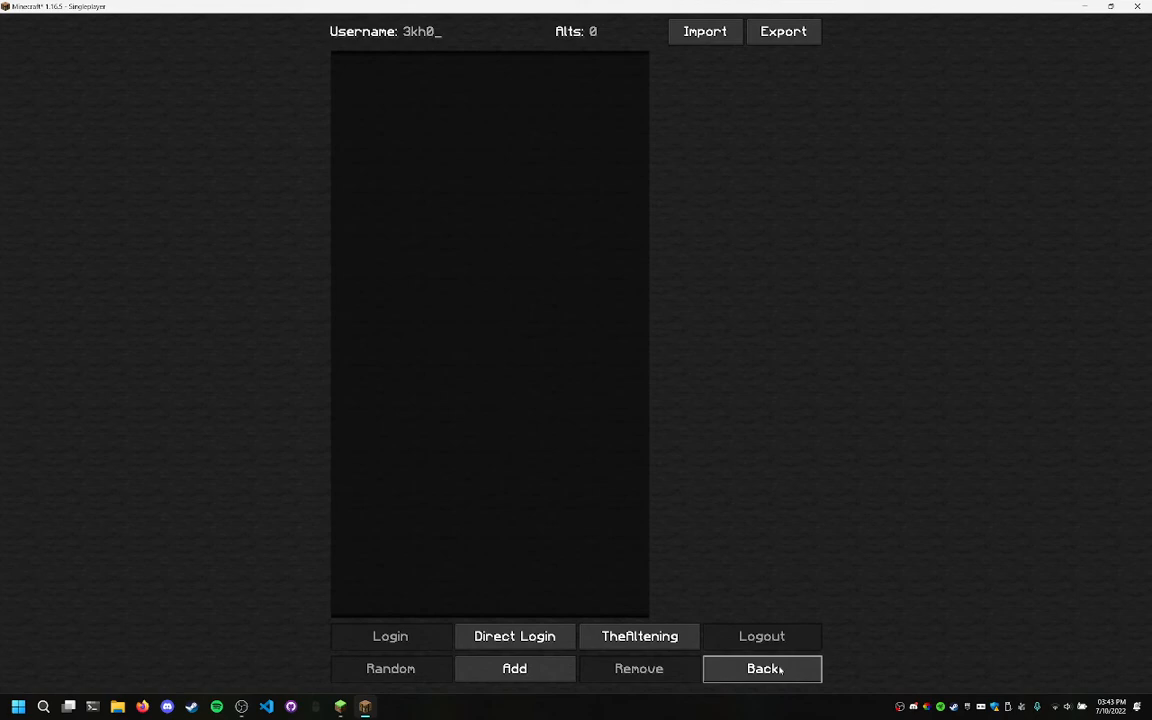
click(762, 668)
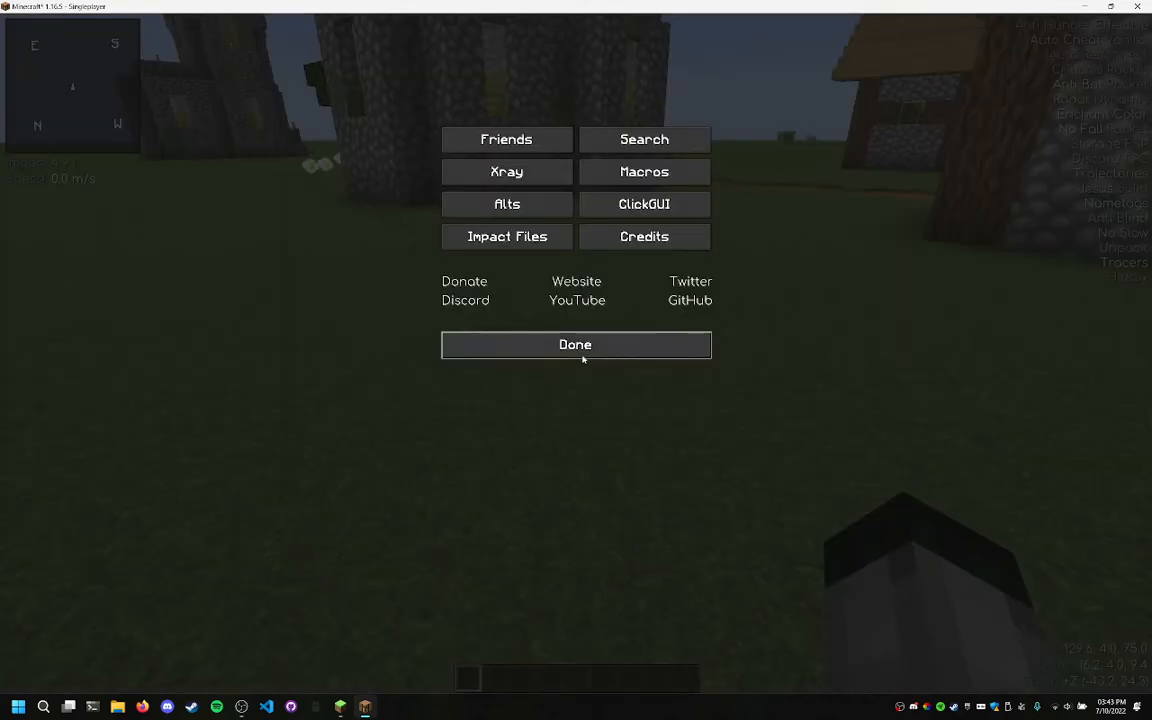
click(576, 344)
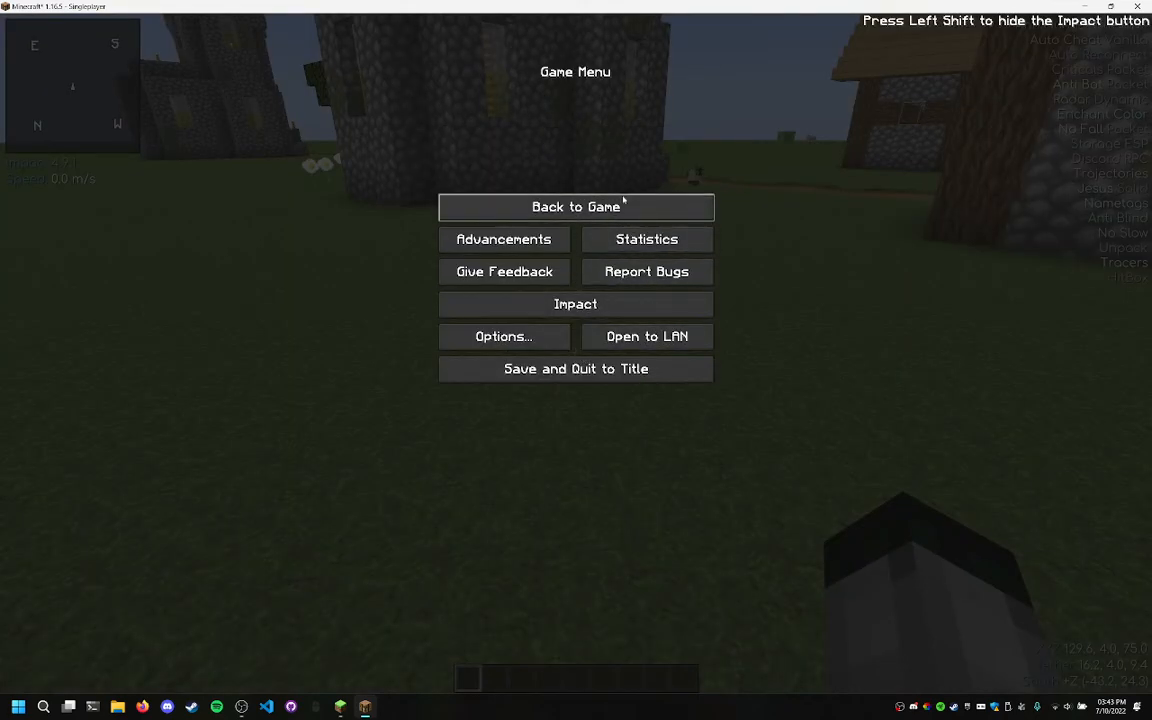
click(576, 206)
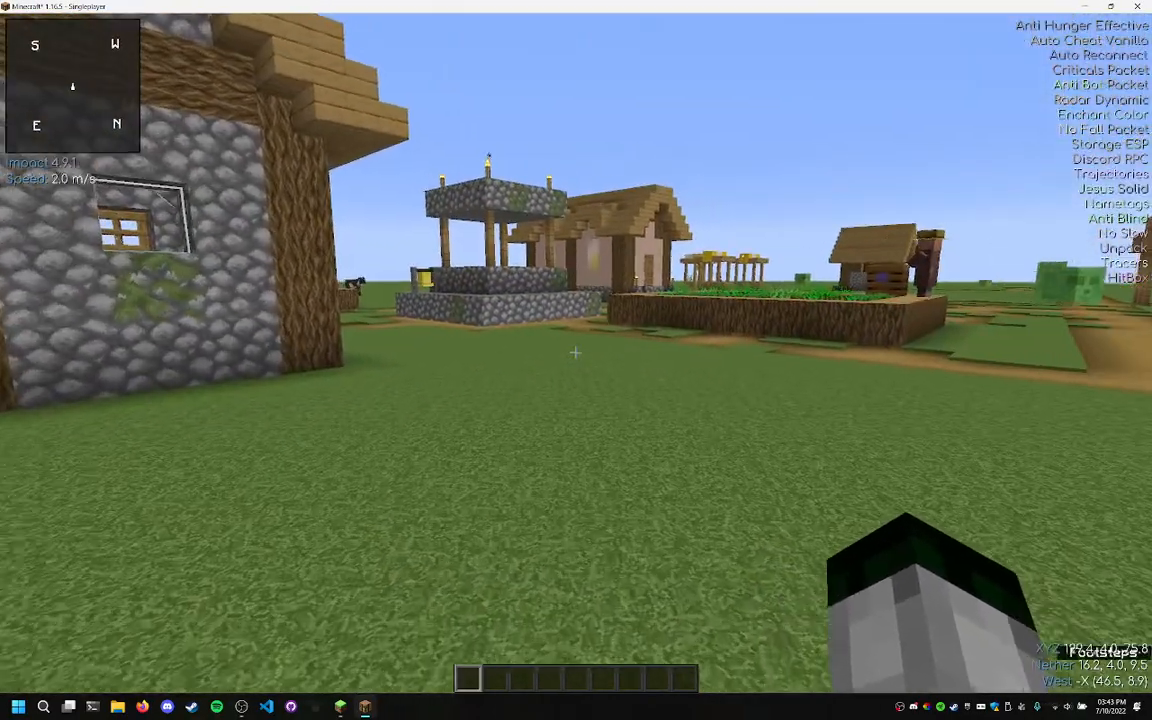
mouse_move(576, 352)
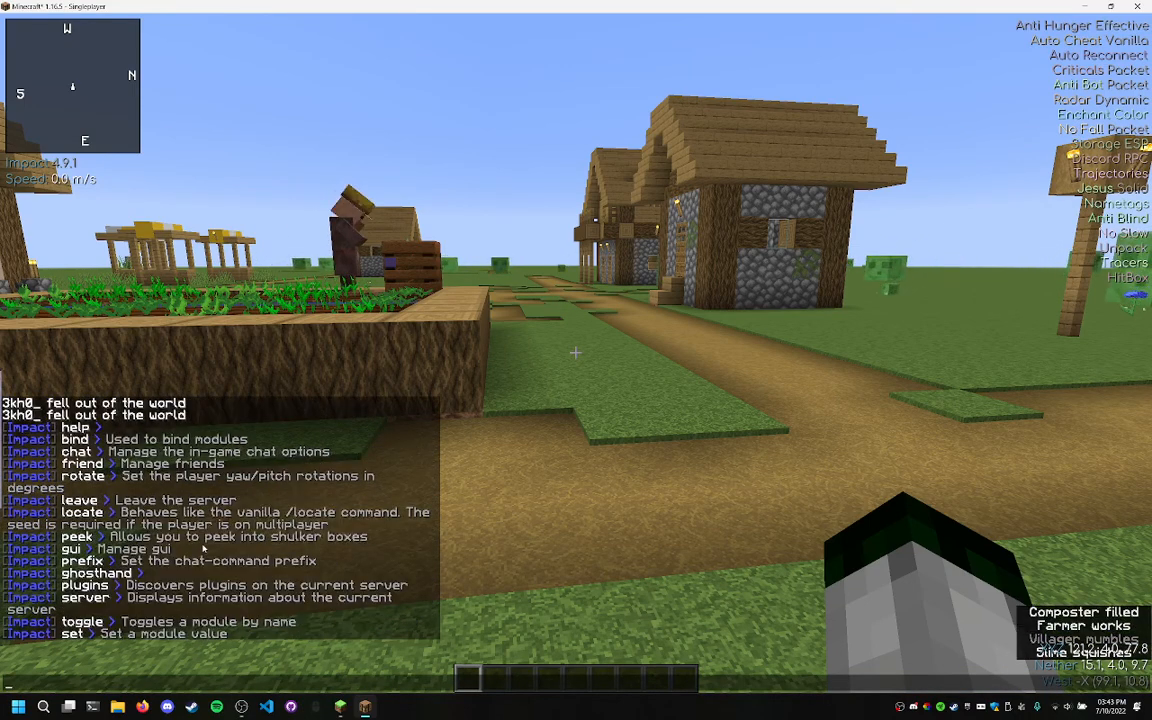
Scroll through Impact's help output listing commands such as goto, search and breadcrumbs
scroll(down, 3)
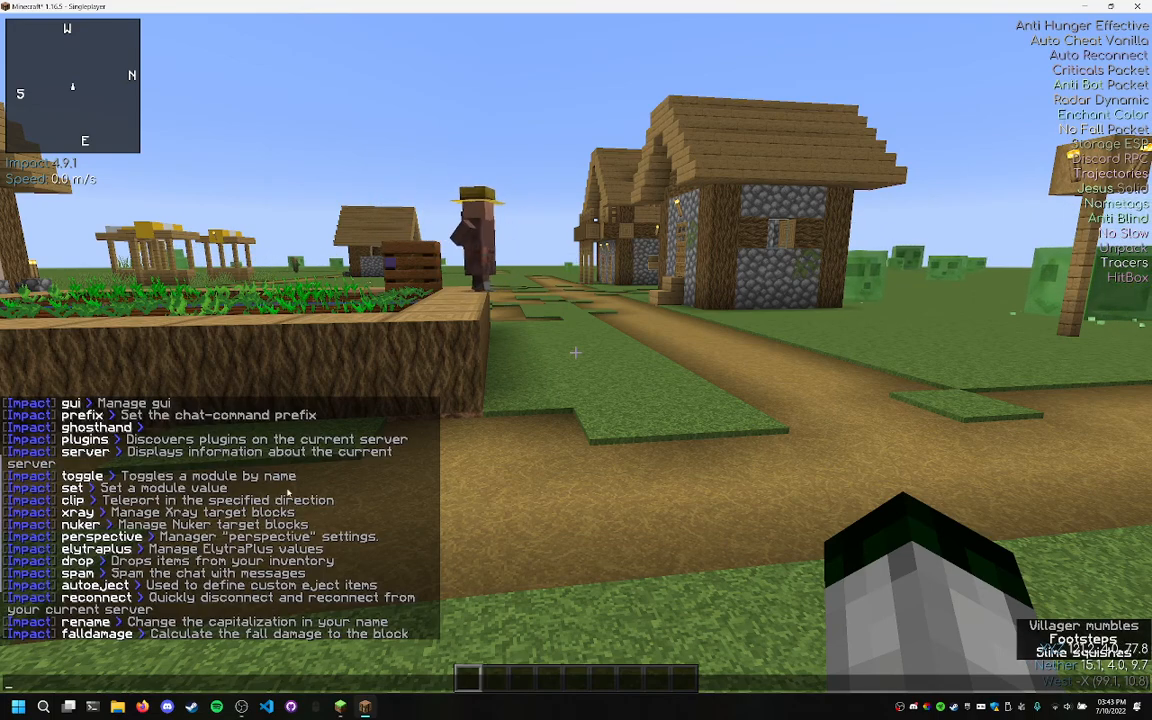
scroll(up, 3)
text(.s)
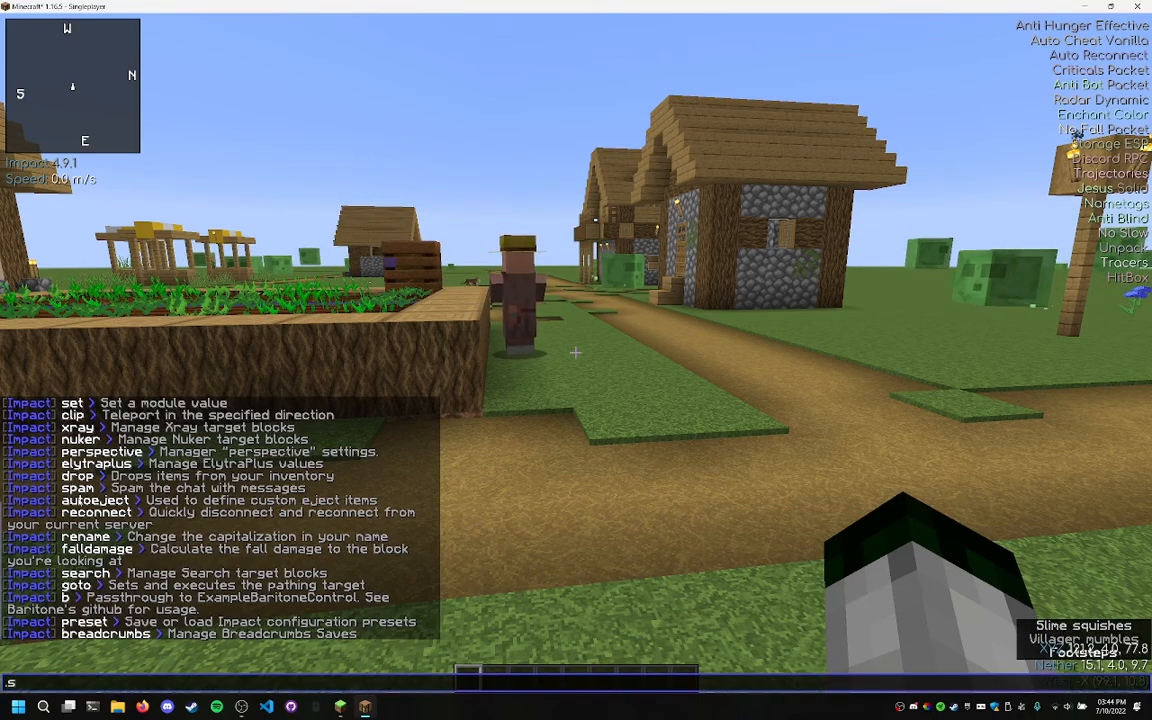
Send 'spam' to see its syntax error, then run 'help spam' for its aliases and sub-commands
key(Return)
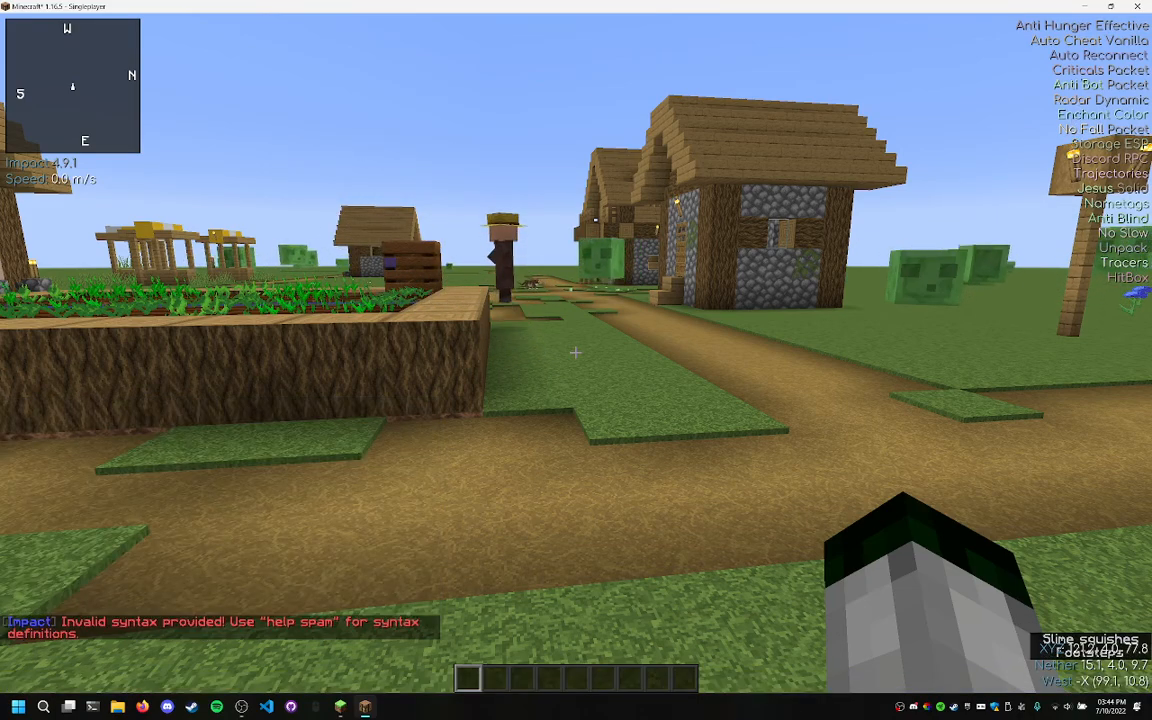
text(hel)
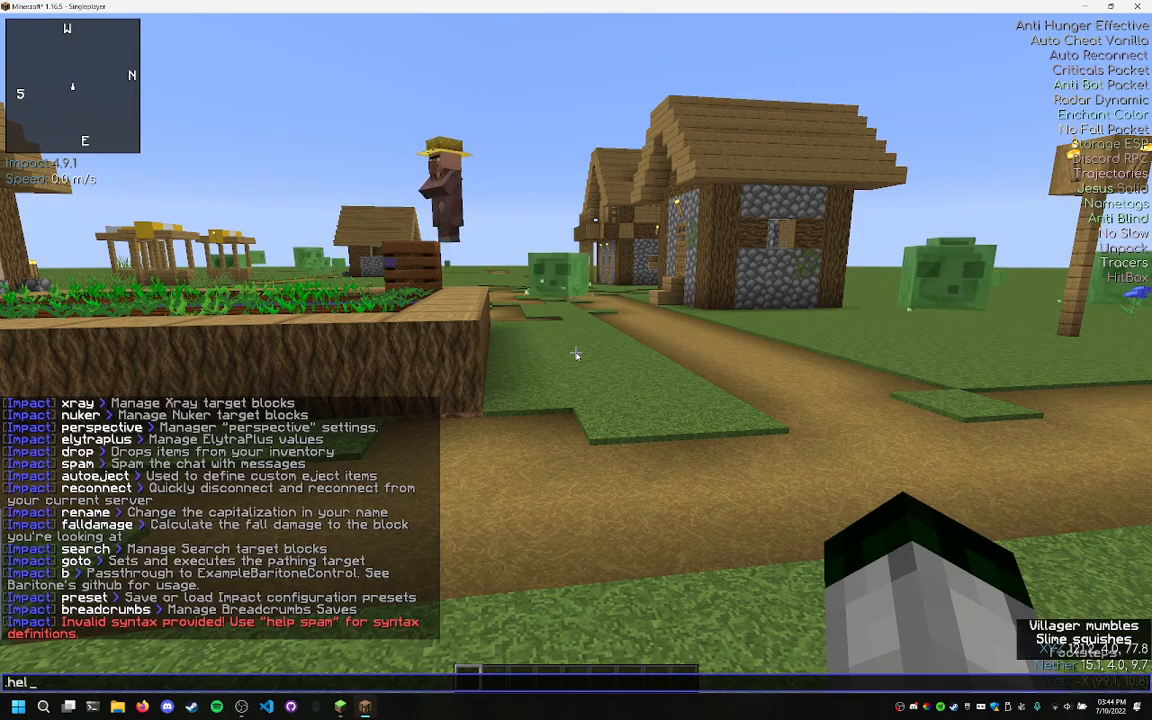
key(Return)
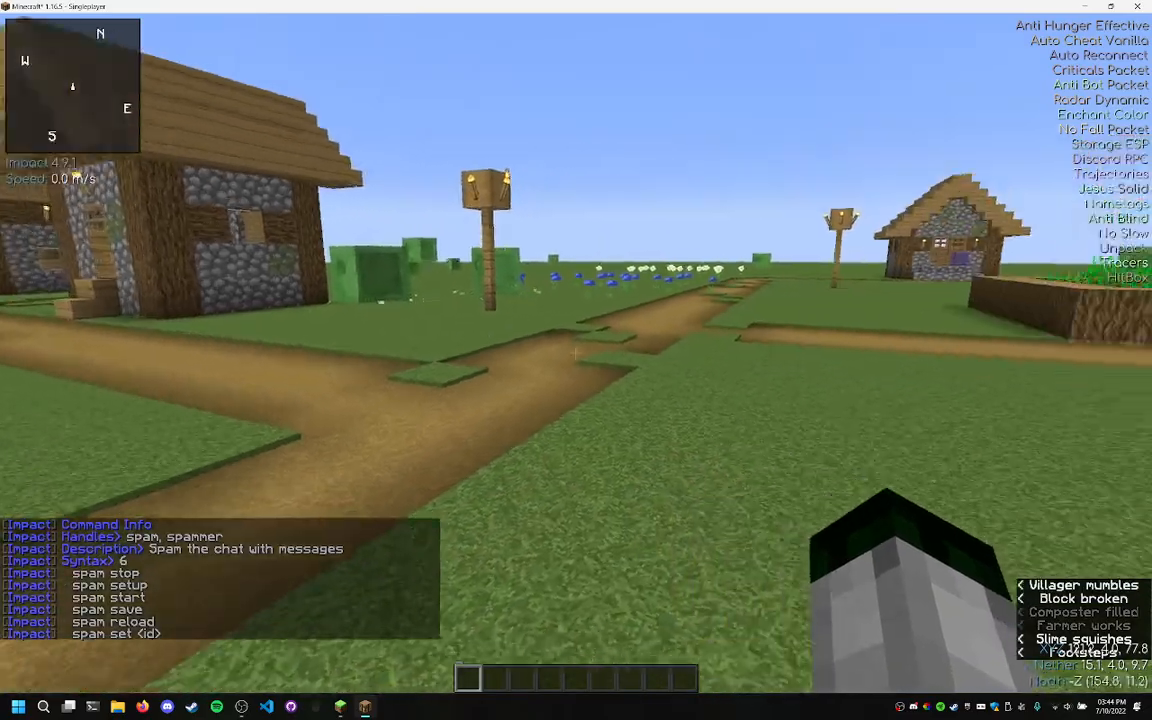
mouse_move(576, 360)
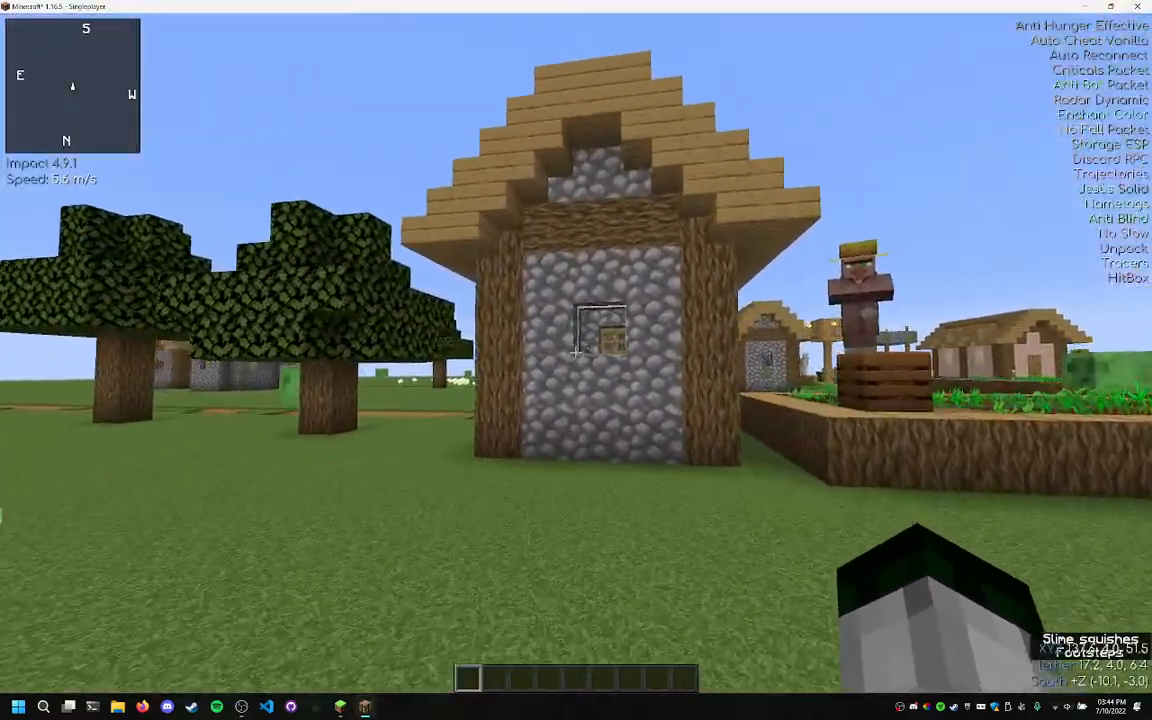
mouse_move(576, 360)
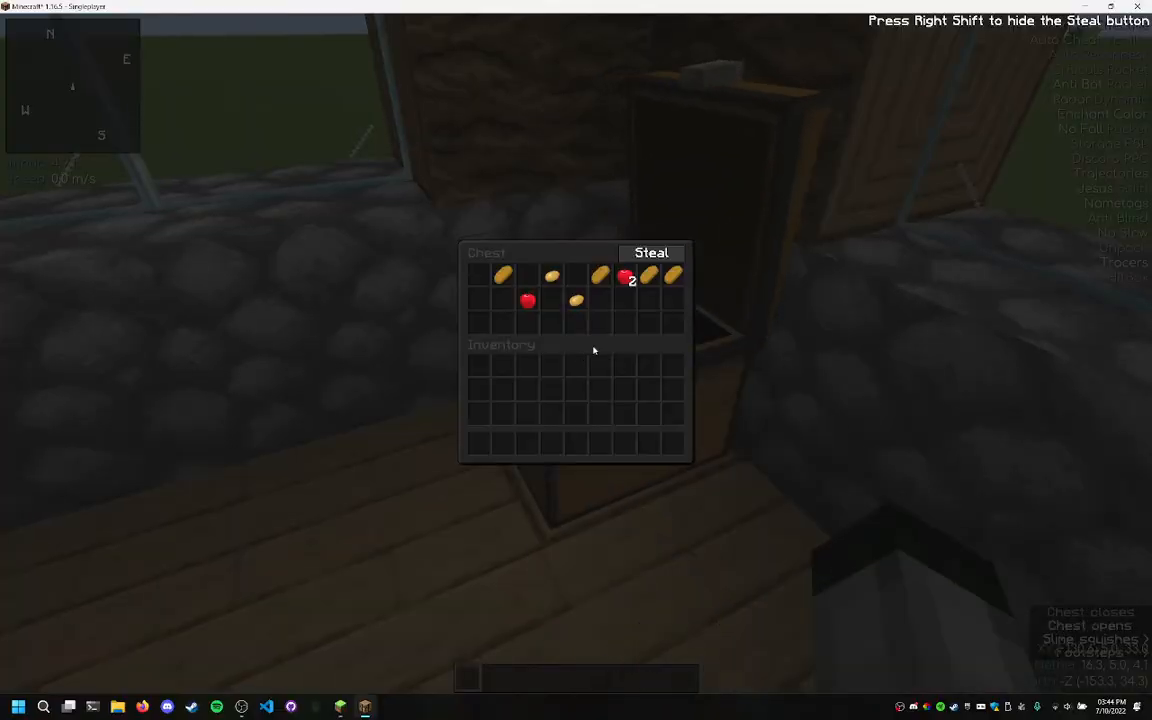
Steal the chest's bread and apples into the inventory, close the chest and reopen it
click(652, 252)
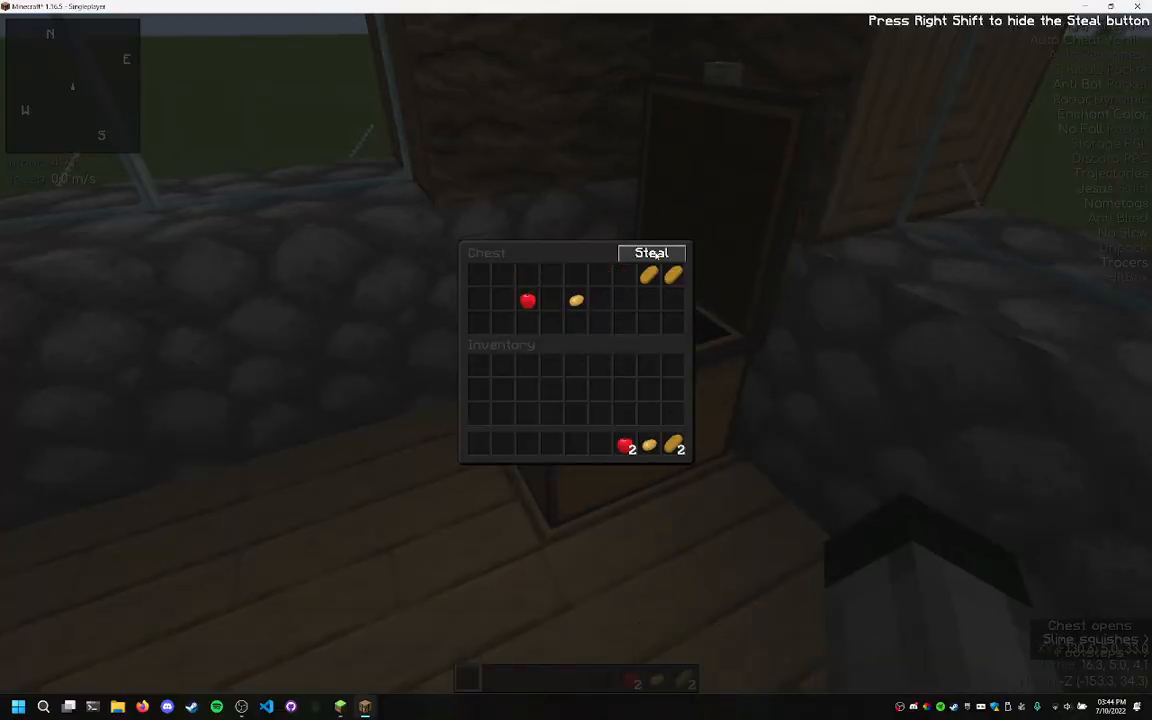
key(Escape)
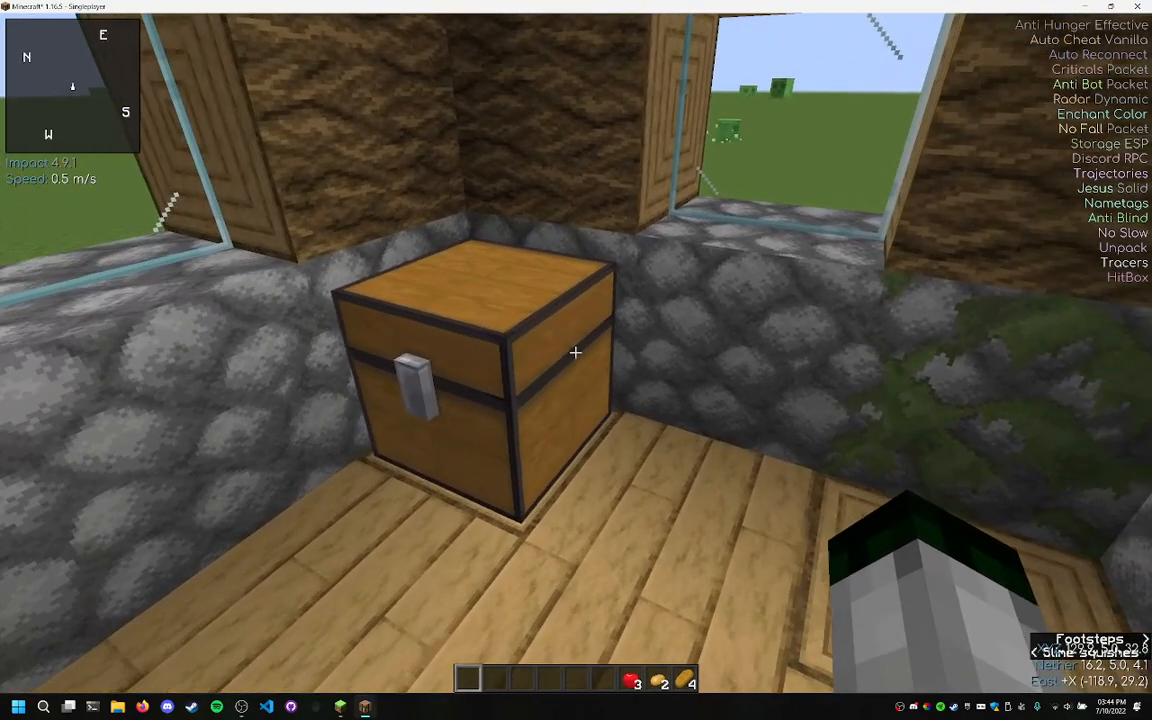
right_click(576, 352)
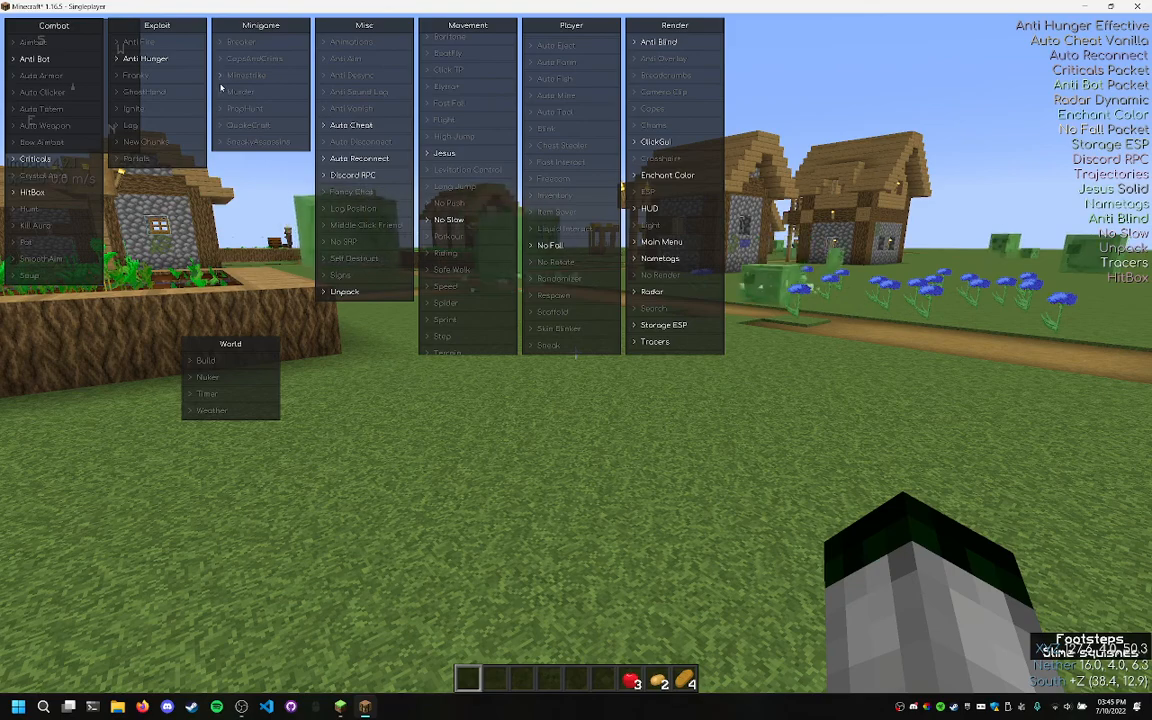
Enable the Wireframe module in the Render panel and expand its settings
click(240, 92)
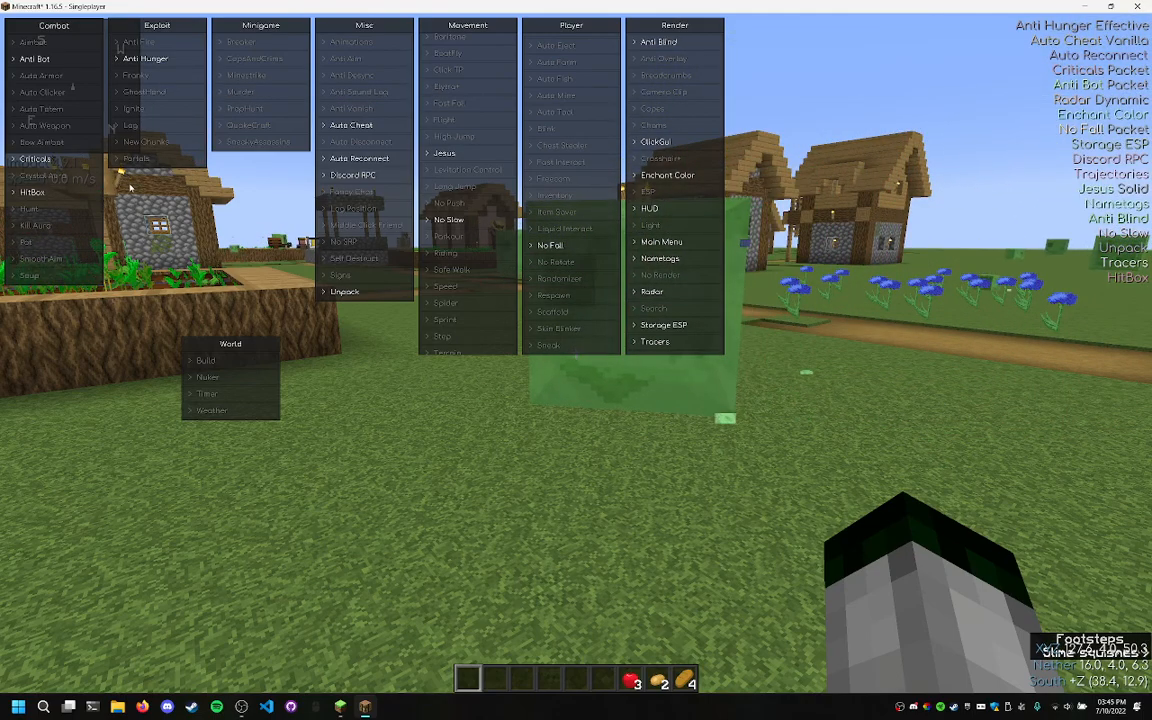
click(146, 58)
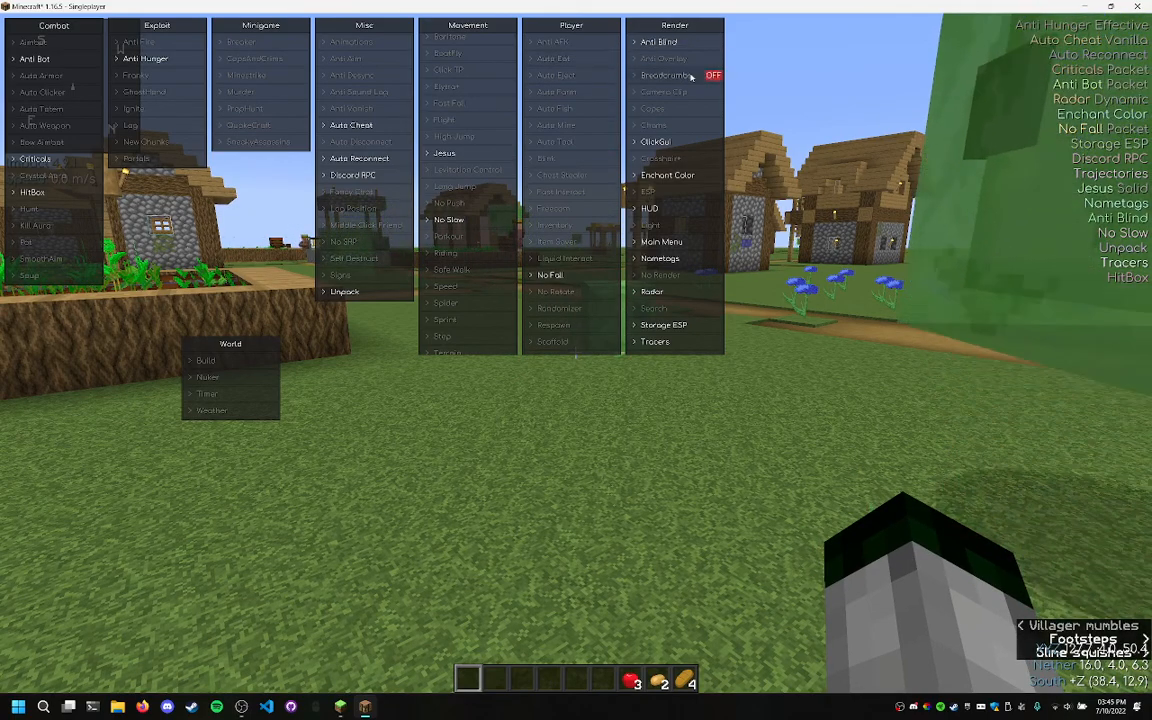
mouse_move(660, 158)
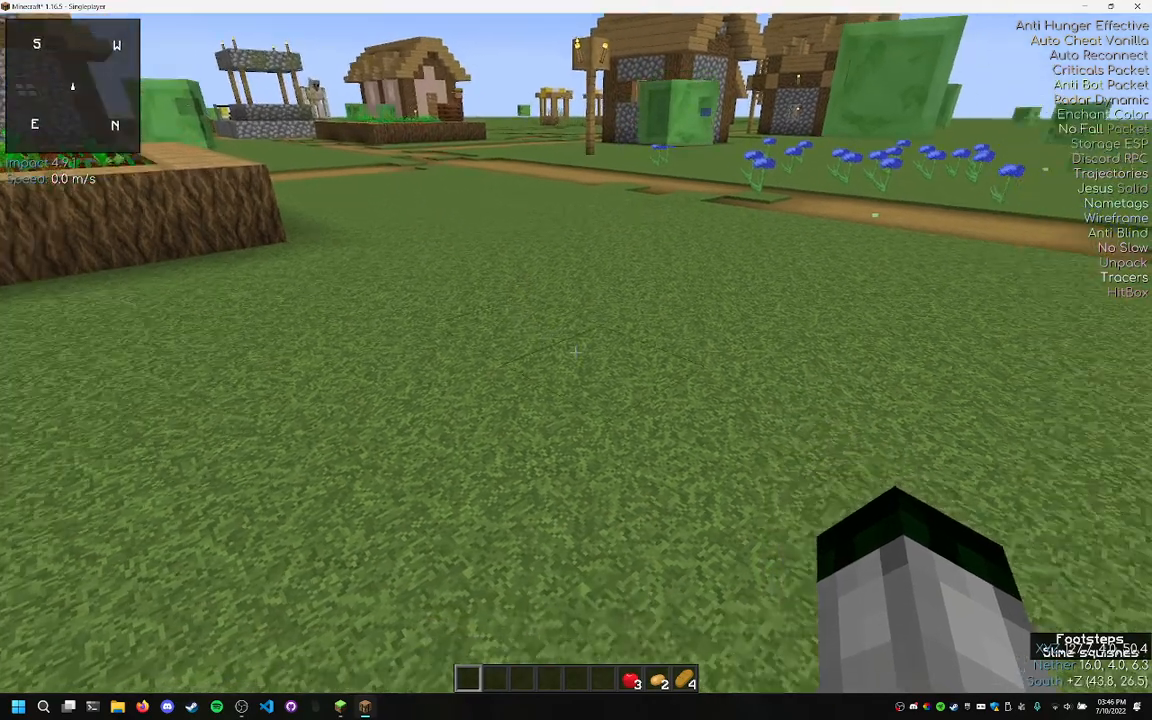
Reopen the Impact module menu with Wireframe now listed as active
key(rshift)
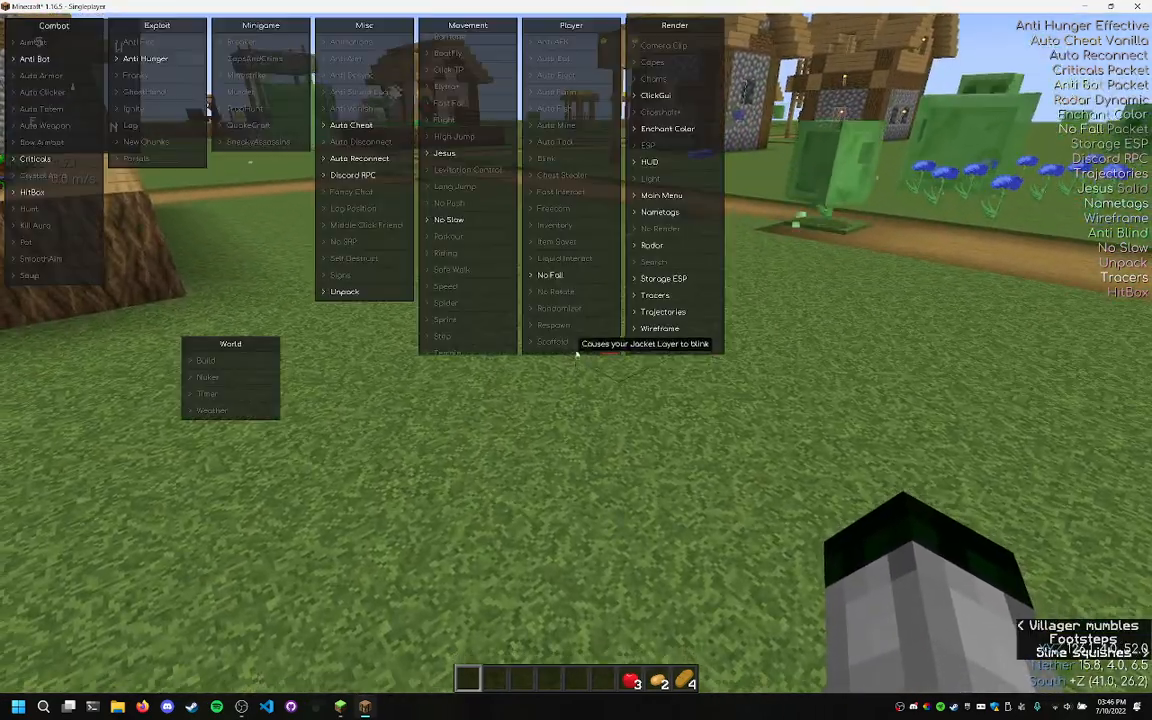
mouse_move(712, 180)
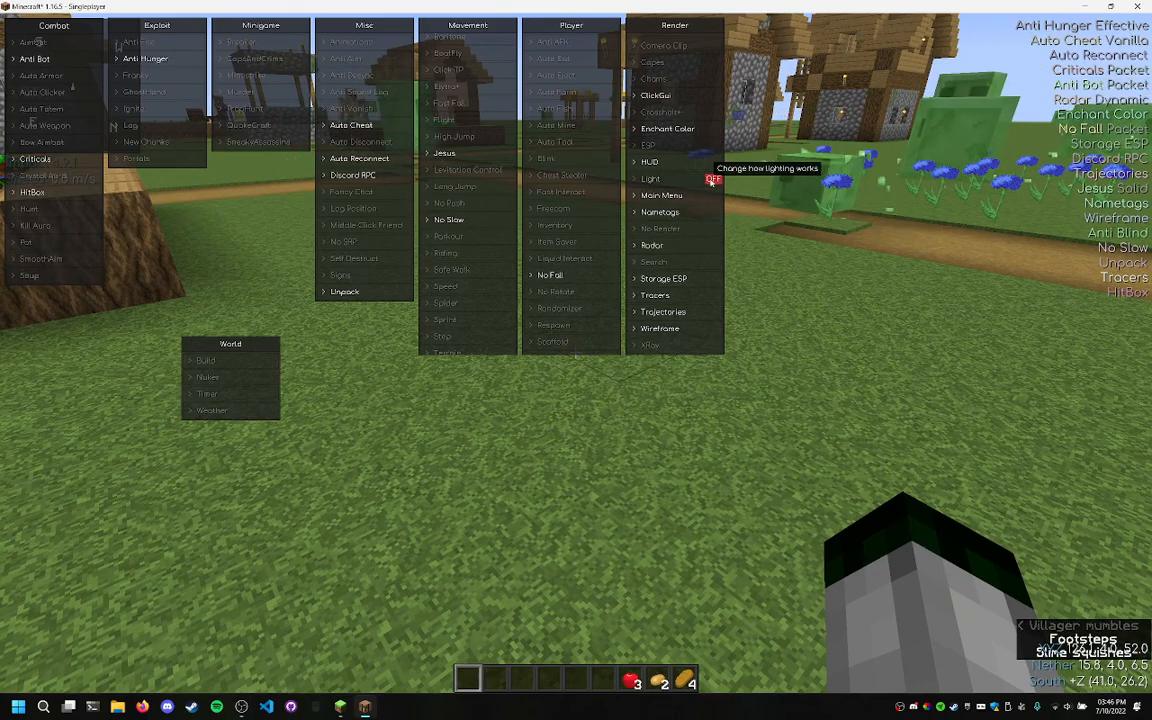
mouse_move(712, 112)
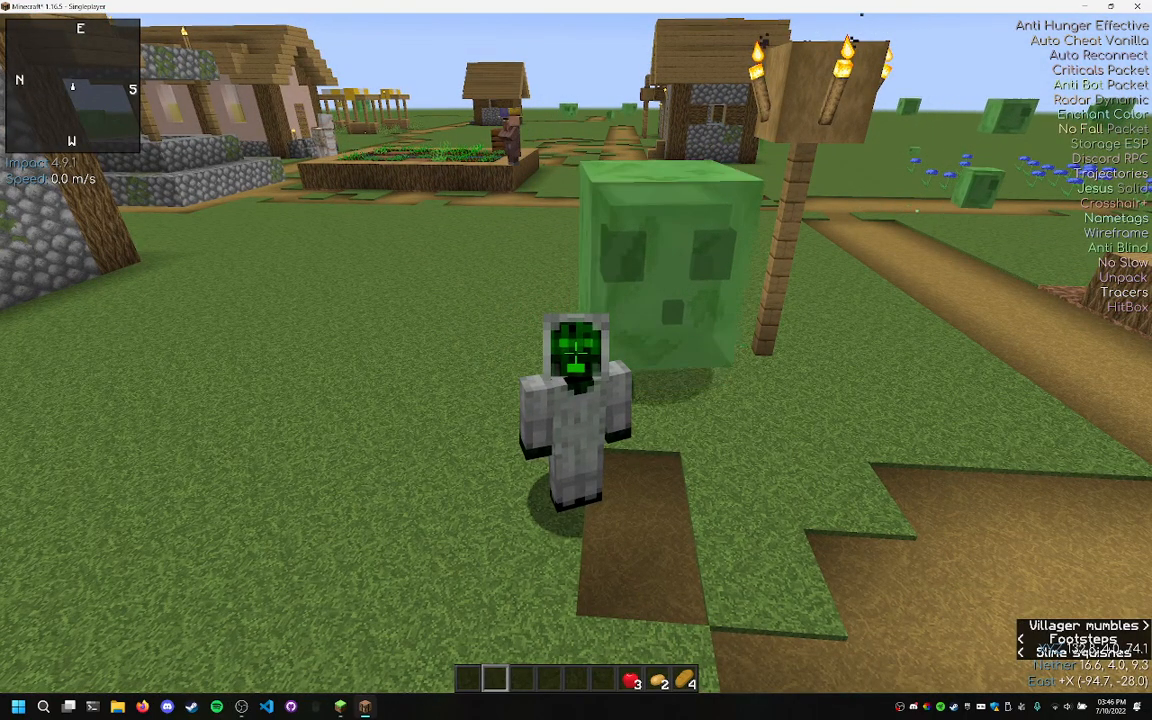
Pause the game and visit the Options screen
key(Escape)
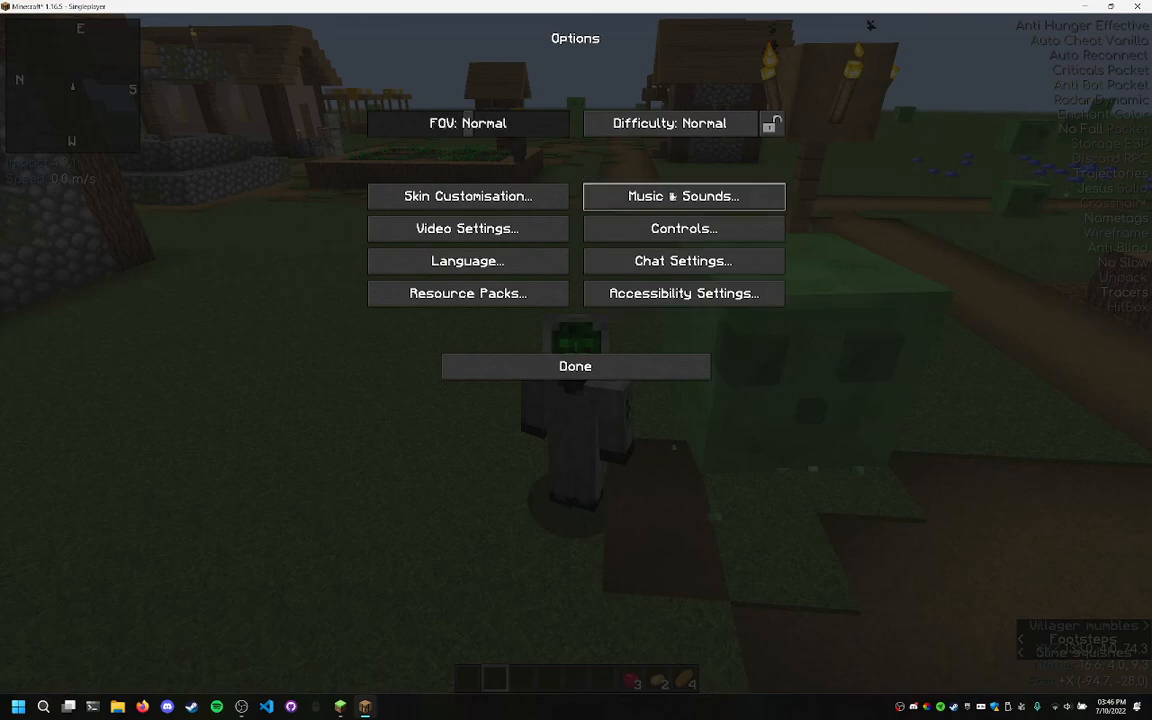
click(576, 366)
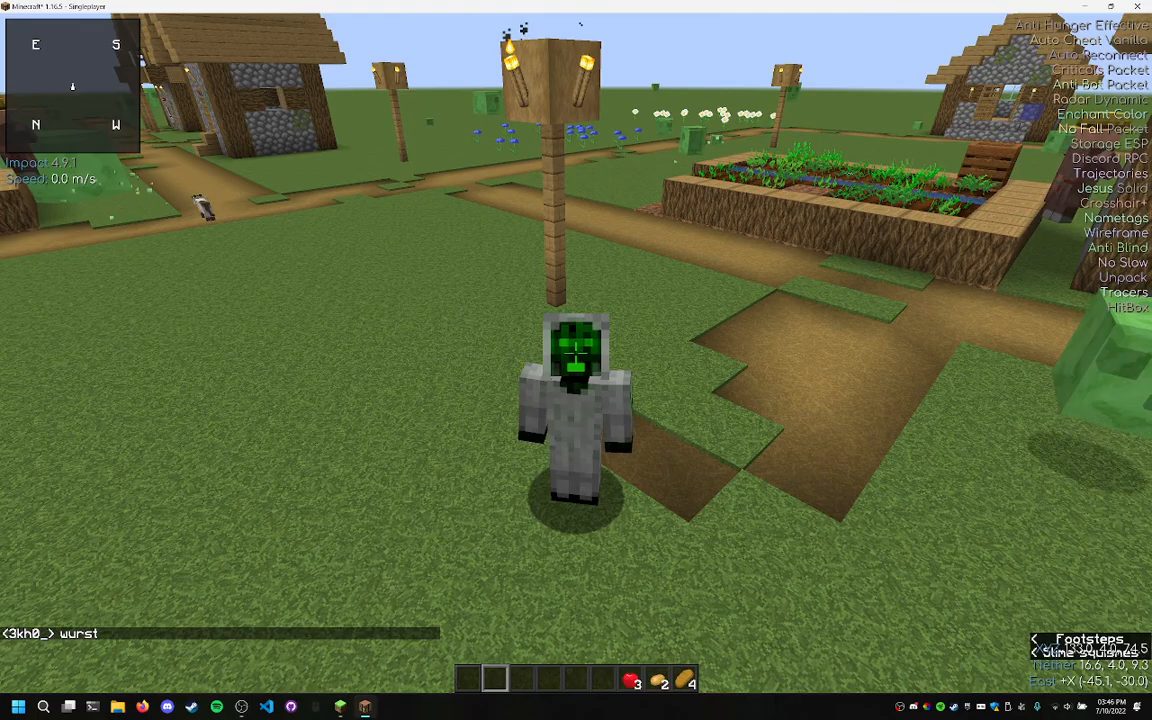
mouse_move(576, 360)
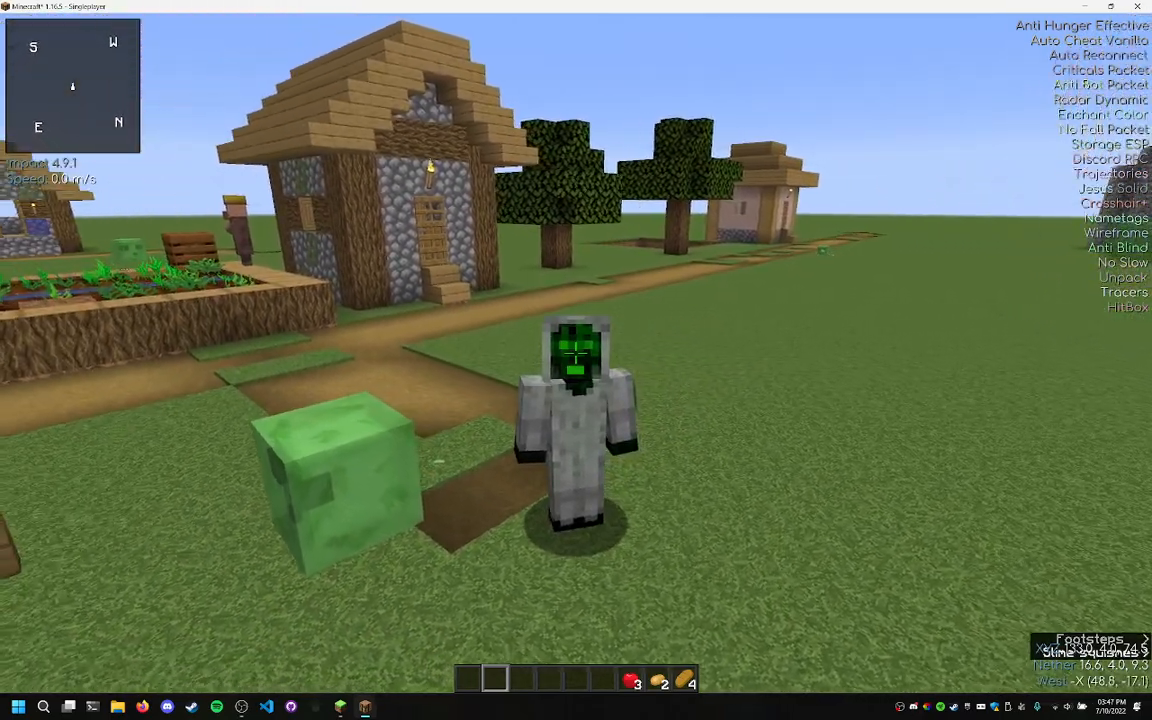
mouse_move(576, 360)
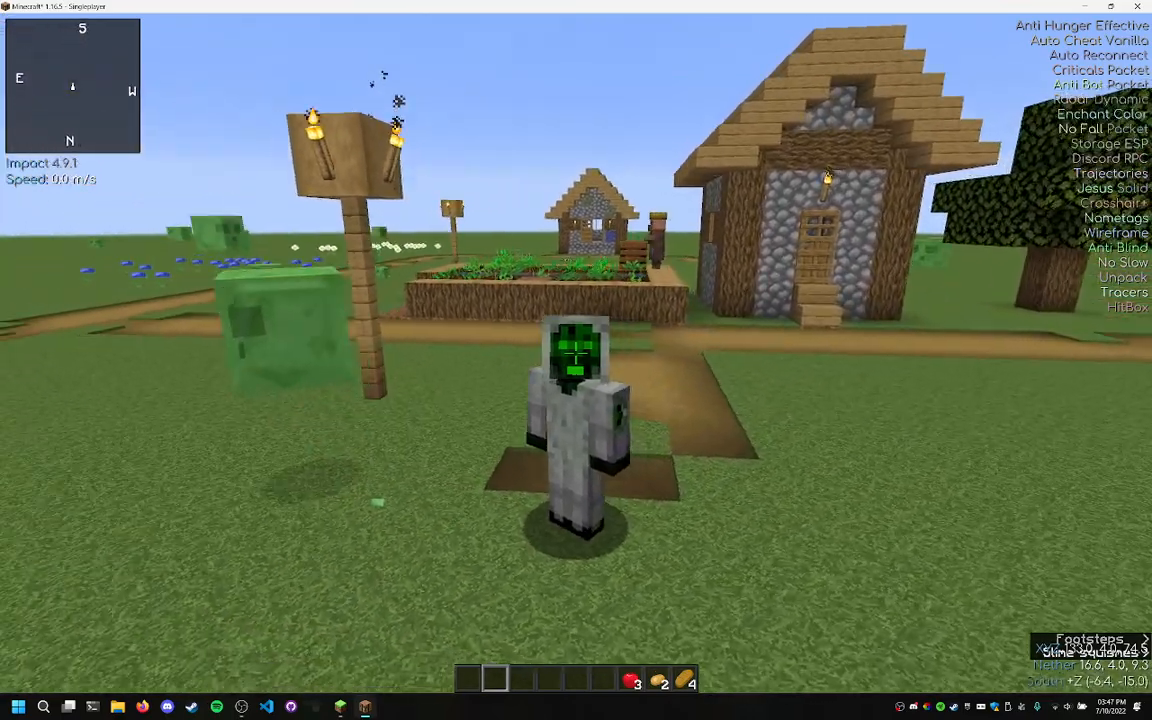
mouse_move(576, 360)
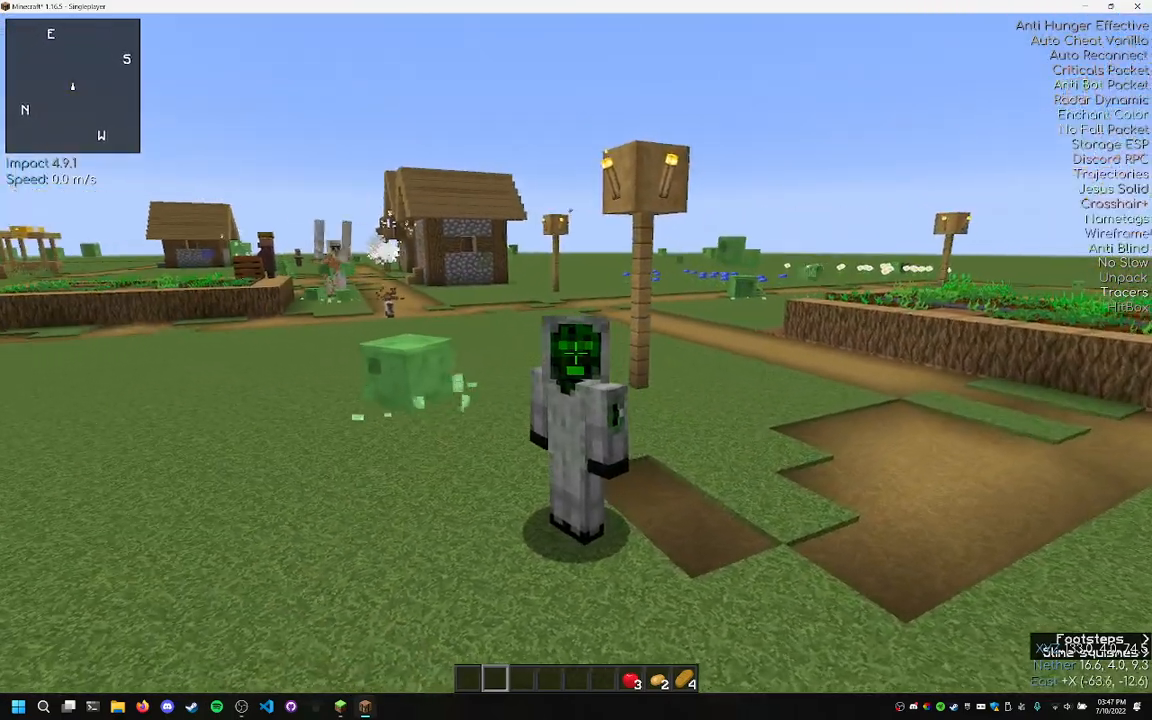